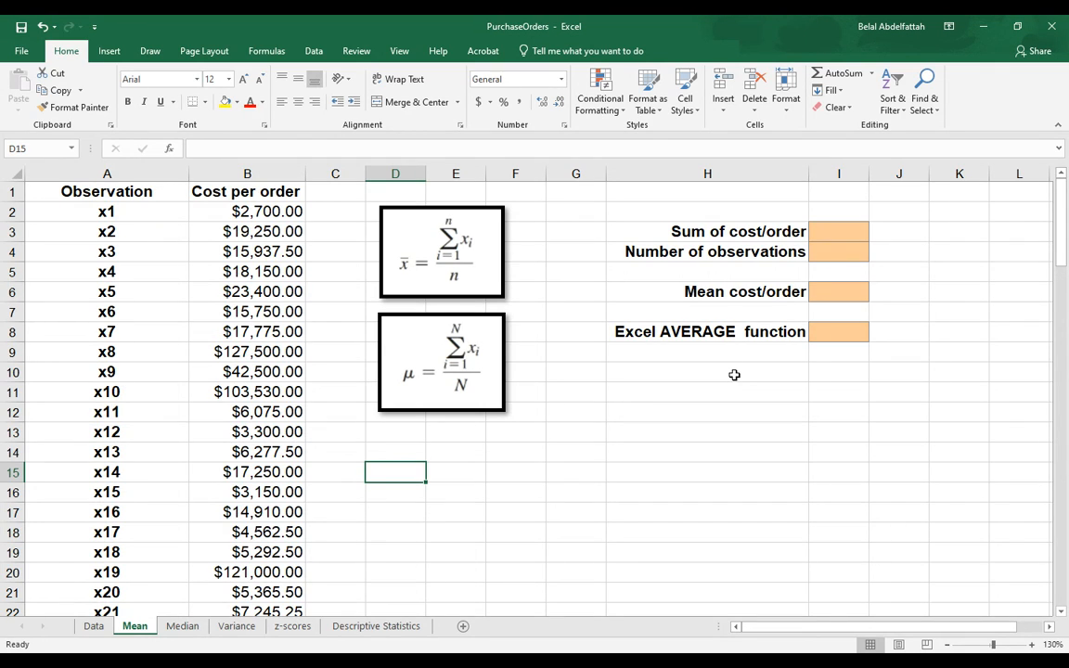
mouse_move(767, 397)
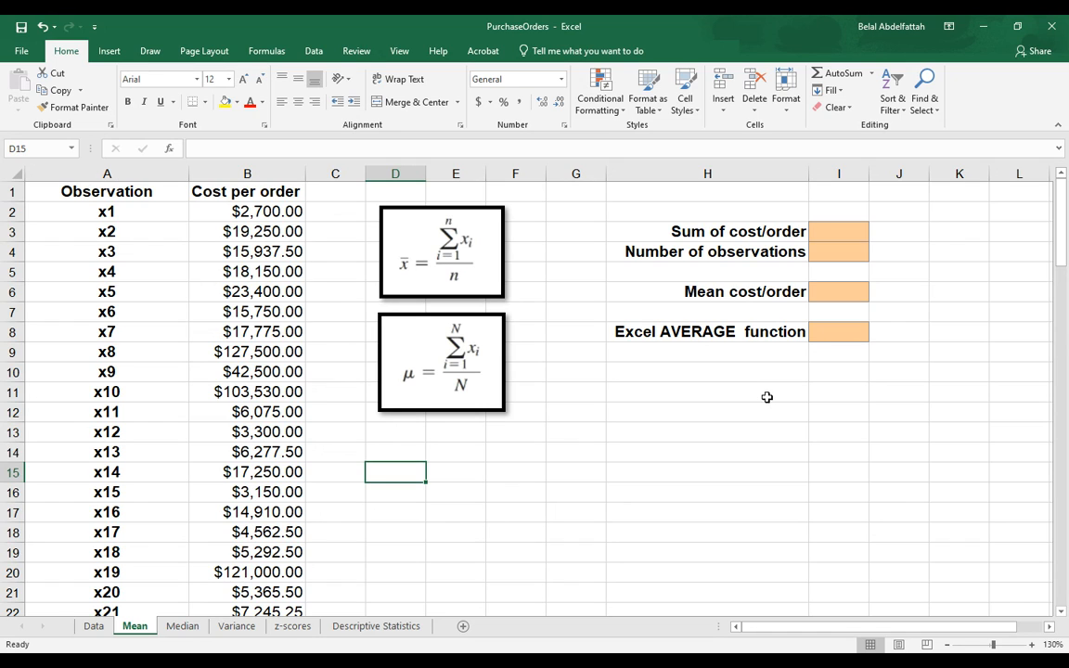
mouse_move(773, 384)
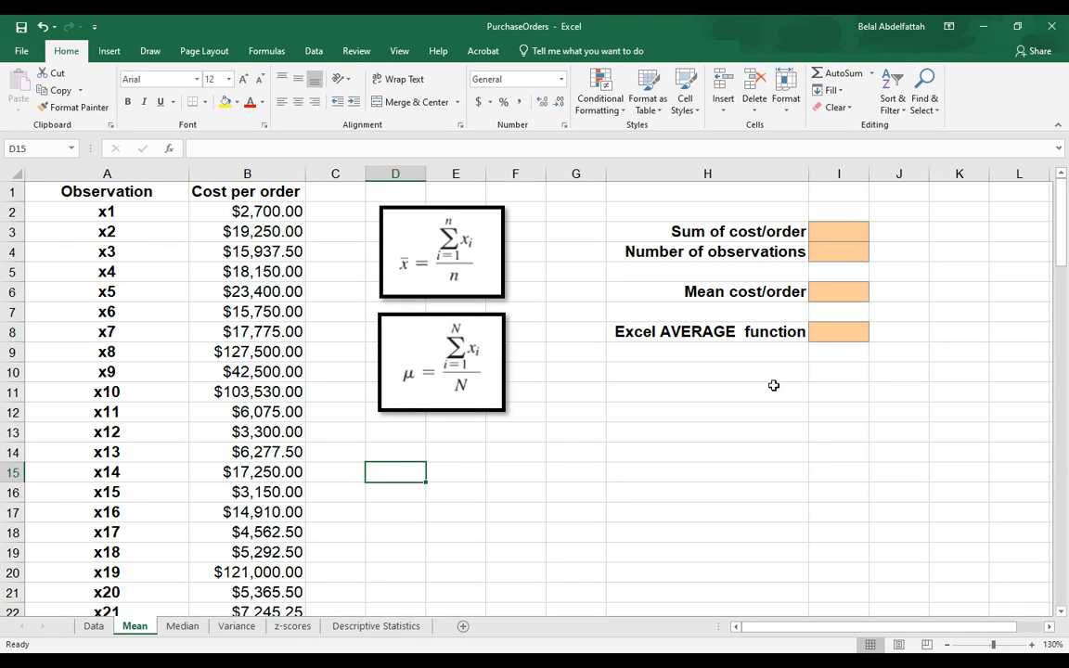
Review the population and sample mean formula pictures on the Mean sheet
click(442, 252)
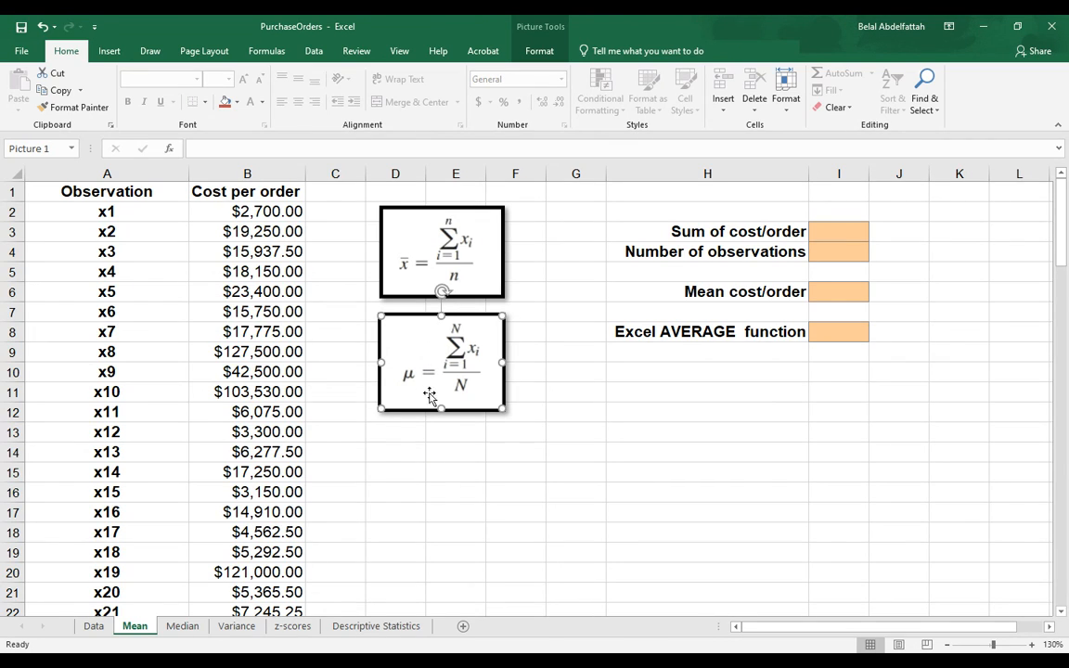
click(442, 253)
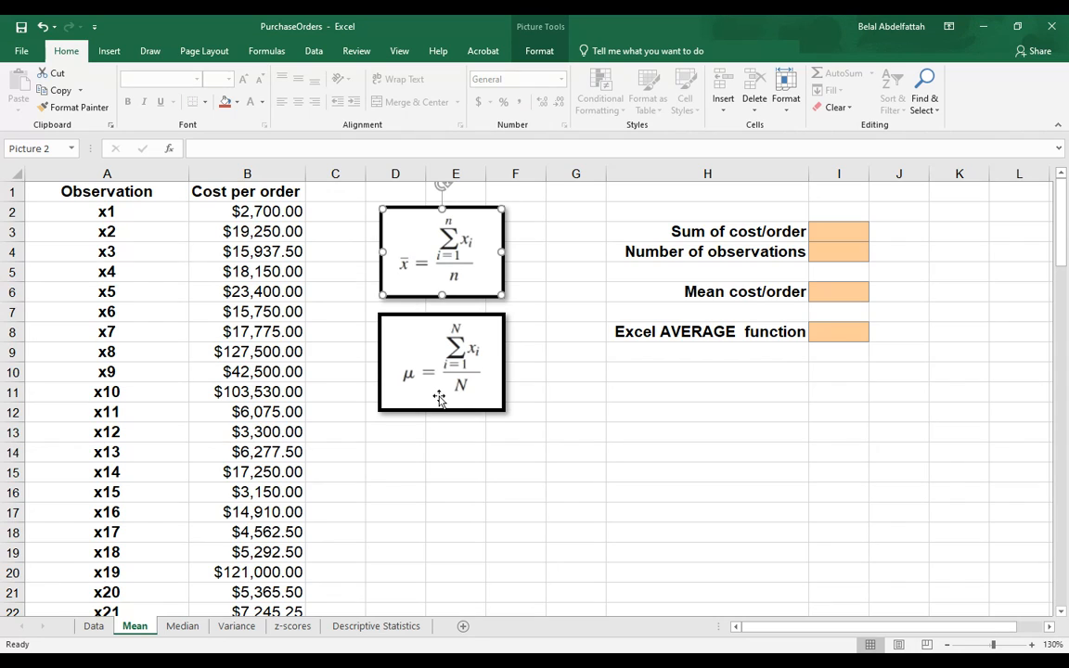
mouse_move(437, 404)
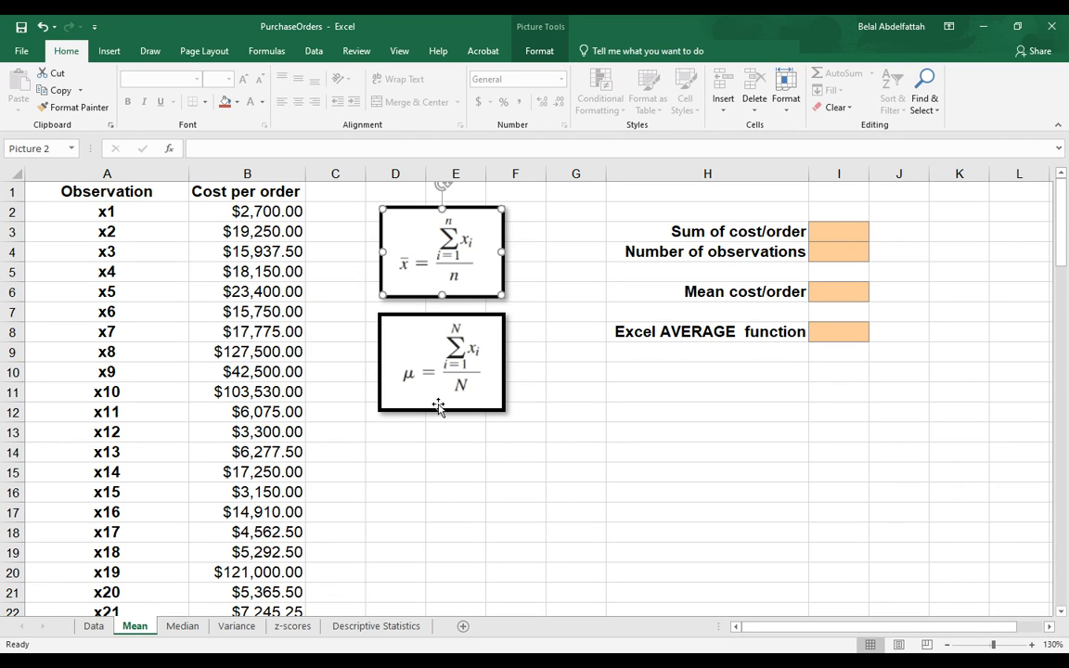
mouse_move(460, 282)
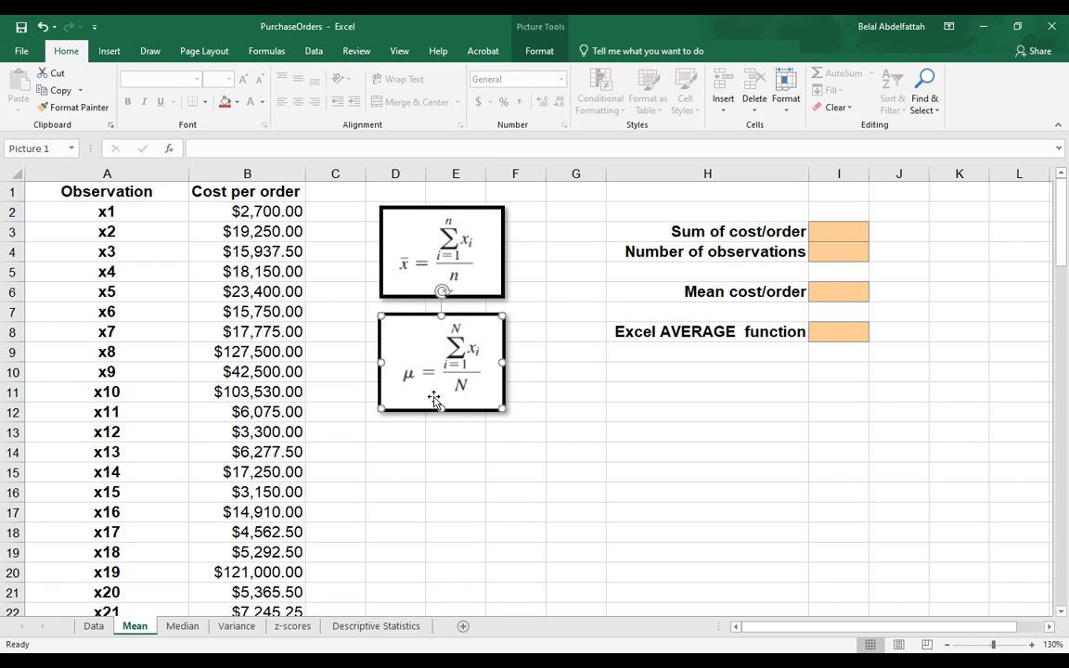
mouse_move(360, 405)
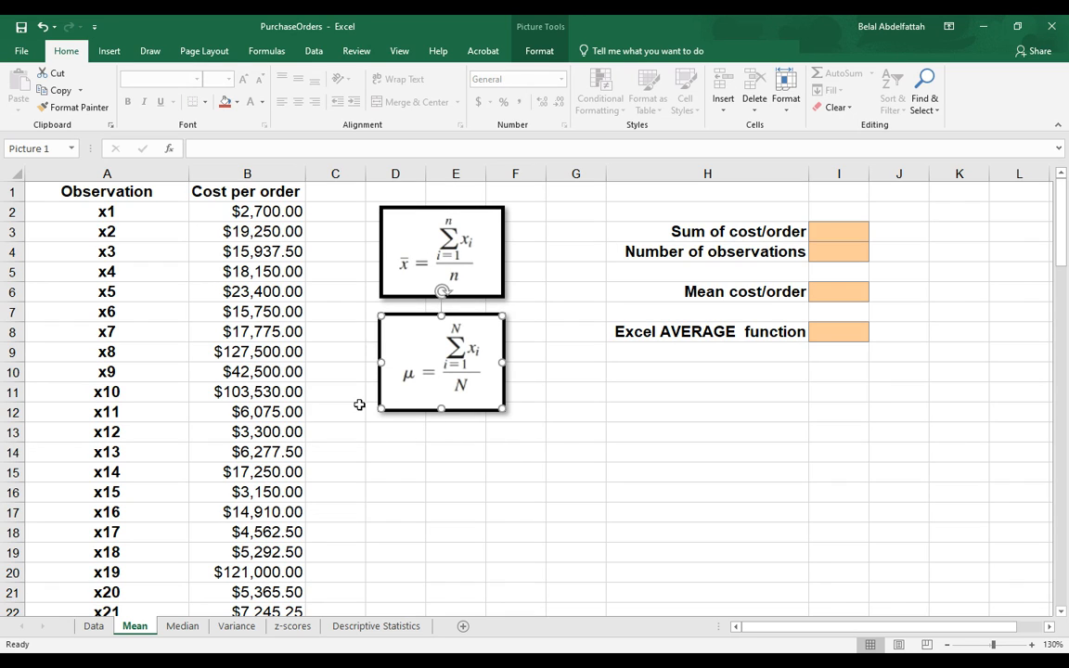
mouse_move(508, 390)
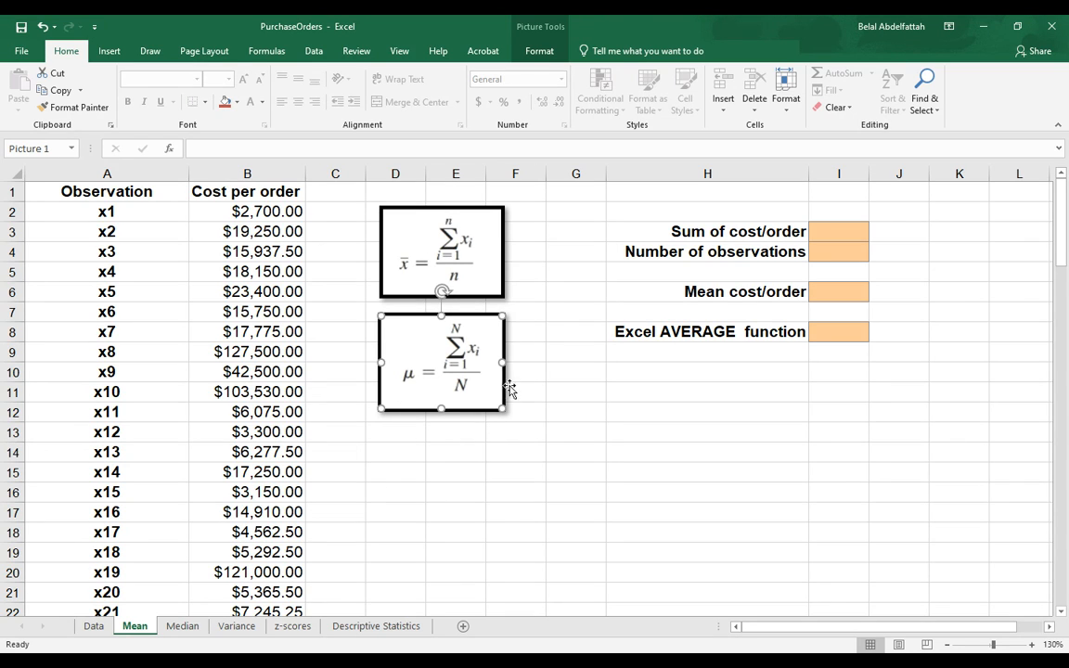
click(575, 371)
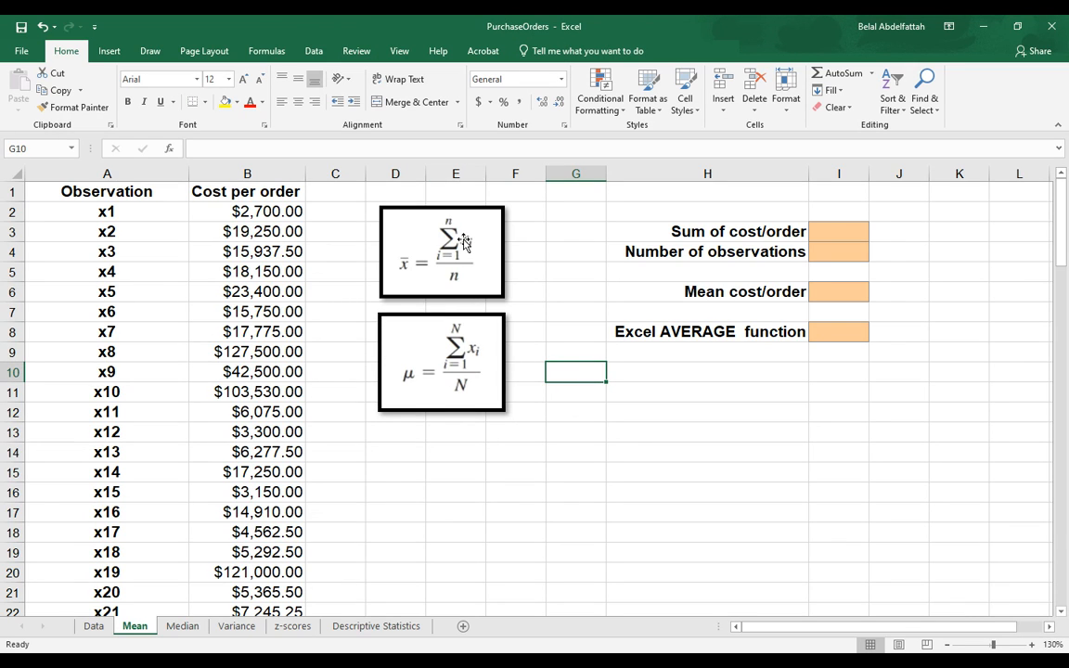
click(442, 251)
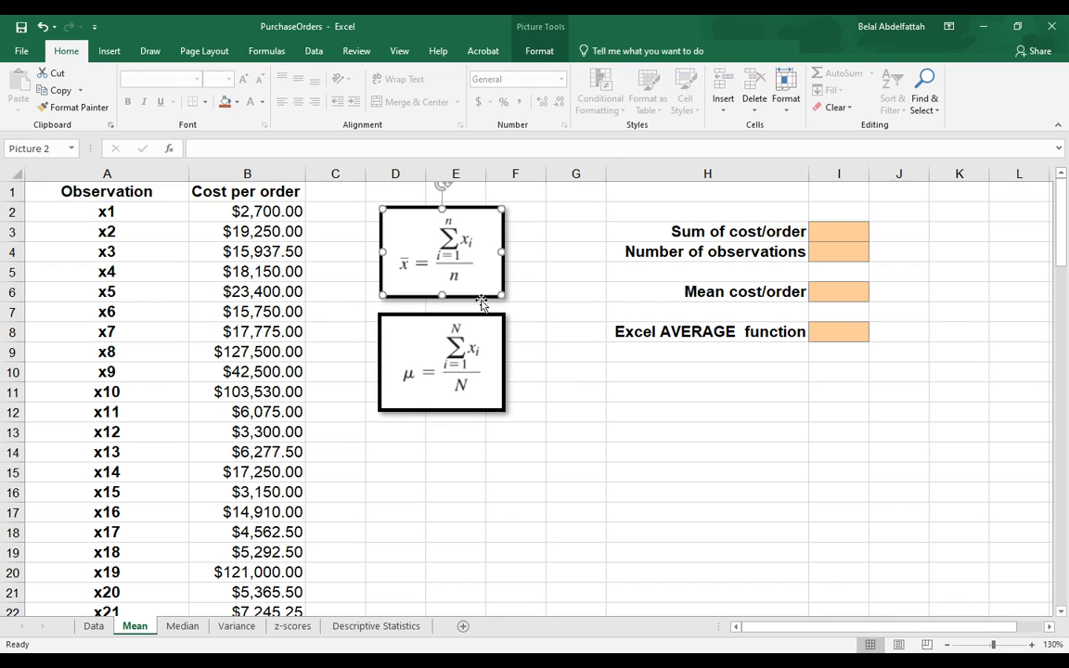
mouse_move(409, 286)
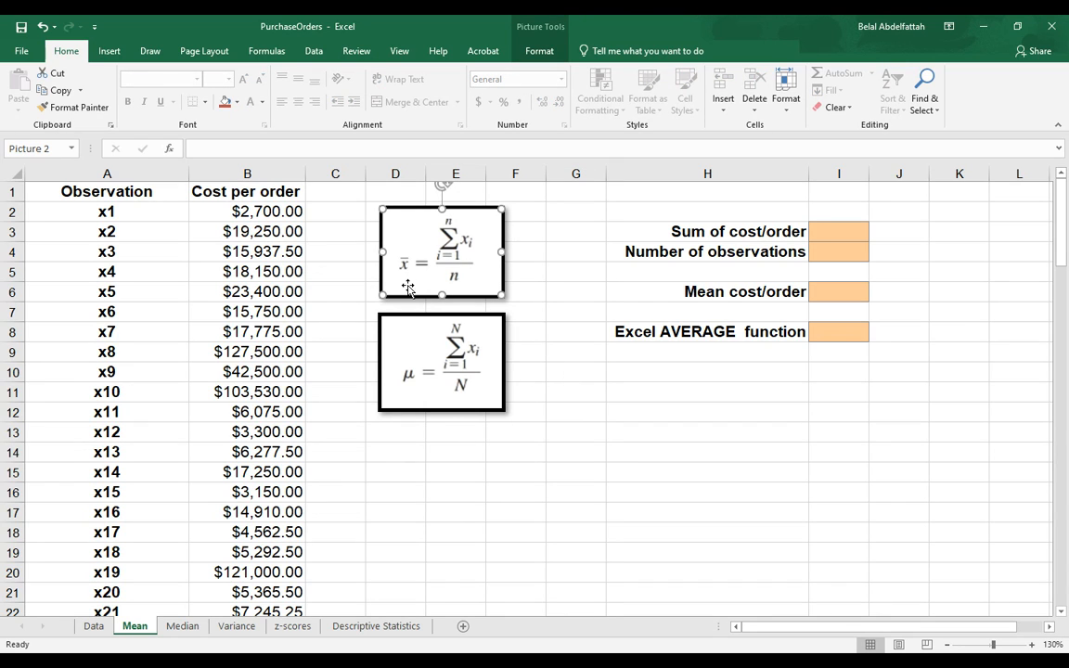
mouse_move(398, 249)
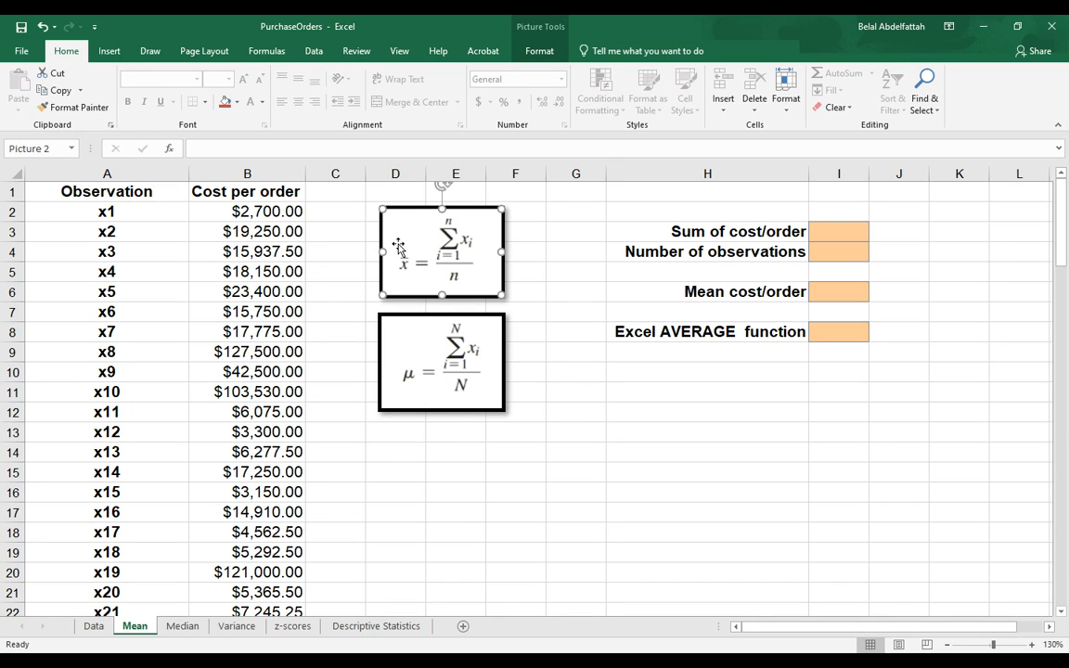
mouse_move(386, 269)
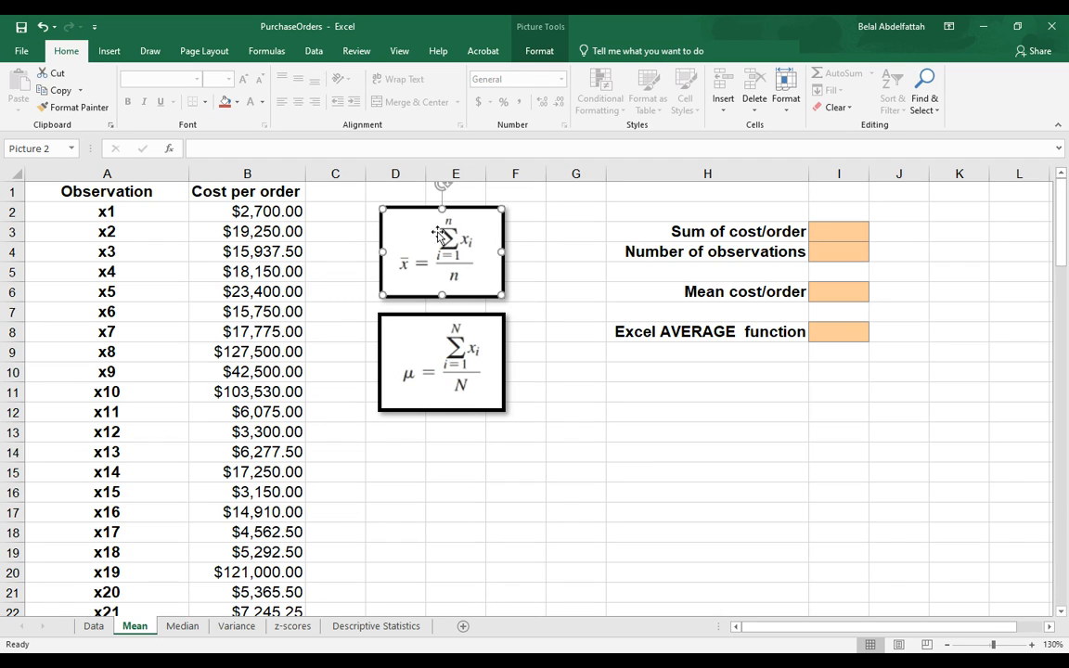
mouse_move(430, 256)
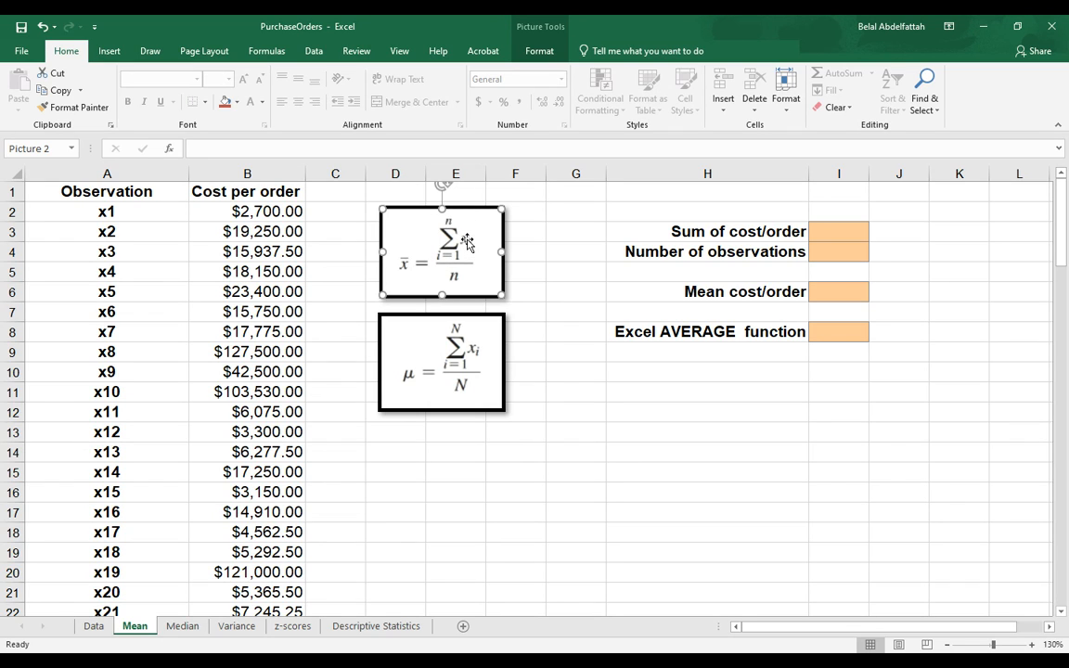
mouse_move(501, 260)
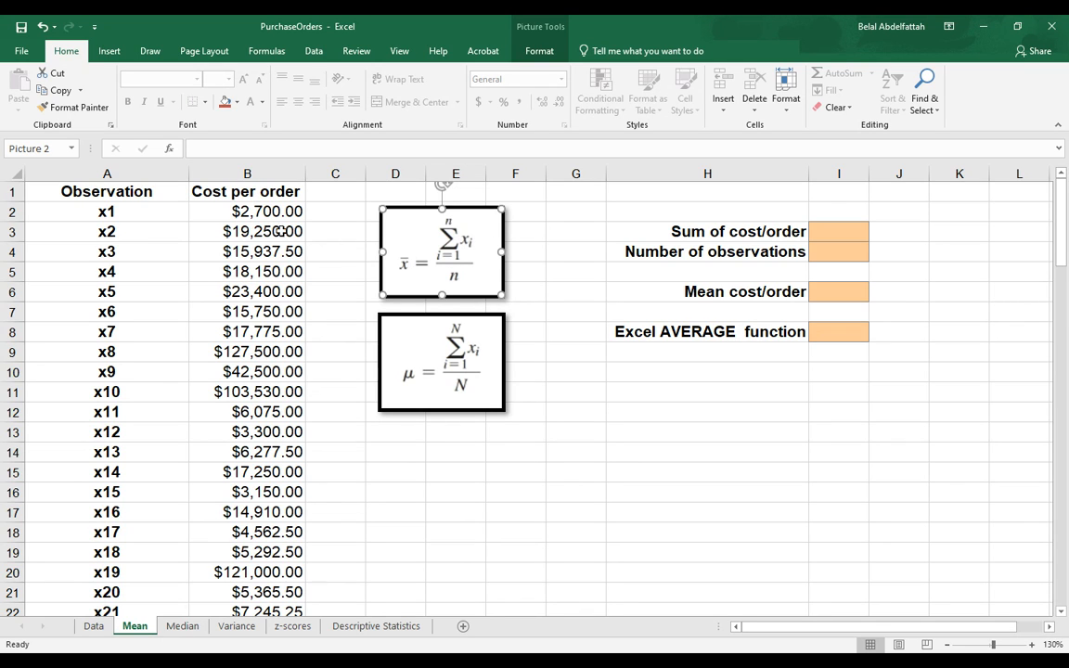
Look over the Cost per order column and its first values, 2700 and 19250
click(247, 174)
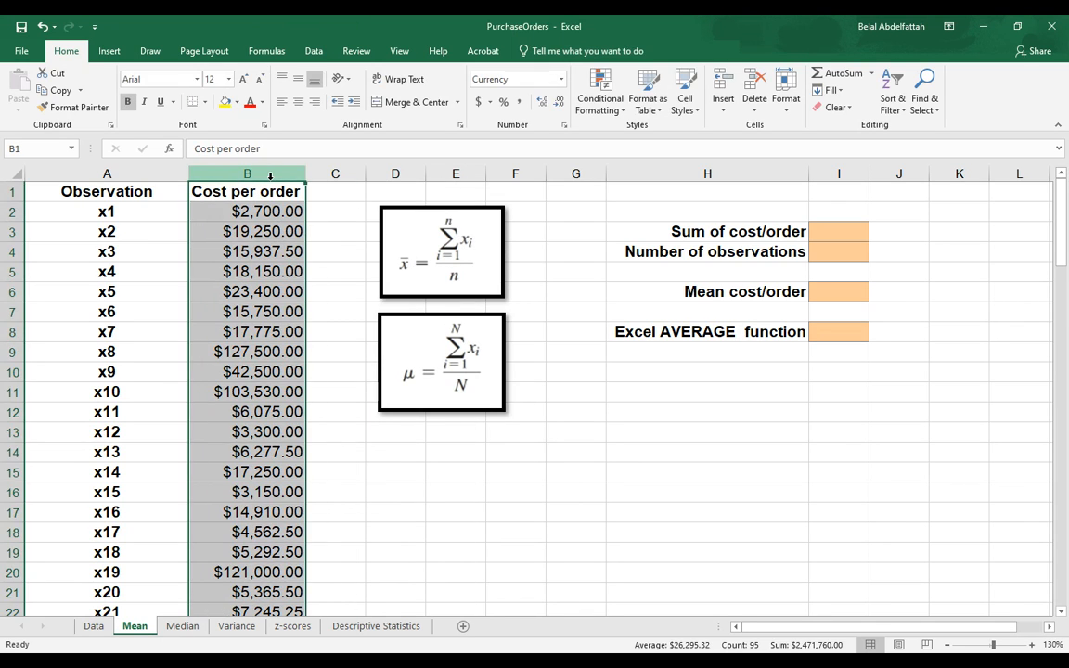
click(247, 211)
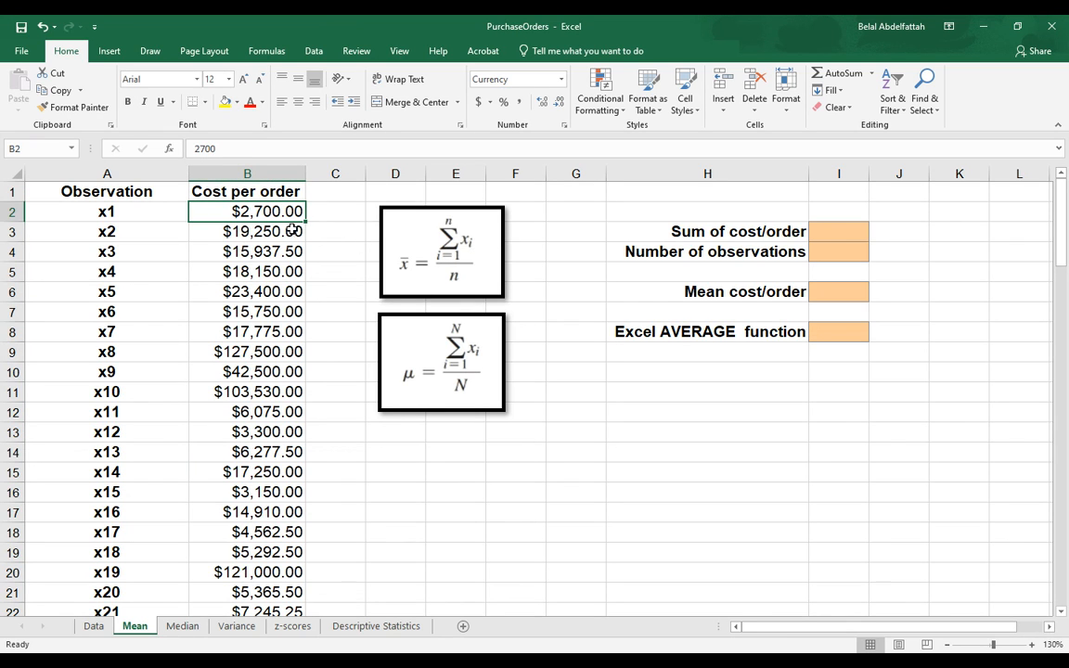
mouse_move(436, 263)
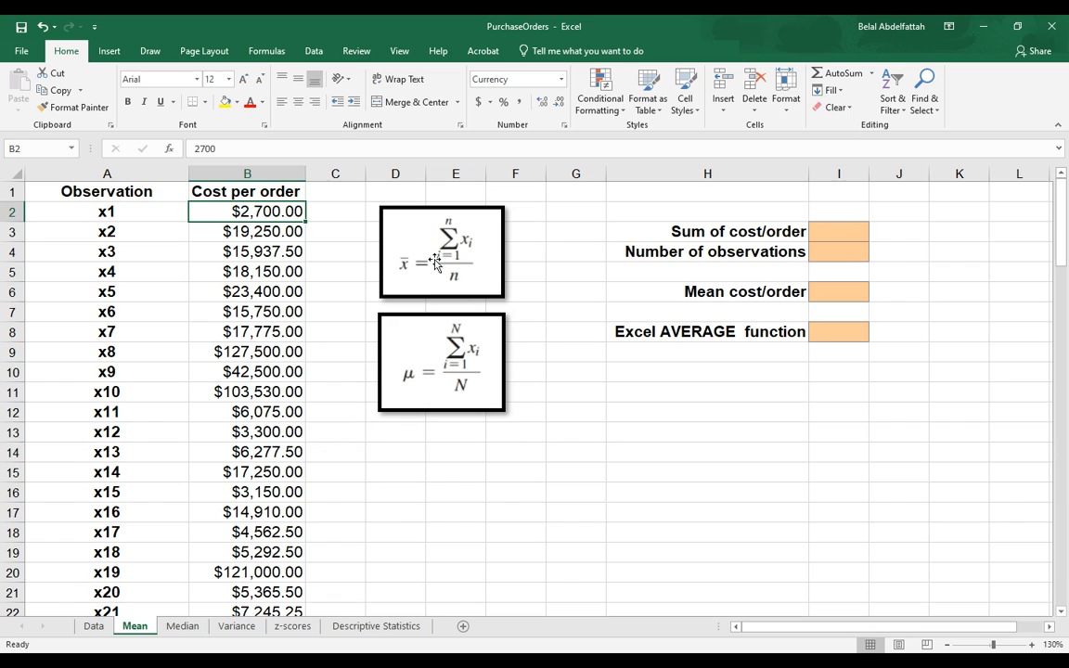
mouse_move(289, 332)
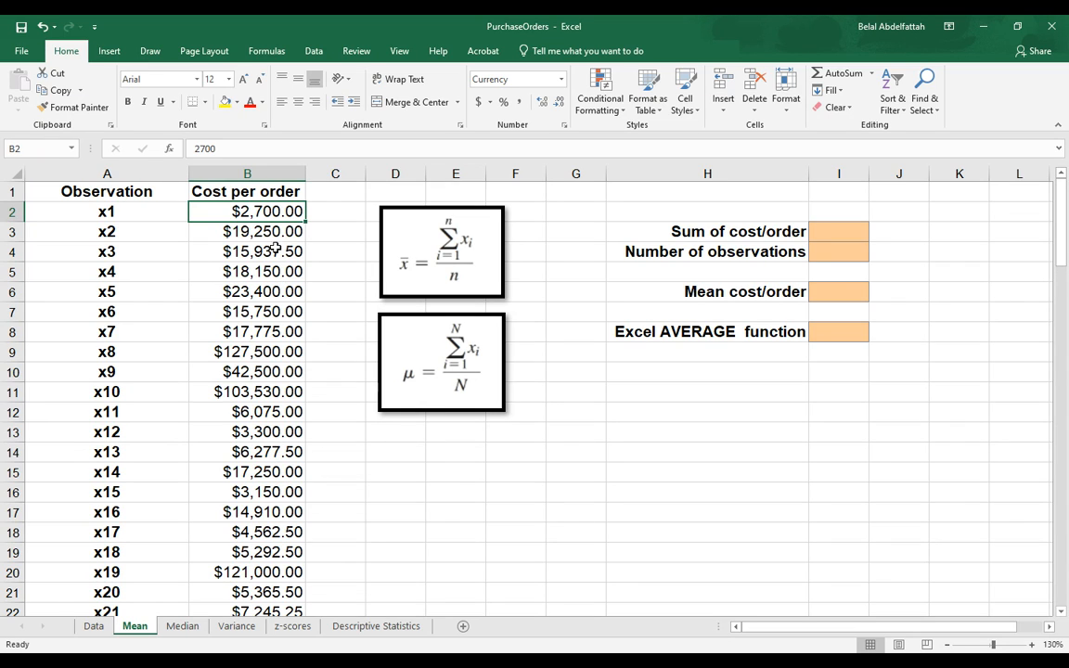
click(247, 230)
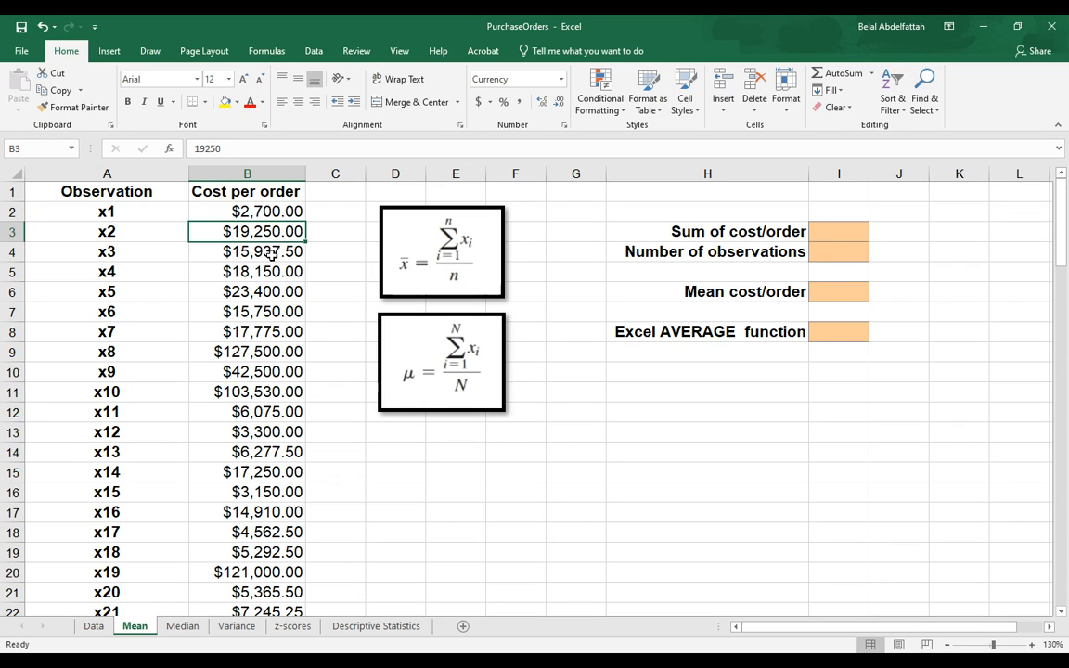
click(247, 312)
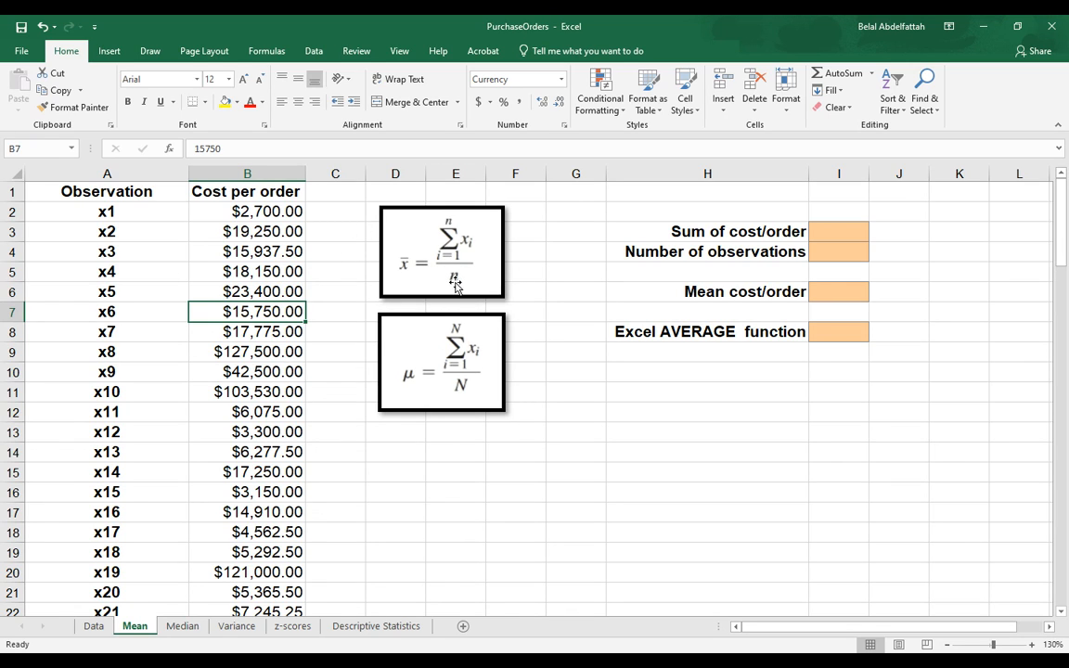
mouse_move(450, 284)
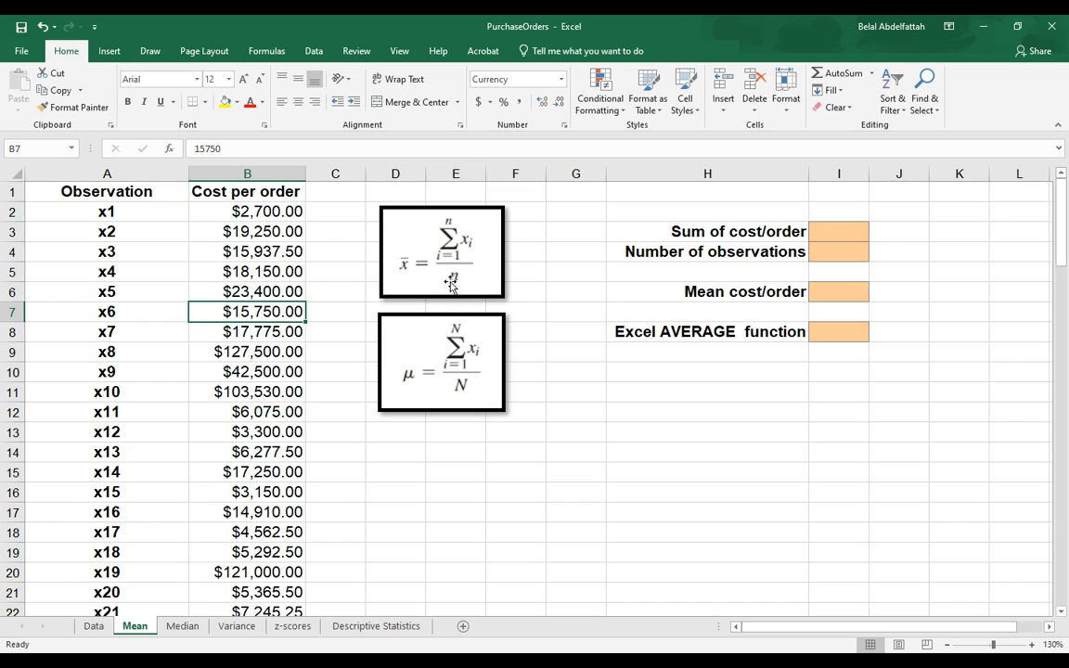
mouse_move(456, 281)
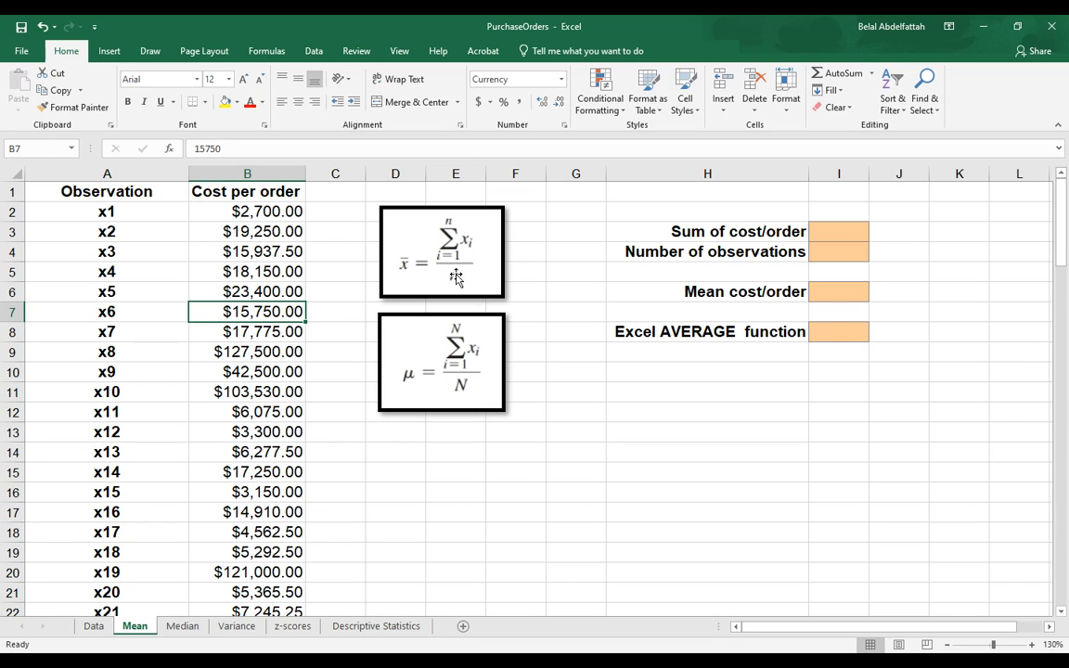
click(442, 362)
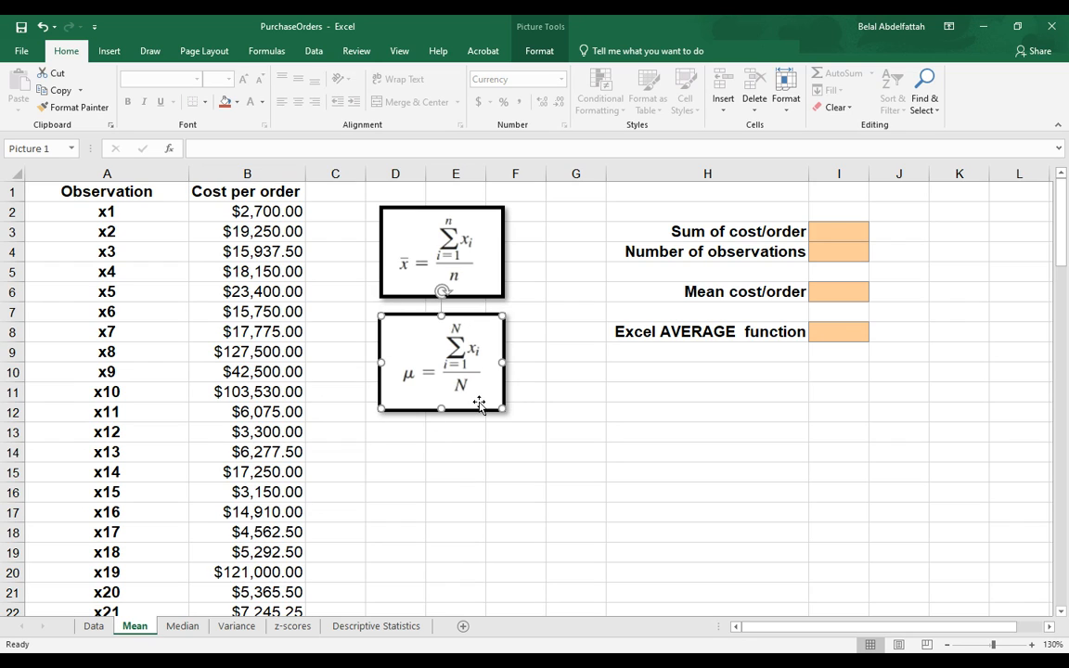
mouse_move(479, 393)
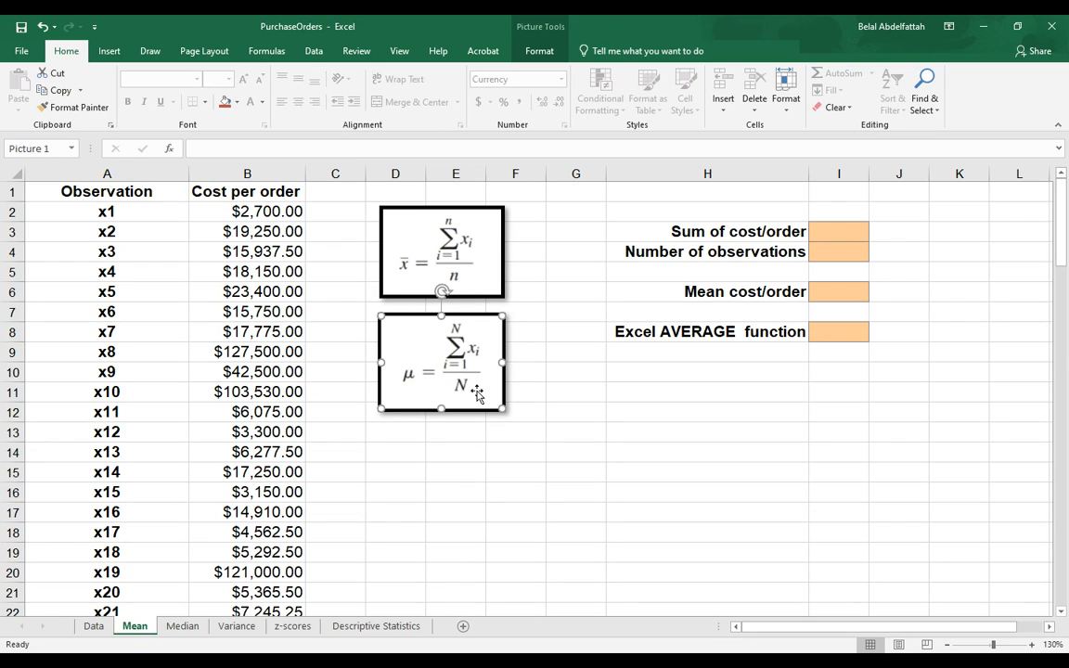
mouse_move(464, 388)
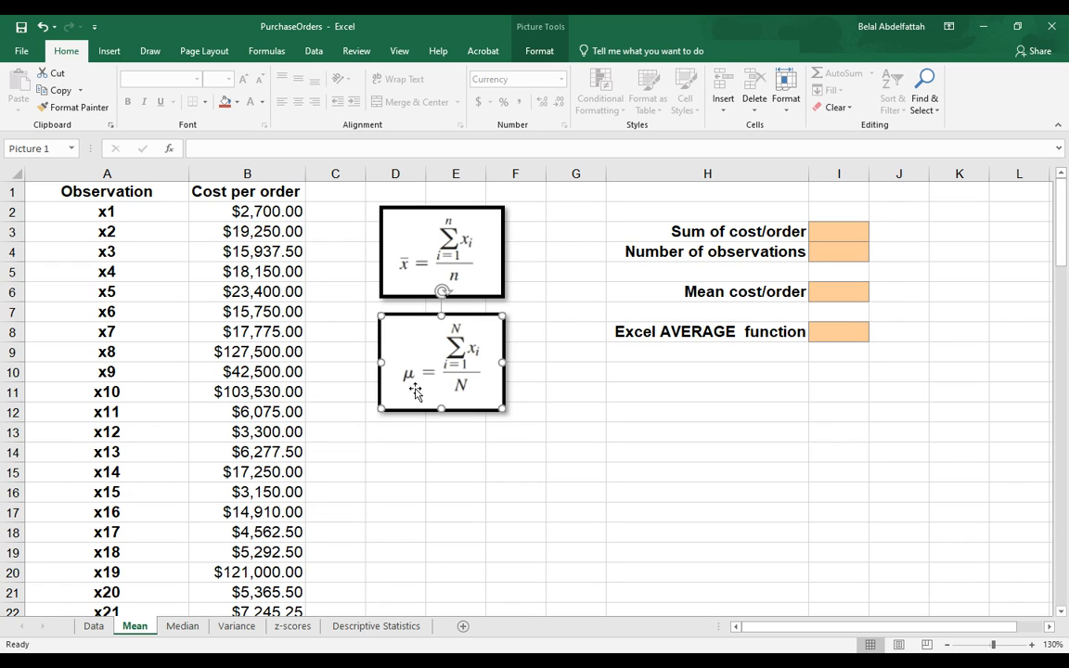
mouse_move(471, 370)
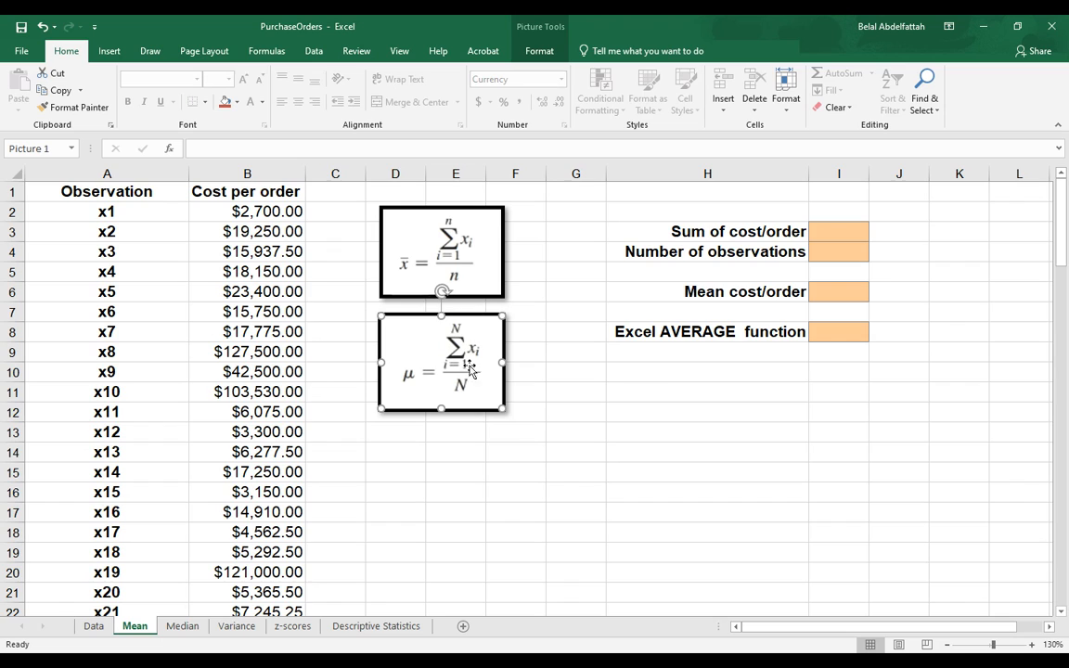
mouse_move(486, 362)
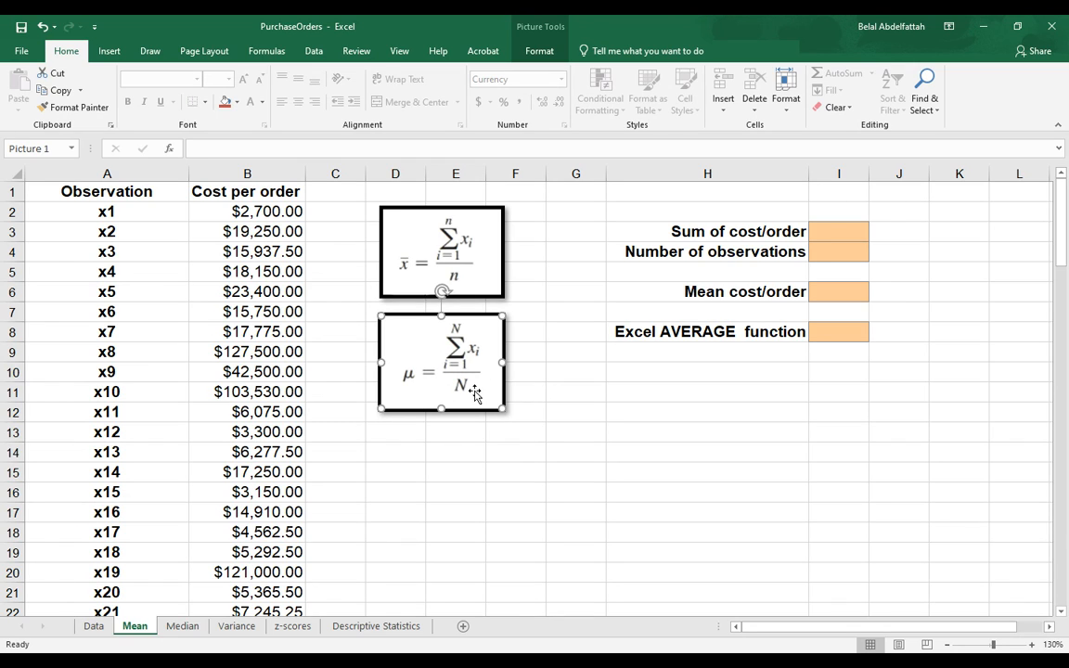
mouse_move(479, 397)
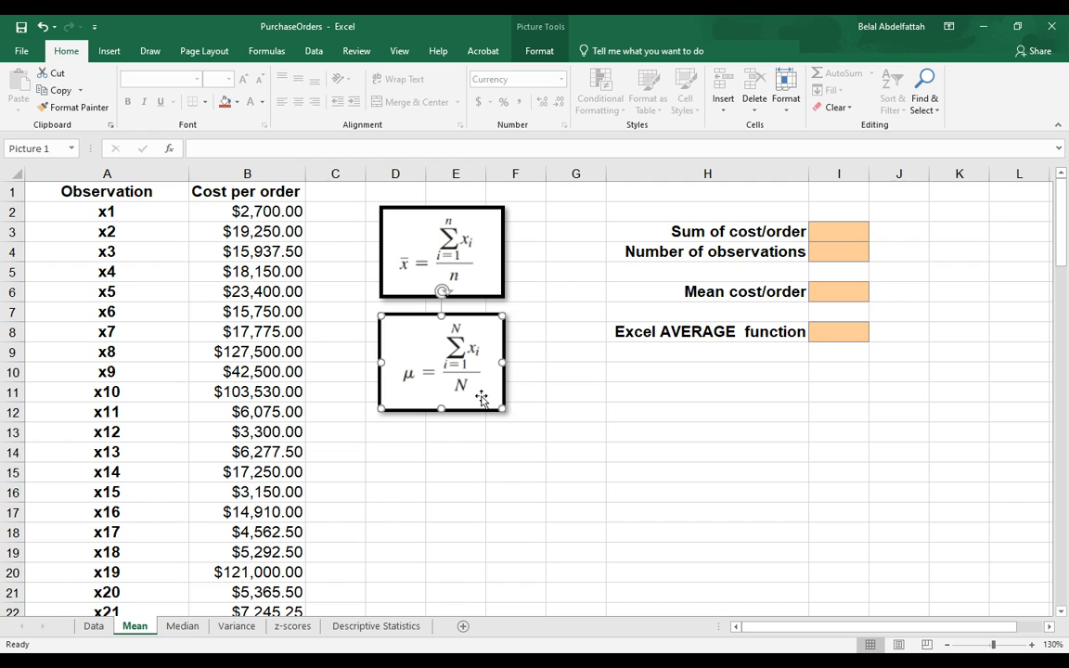
mouse_move(282, 175)
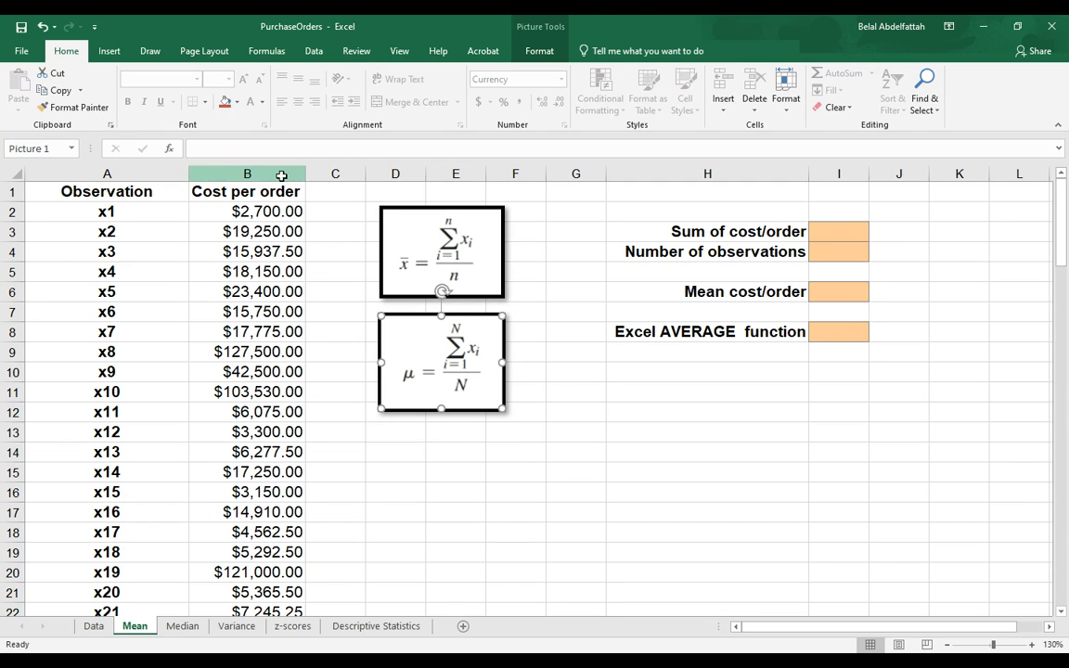
click(247, 175)
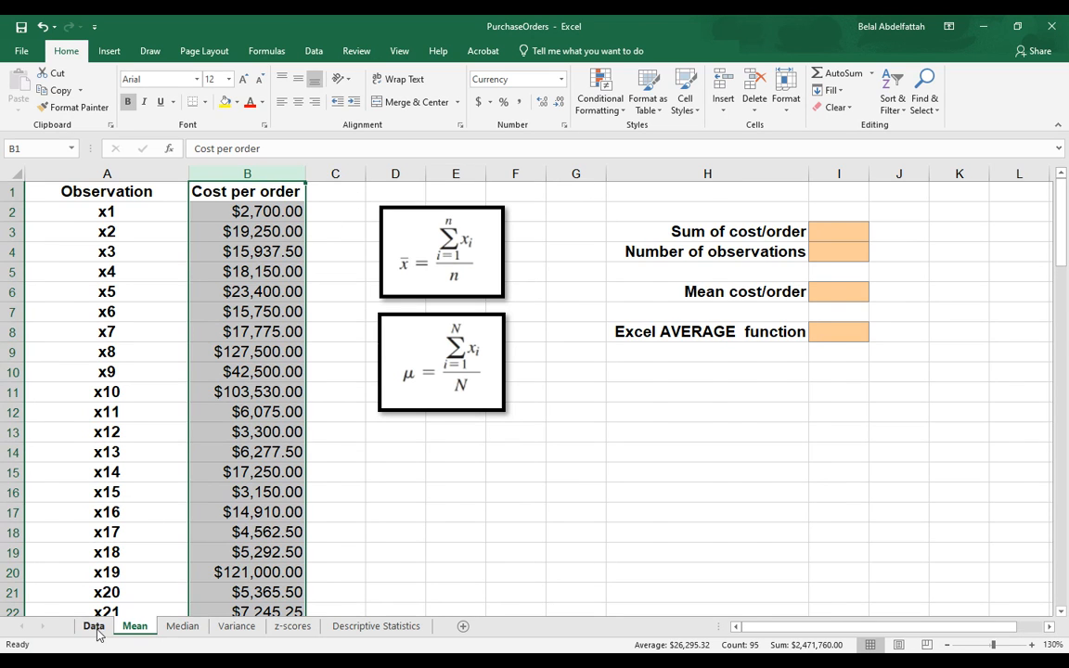
Switch to the Data sheet and select its Cost per order column of purchase orders
click(92, 626)
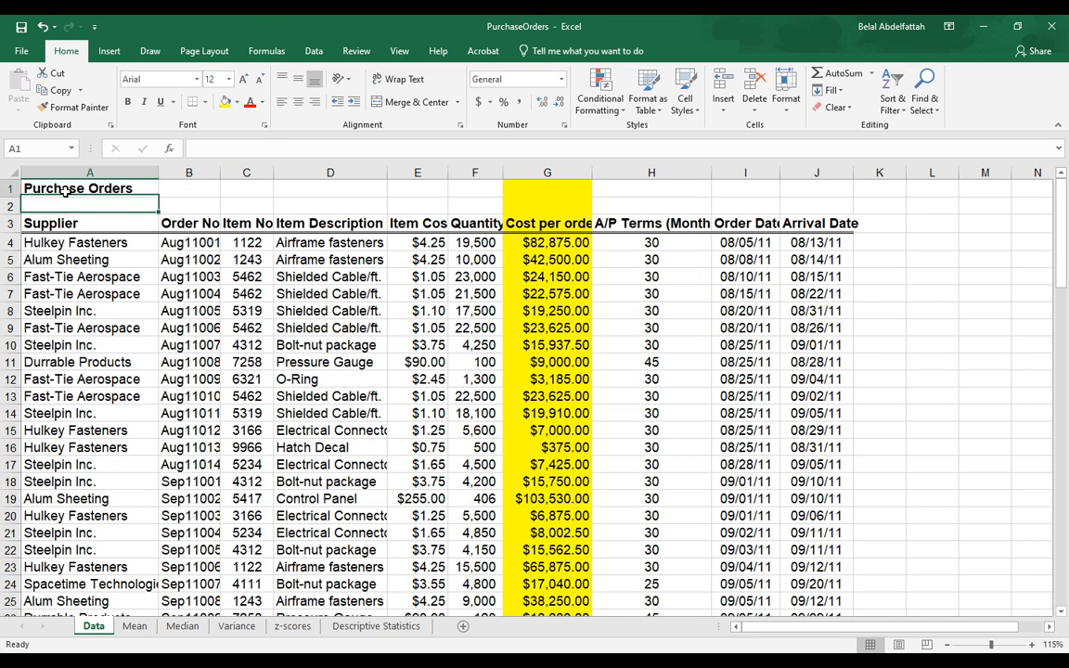
click(89, 188)
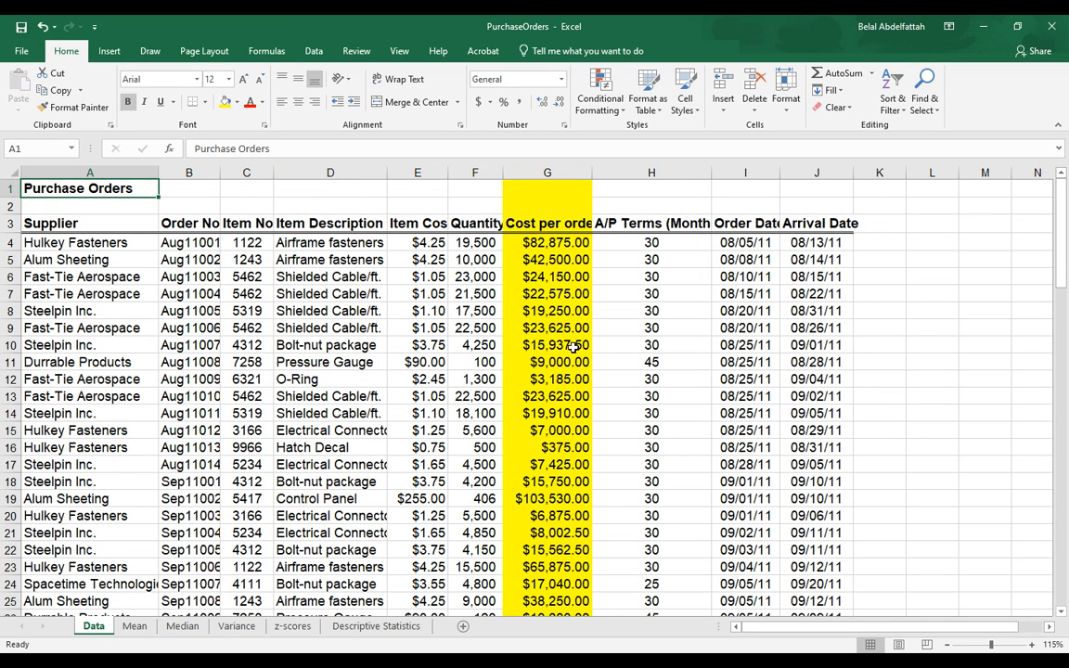
click(546, 173)
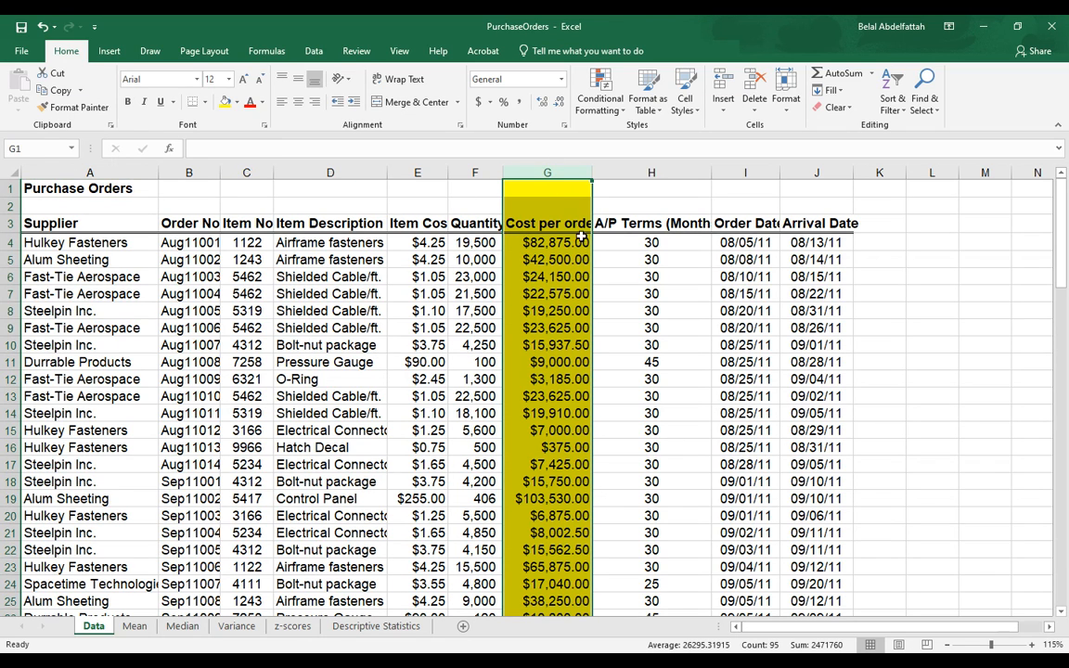
mouse_move(182, 625)
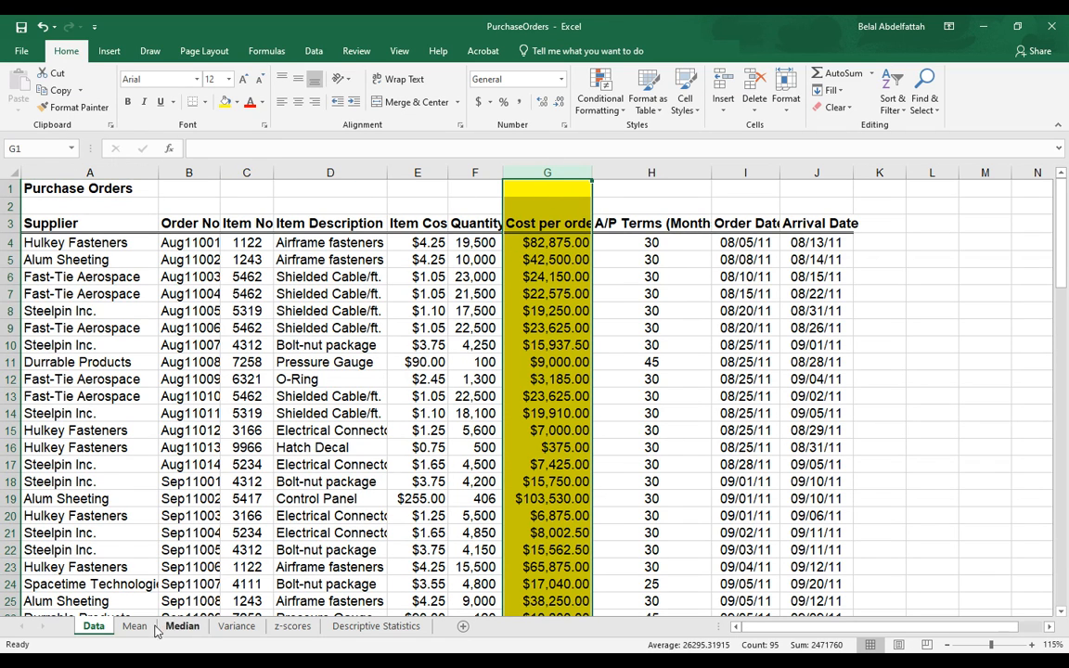
Return to the Mean sheet and step through observations x1 to x3 with their costs
click(133, 626)
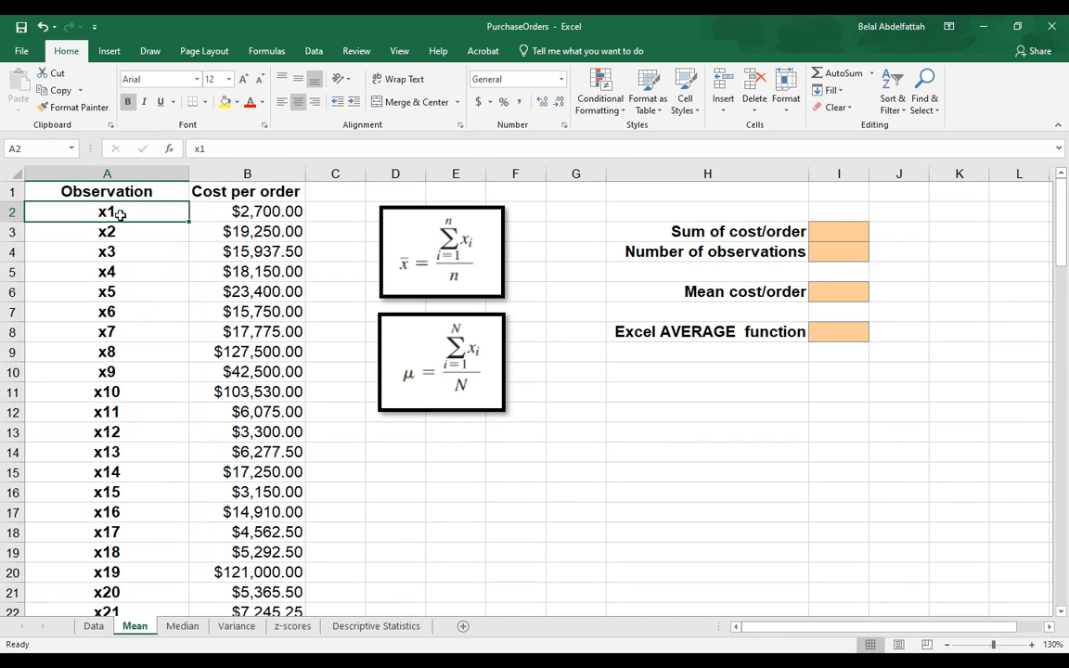
mouse_move(170, 242)
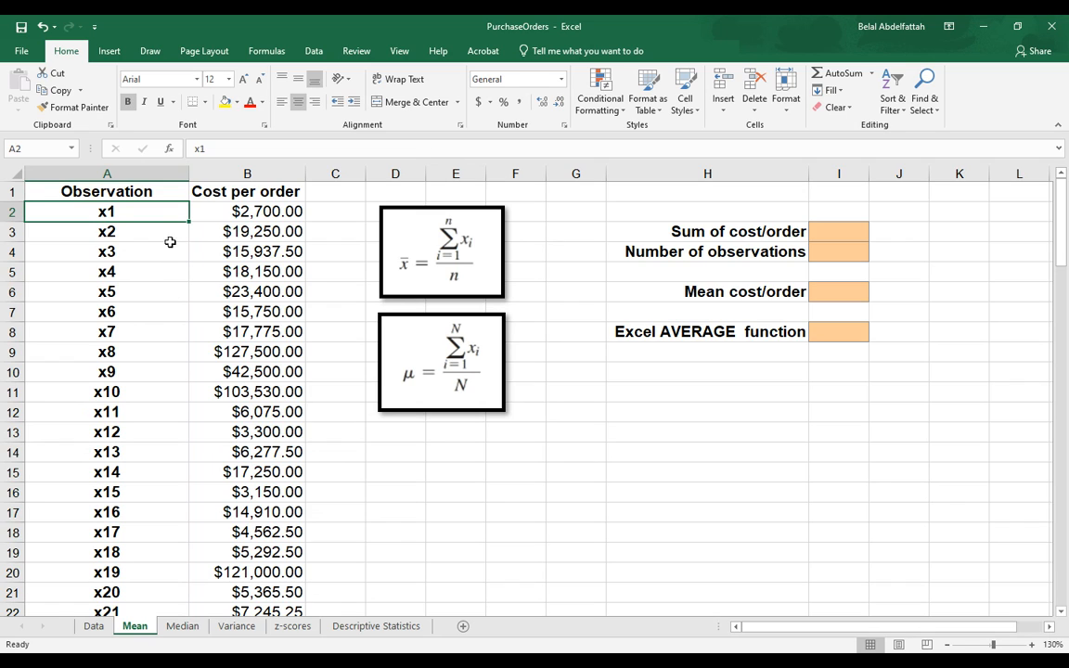
mouse_move(468, 223)
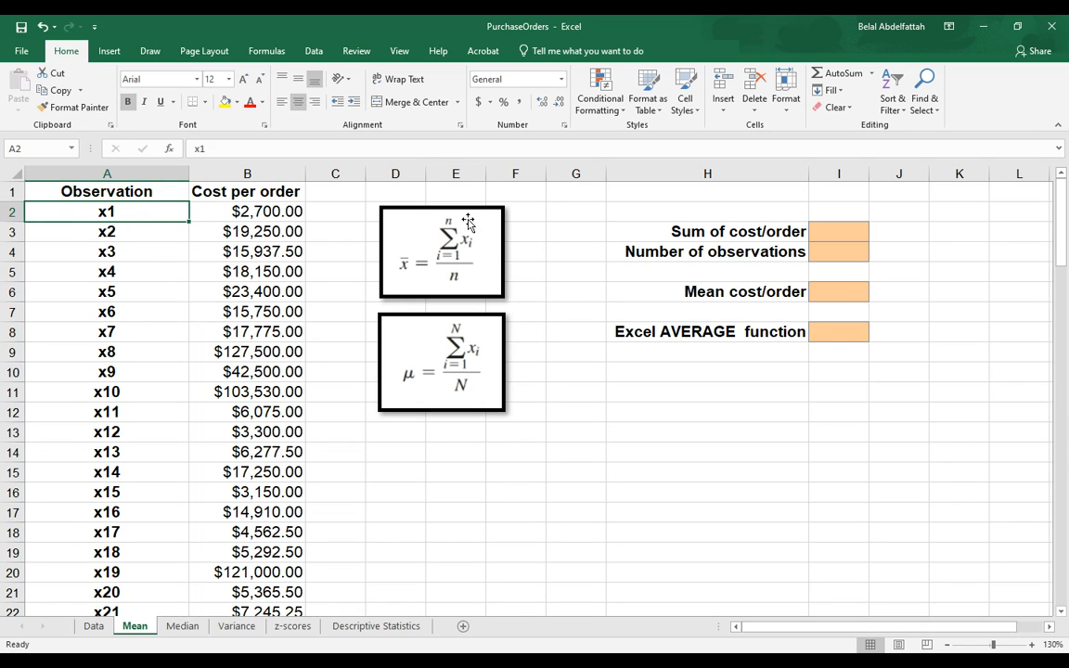
mouse_move(490, 256)
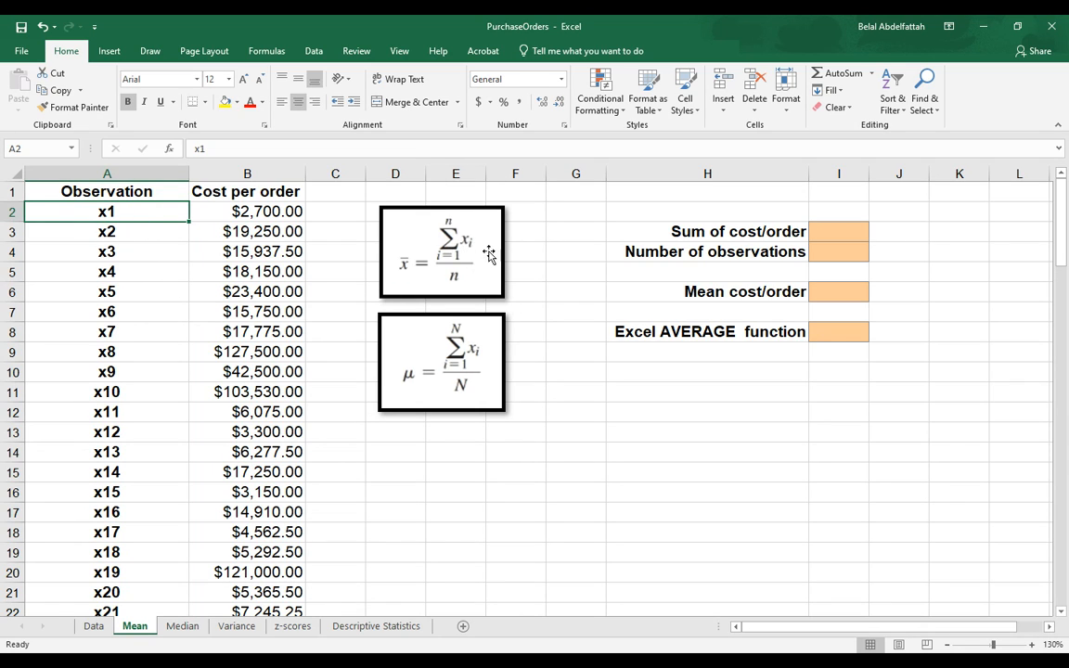
mouse_move(193, 226)
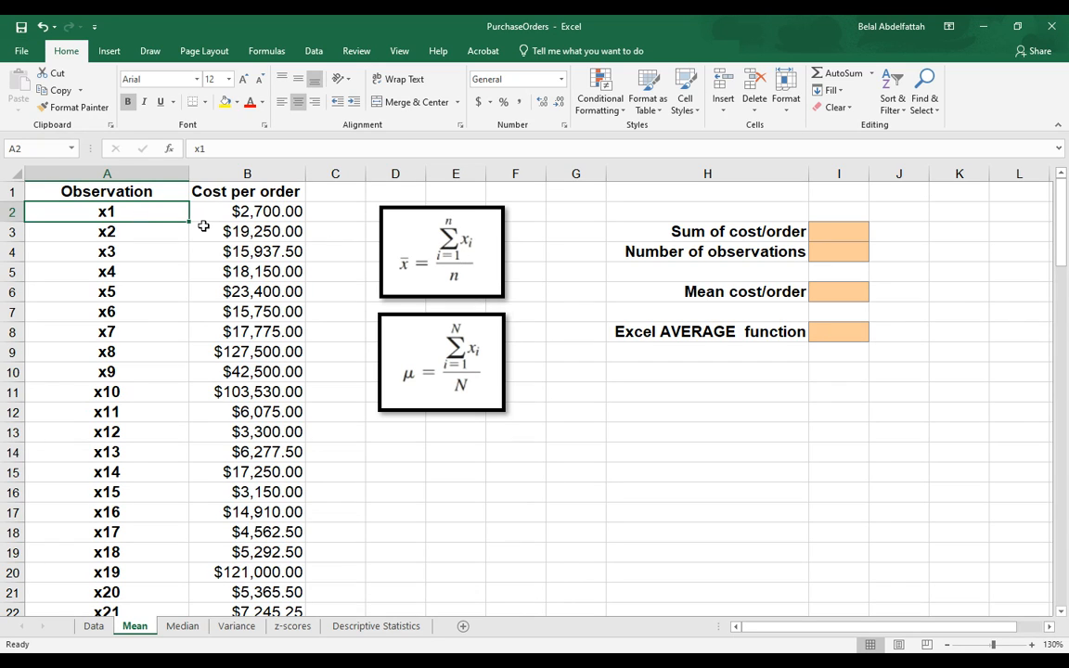
click(247, 211)
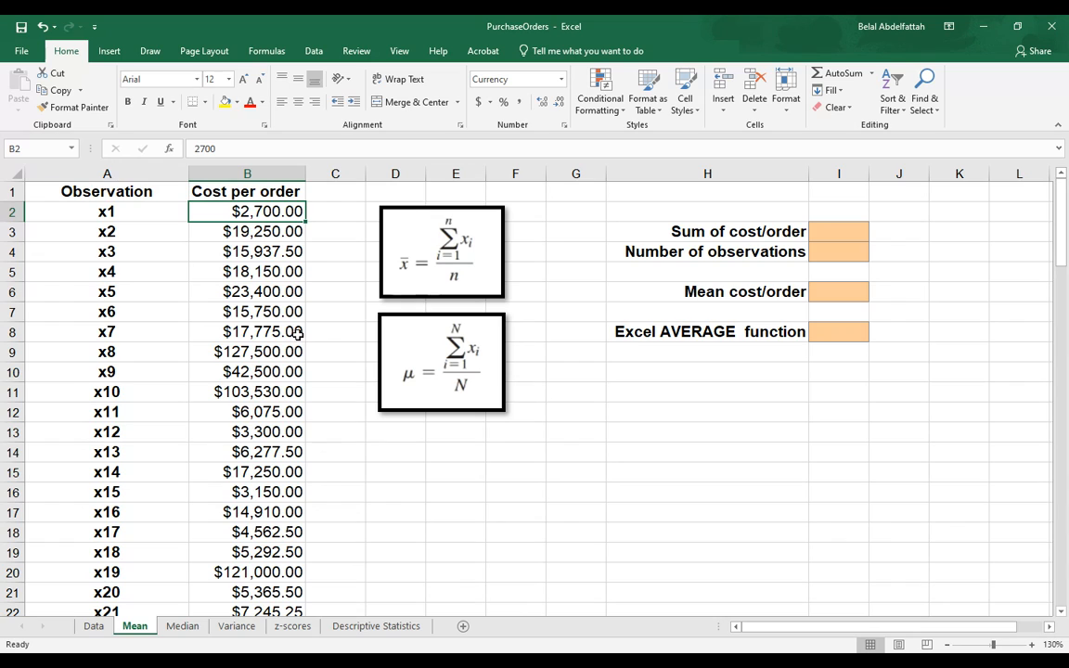
click(107, 231)
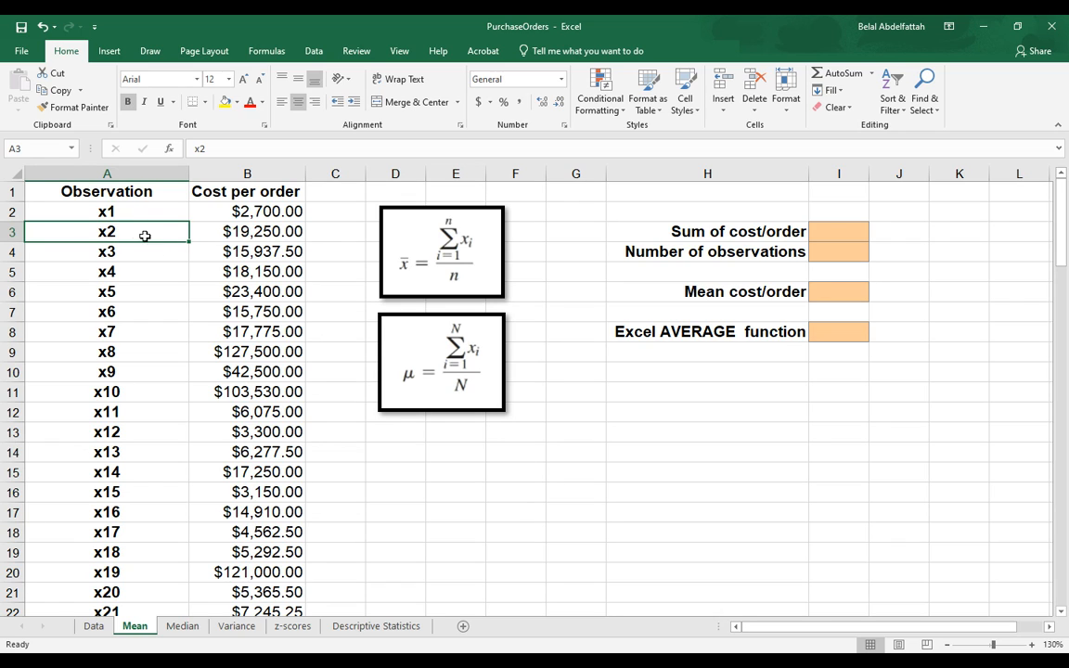
click(246, 230)
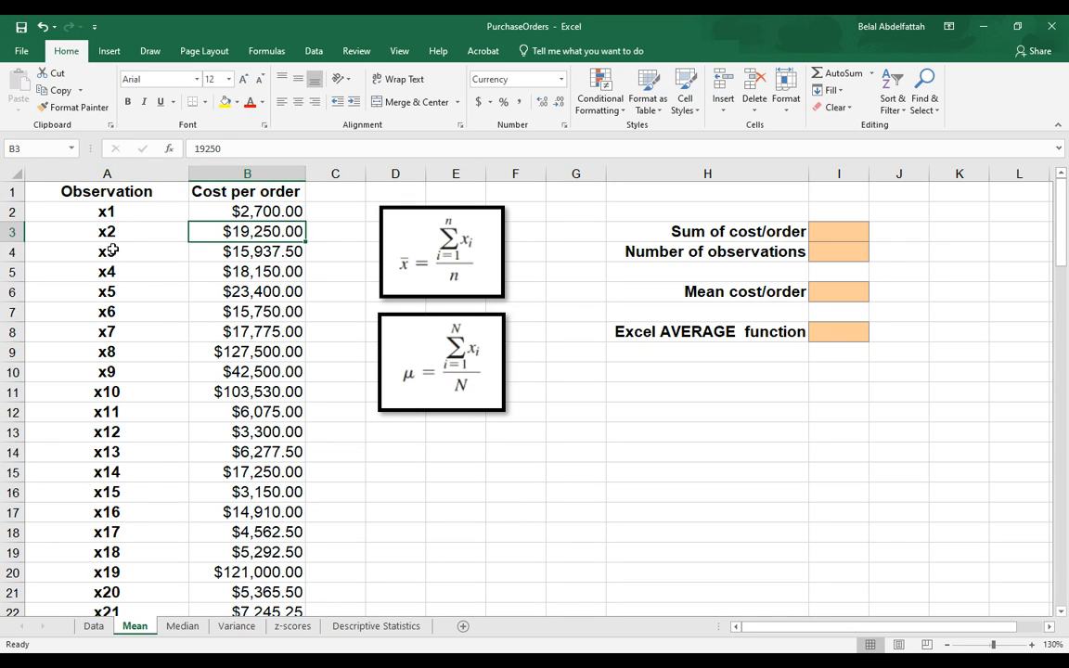
click(108, 253)
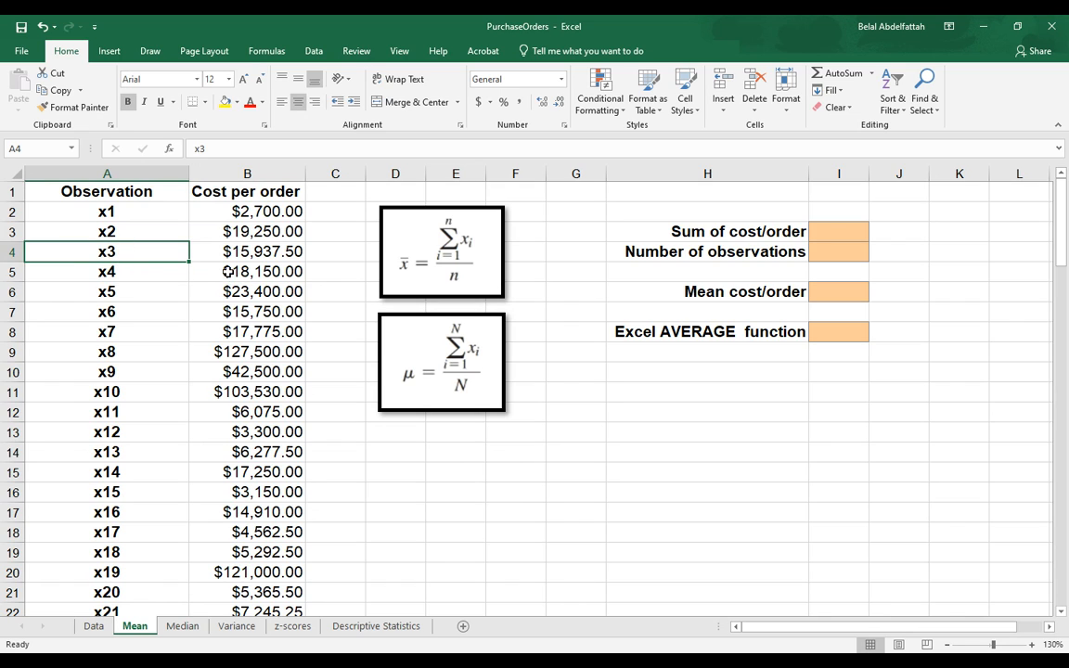
click(247, 252)
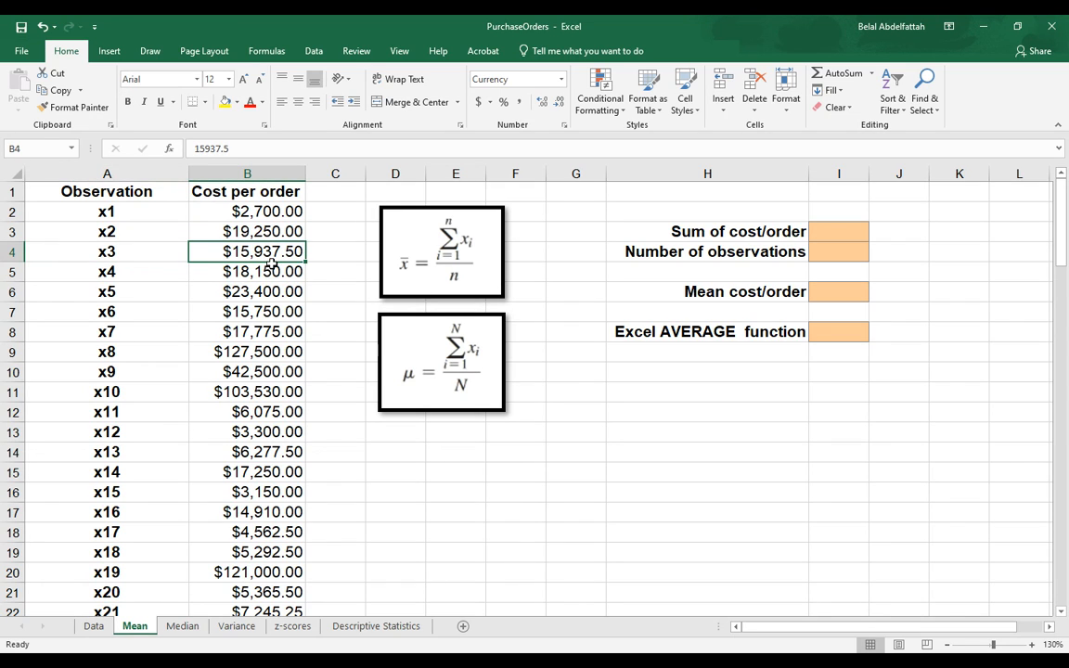
mouse_move(373, 282)
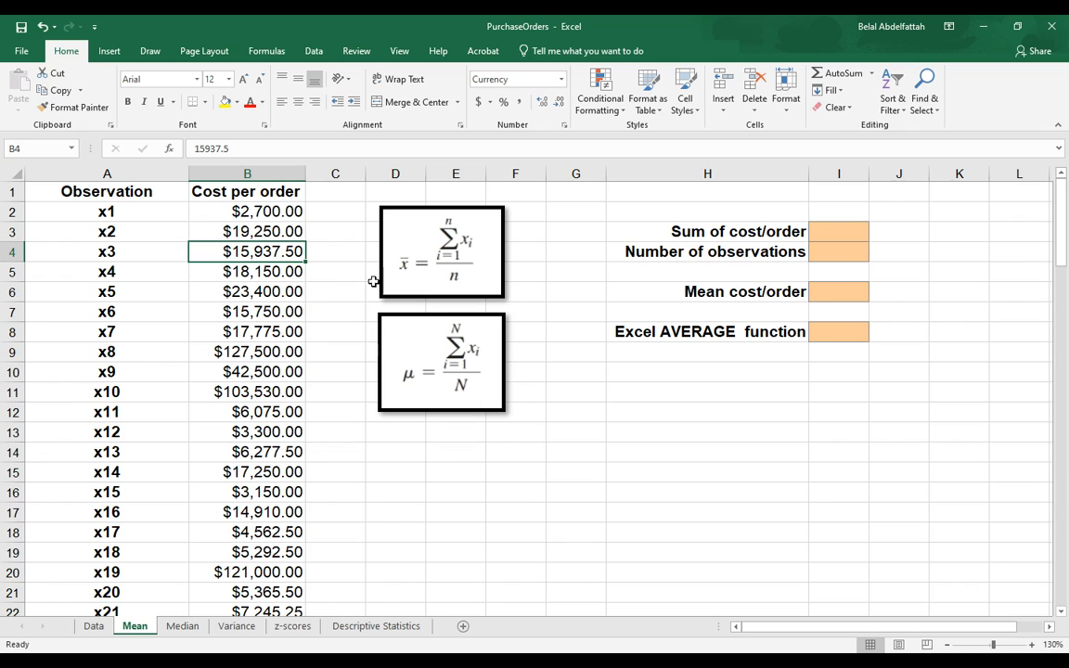
mouse_move(141, 213)
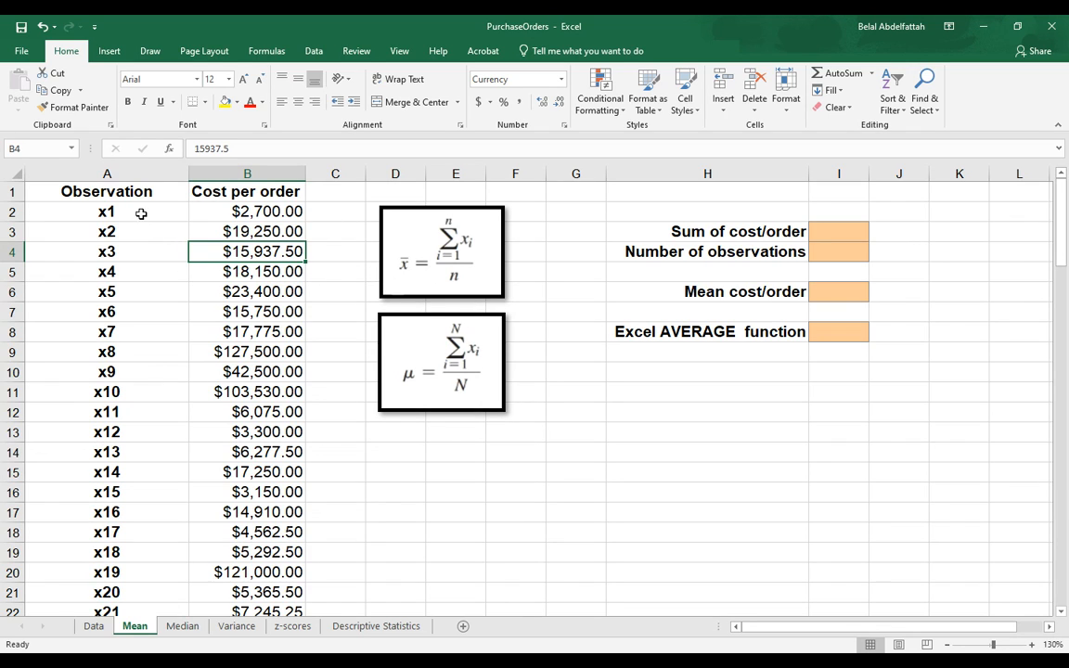
mouse_move(481, 297)
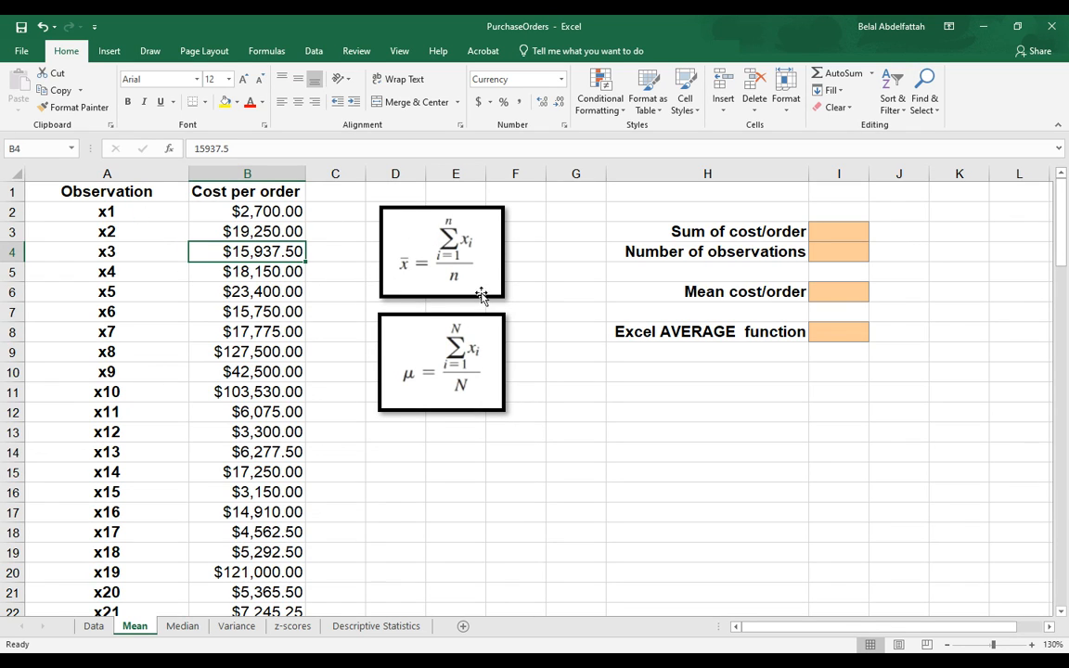
mouse_move(133, 230)
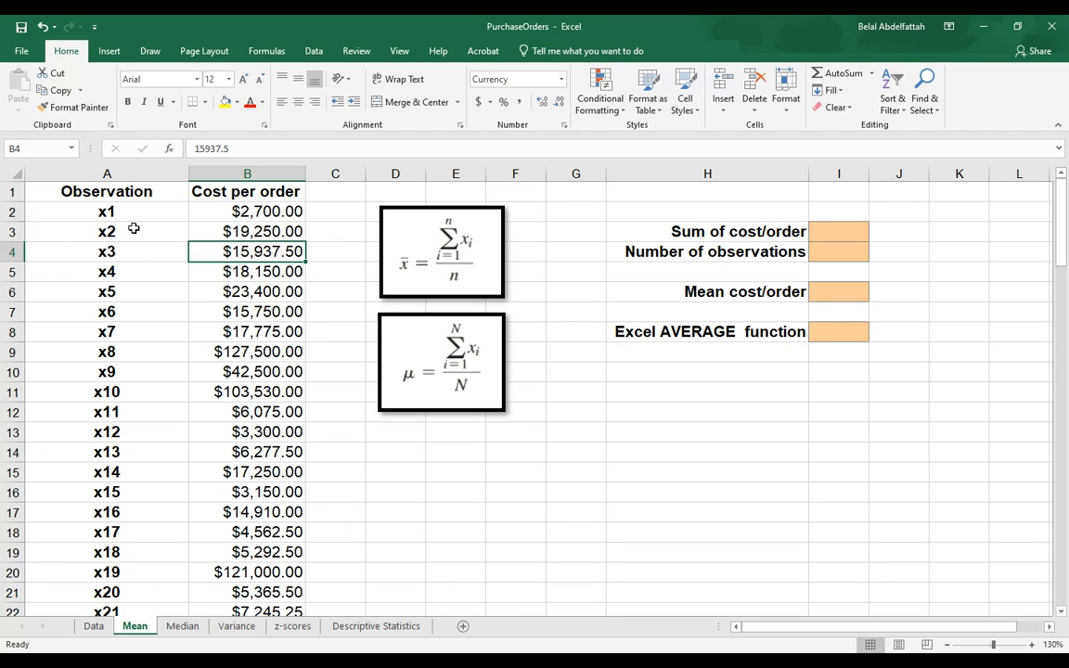
Select the Observation column, then x1, then the whole Cost per order column
click(108, 174)
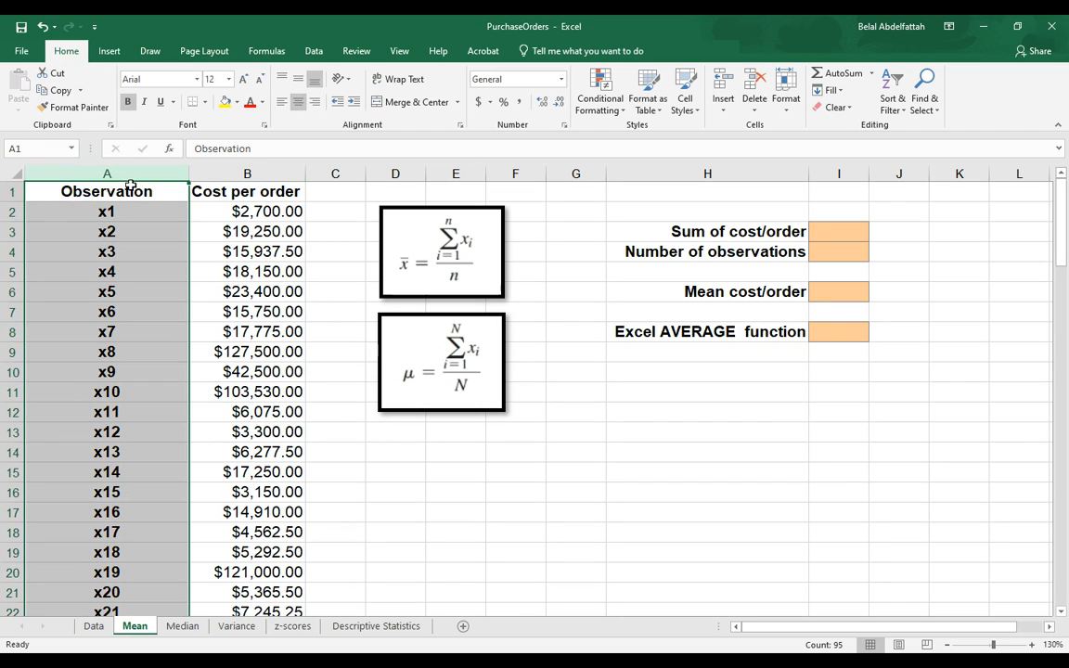
click(106, 212)
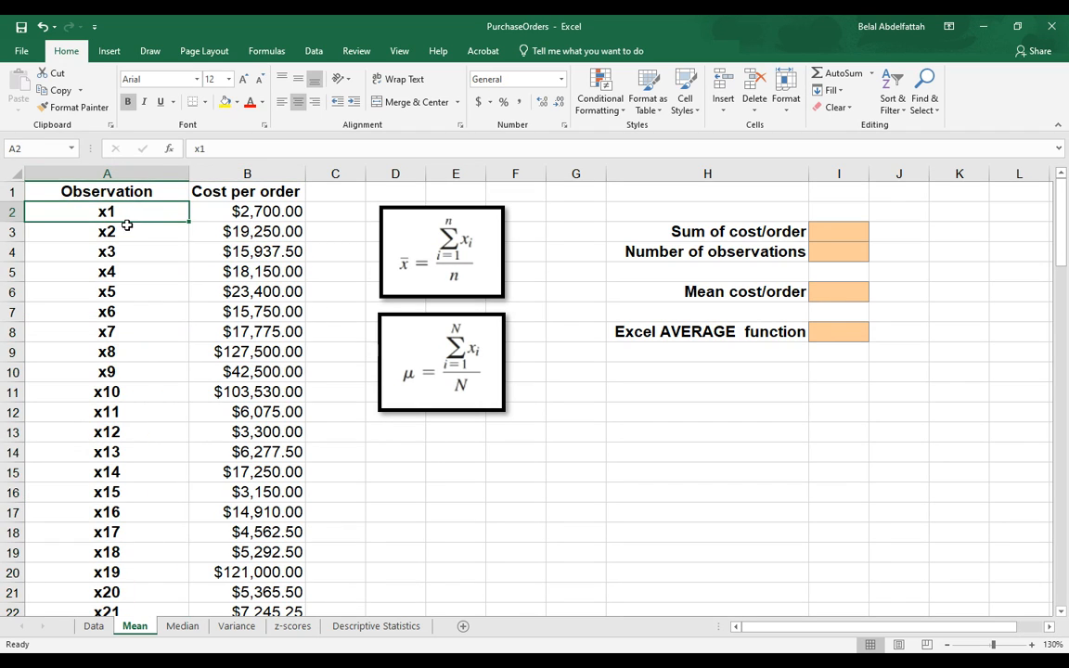
mouse_move(462, 280)
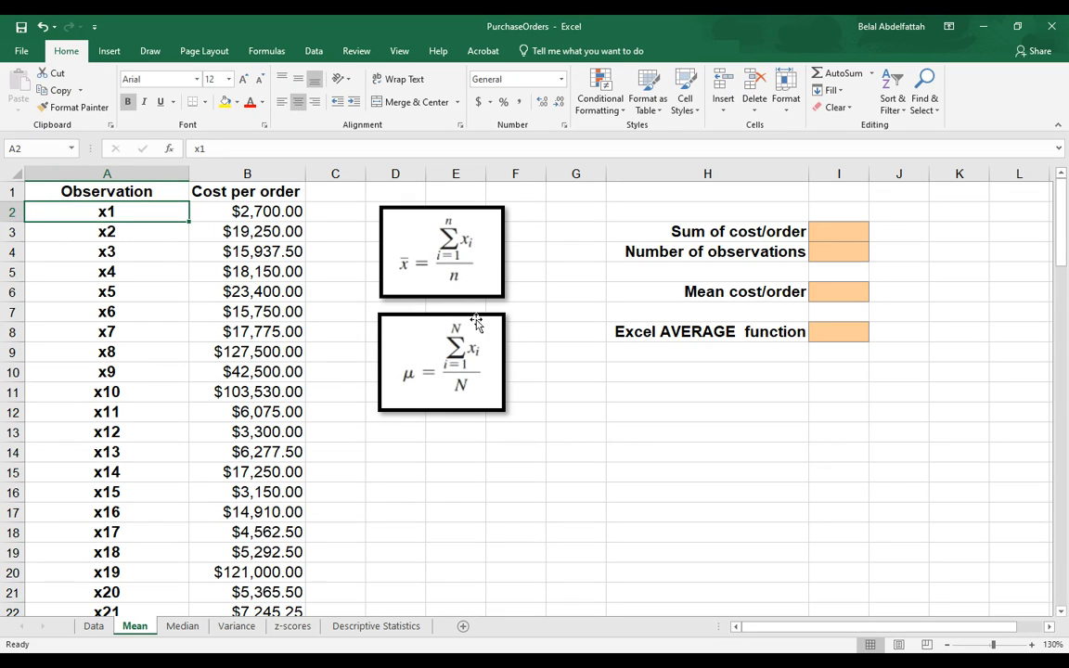
mouse_move(408, 260)
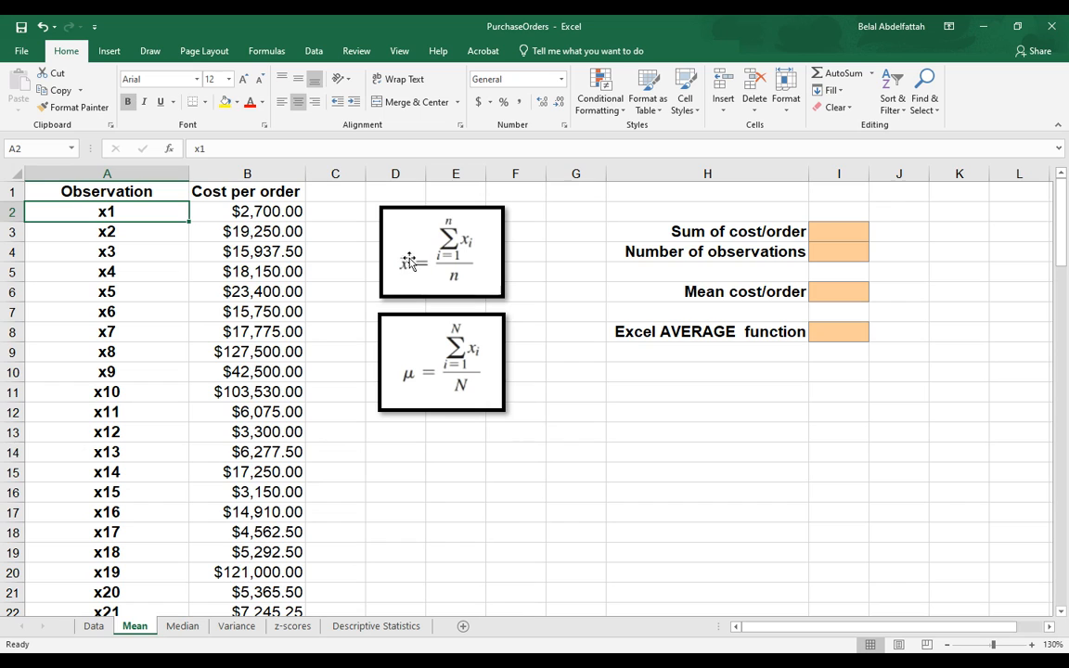
click(247, 175)
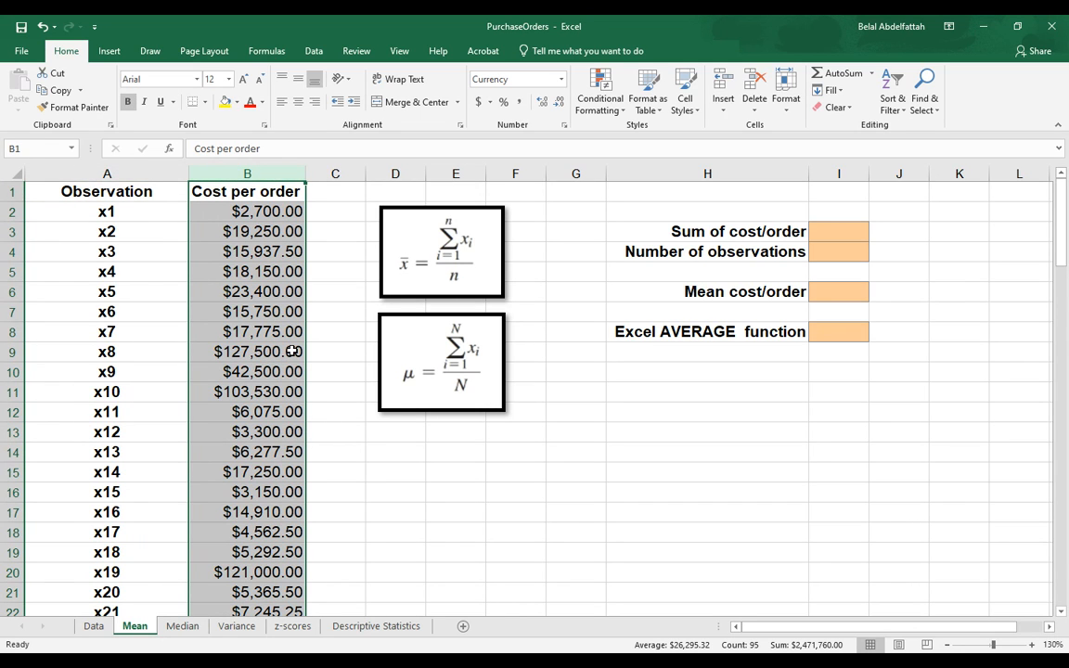
mouse_move(668, 347)
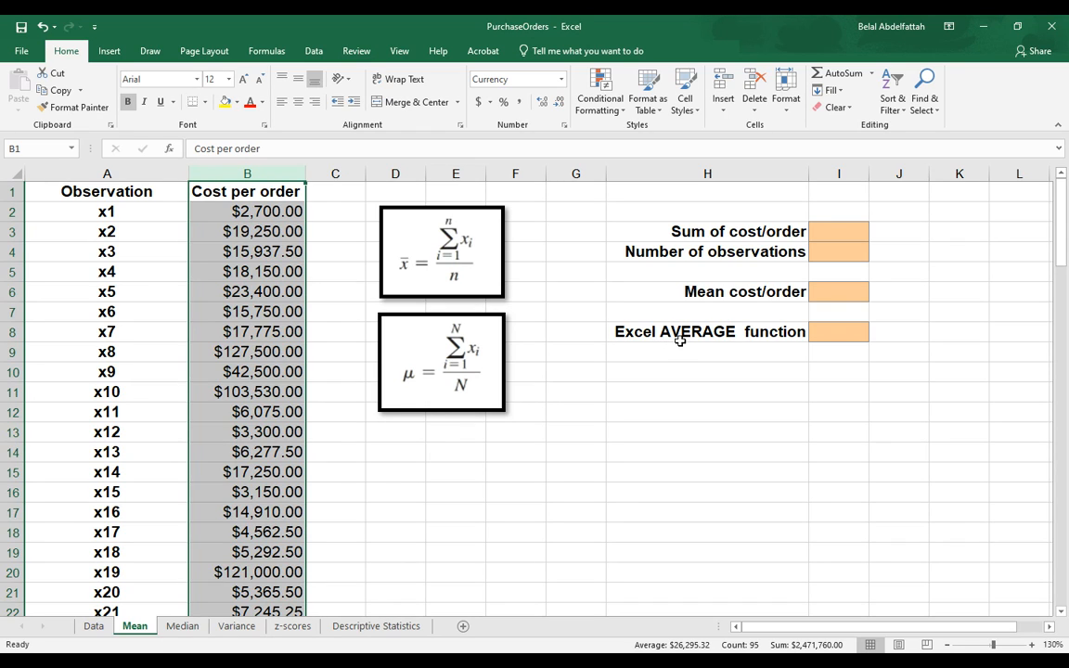
mouse_move(679, 356)
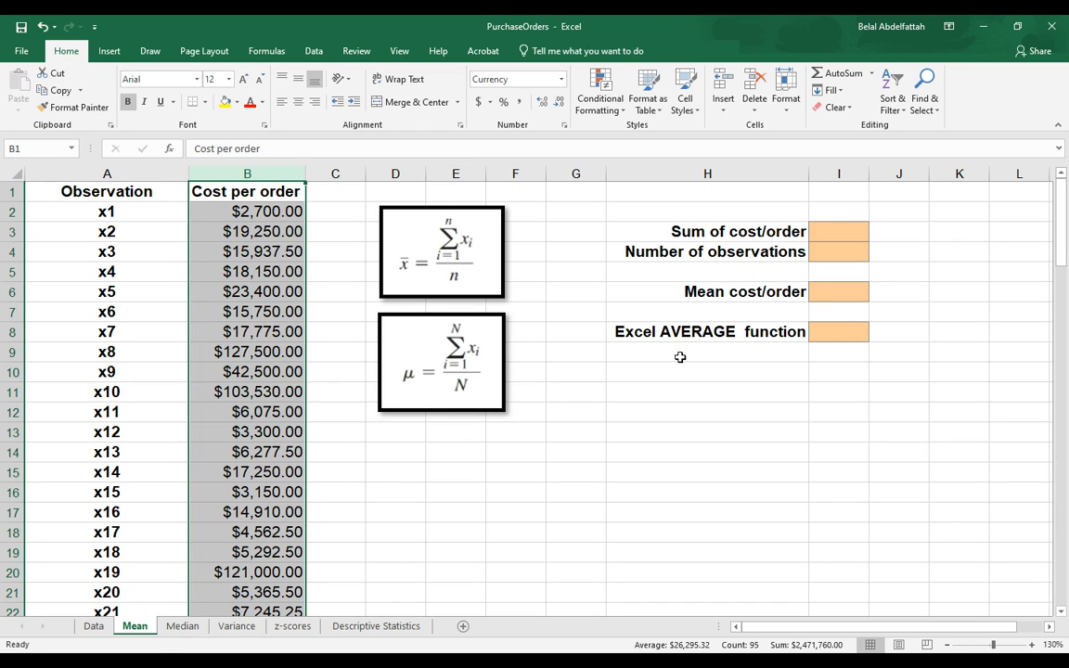
mouse_move(412, 245)
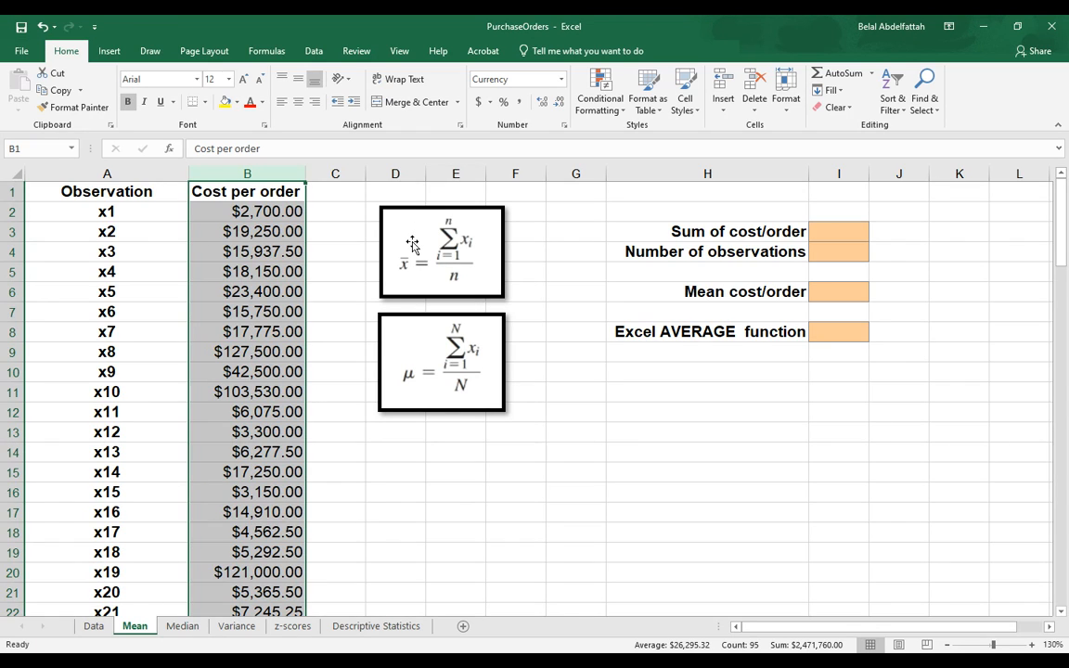
mouse_move(681, 278)
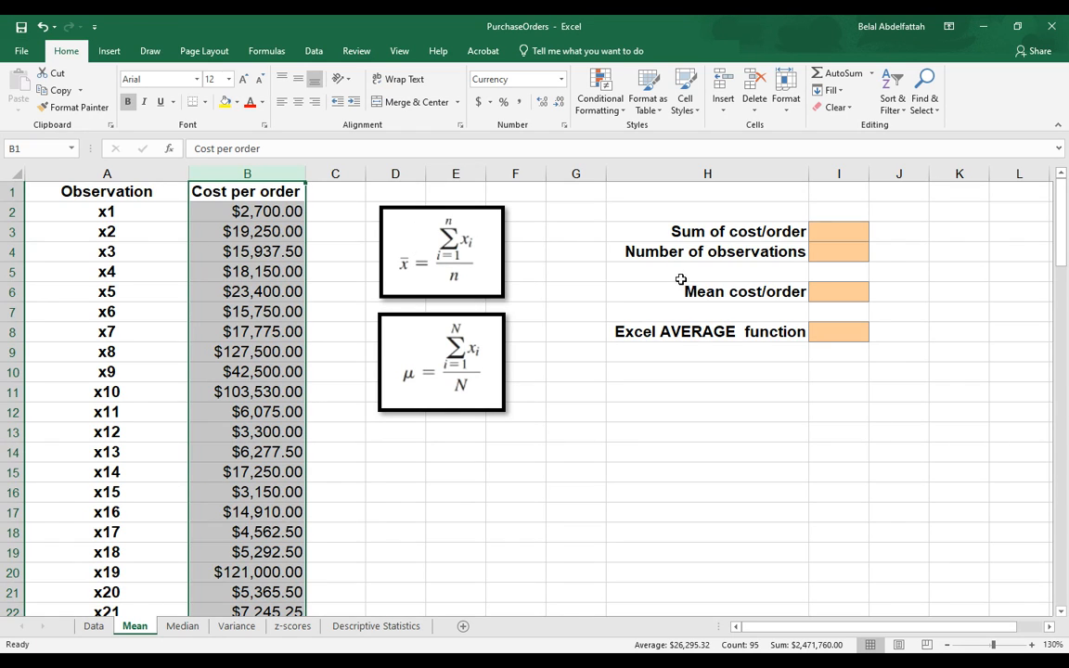
mouse_move(446, 252)
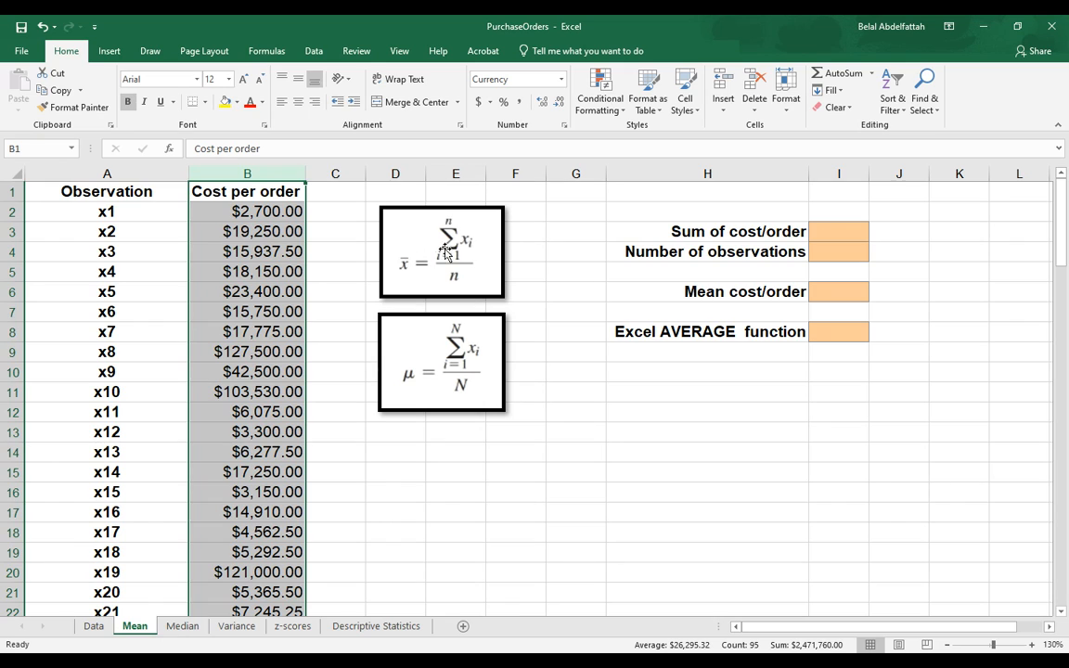
mouse_move(455, 263)
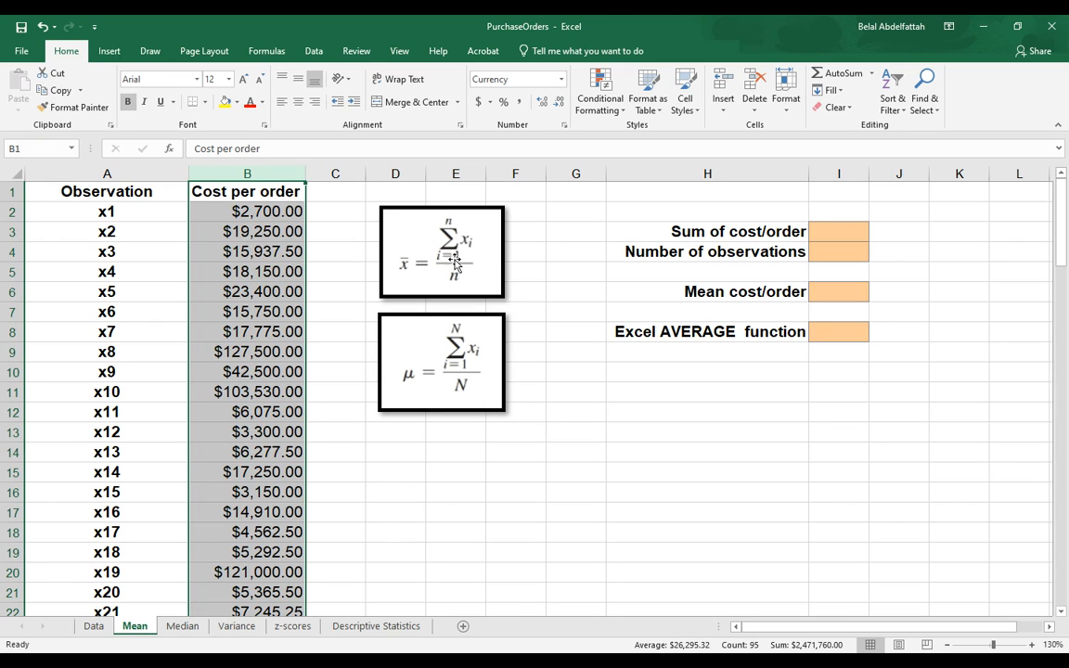
Highlight the cpo cost range from x1 and pick the Sum of cost/order cell
click(247, 212)
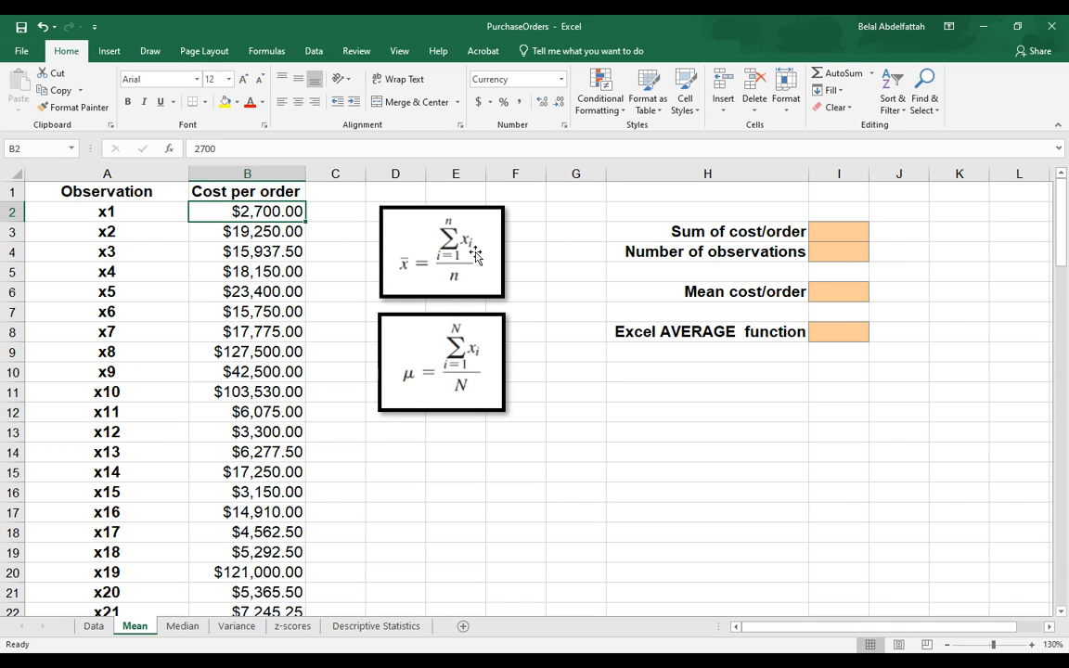
mouse_move(256, 498)
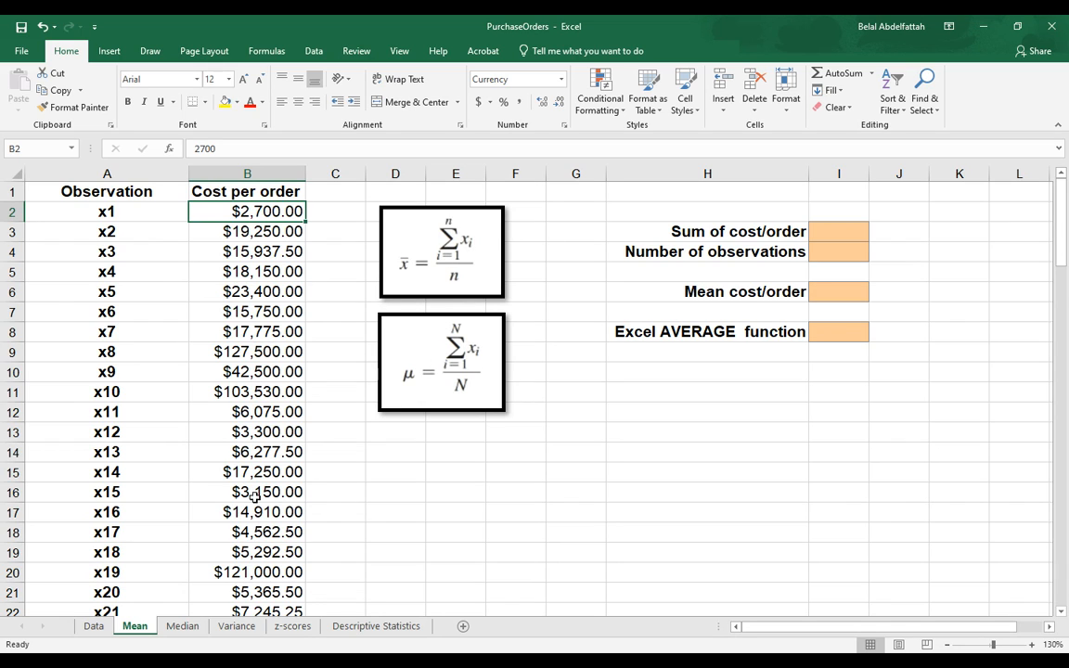
mouse_move(843, 237)
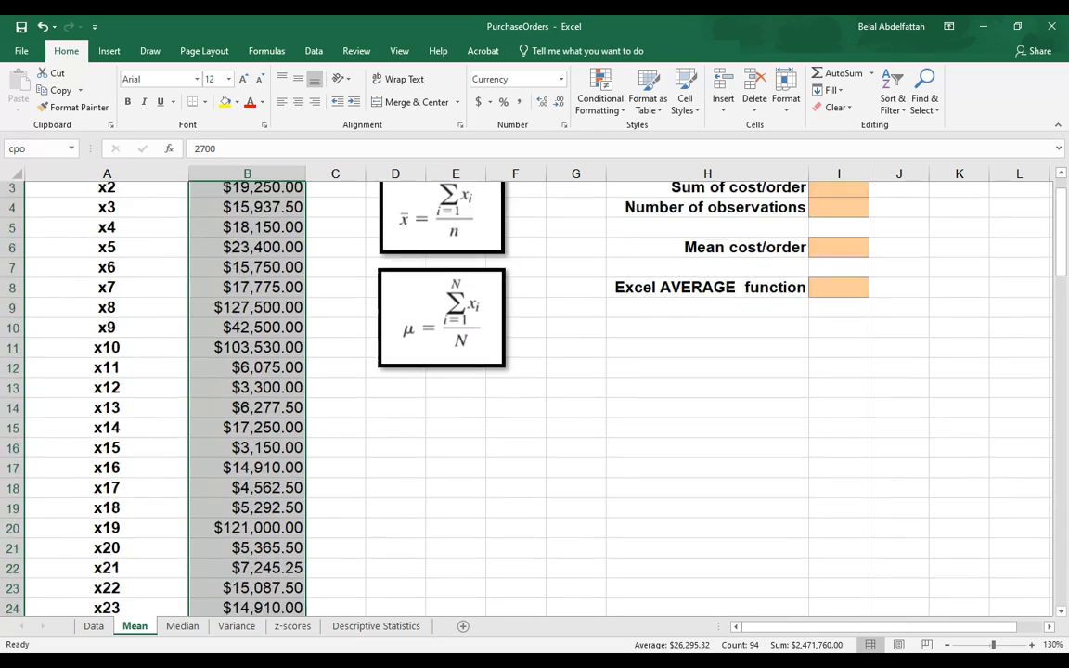
scroll(up, 3)
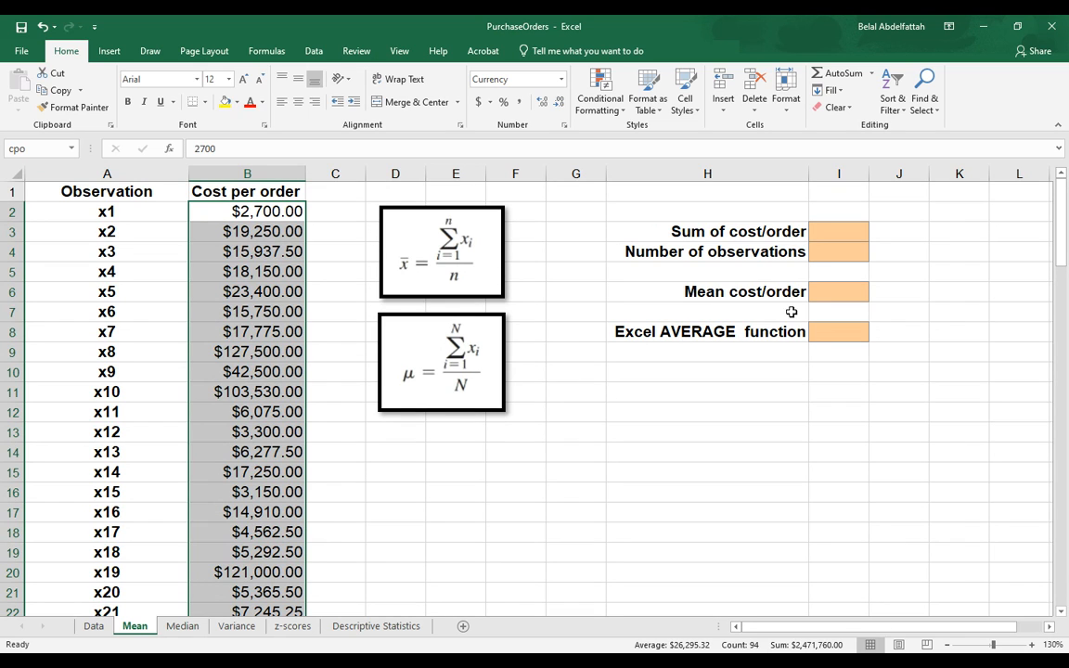
click(838, 230)
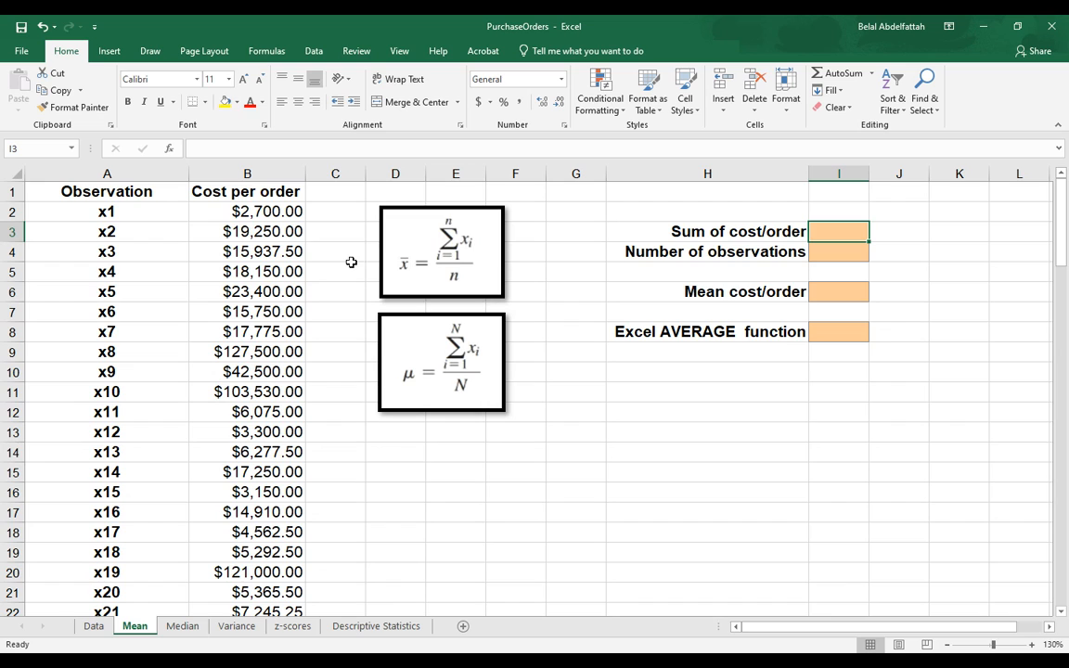
mouse_move(404, 232)
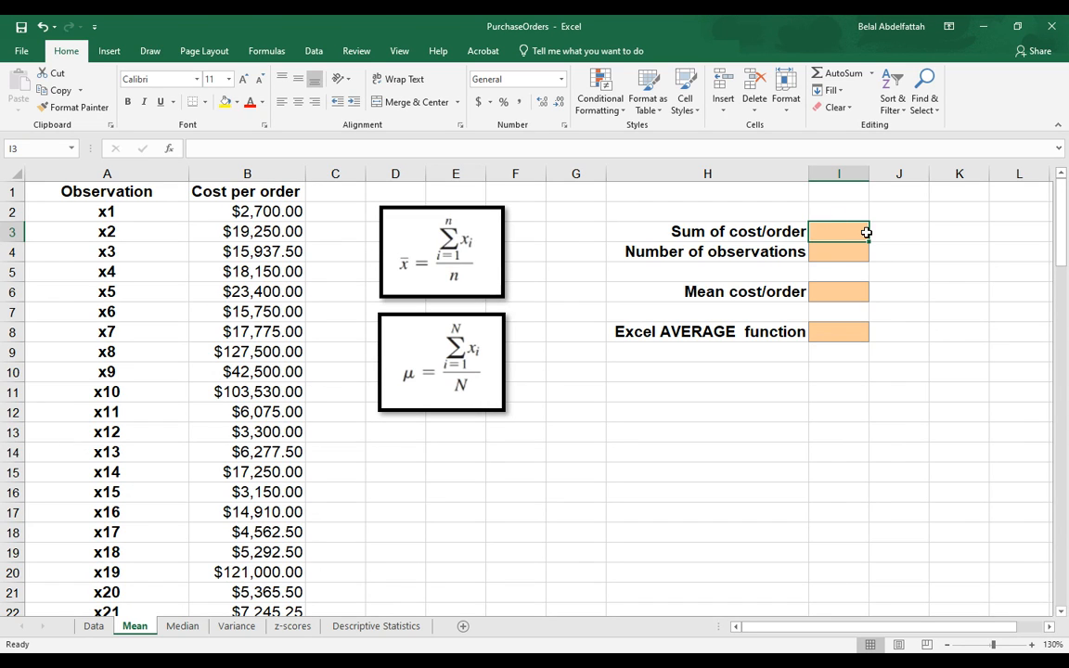
Enter =SUM(cpo) giving $2,471,760.00 and format it as currency
text(=sum)
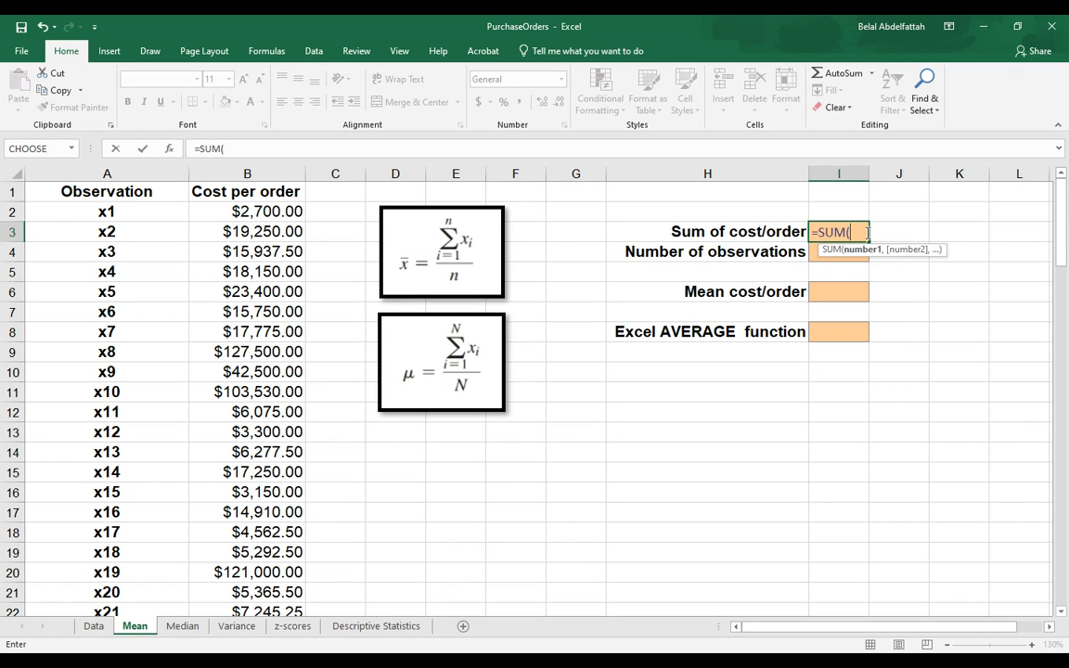
text(cp)
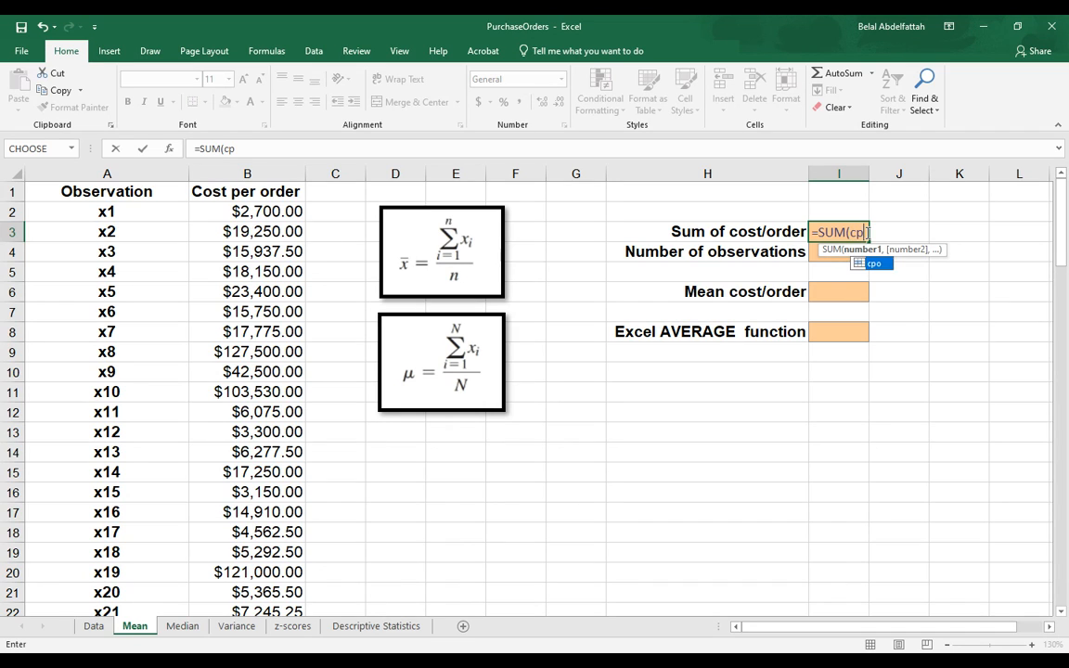
text(o))
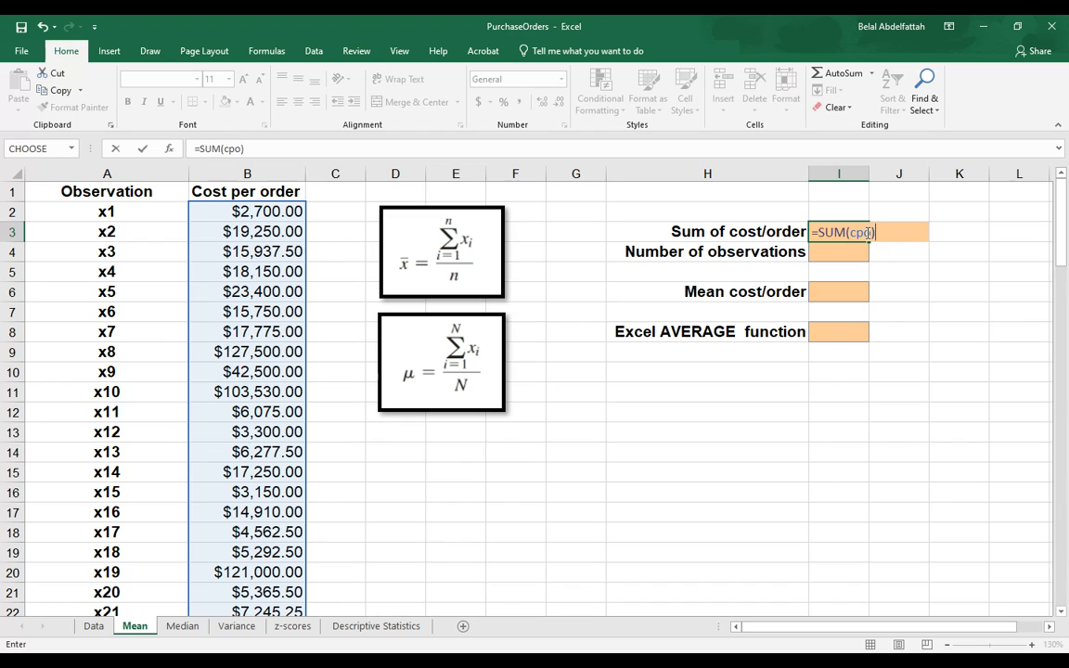
key(Return)
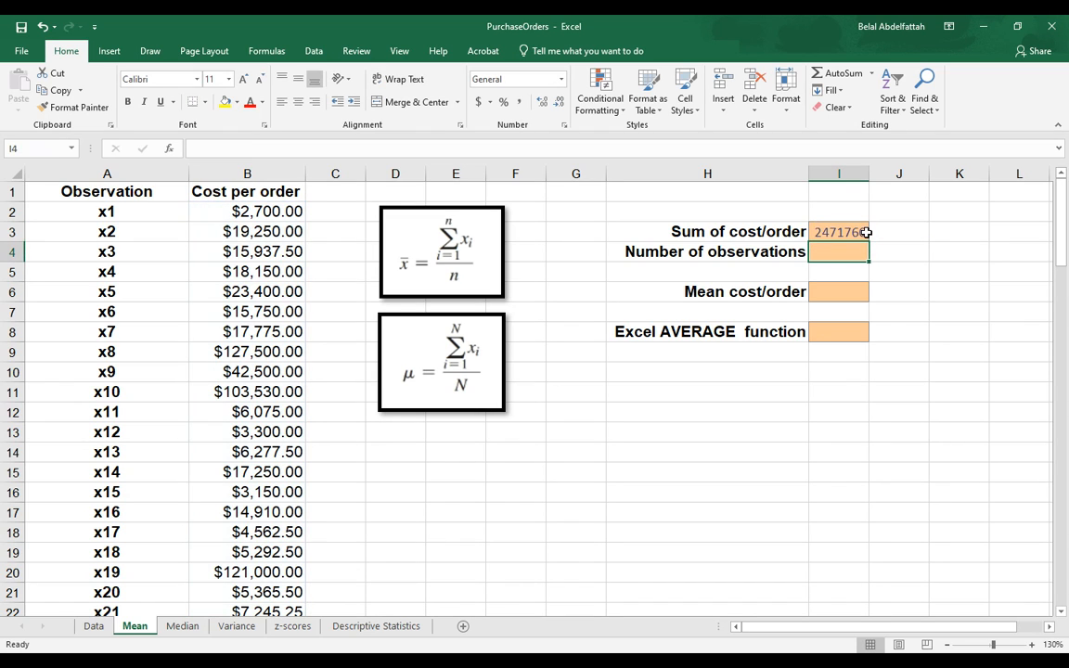
click(838, 230)
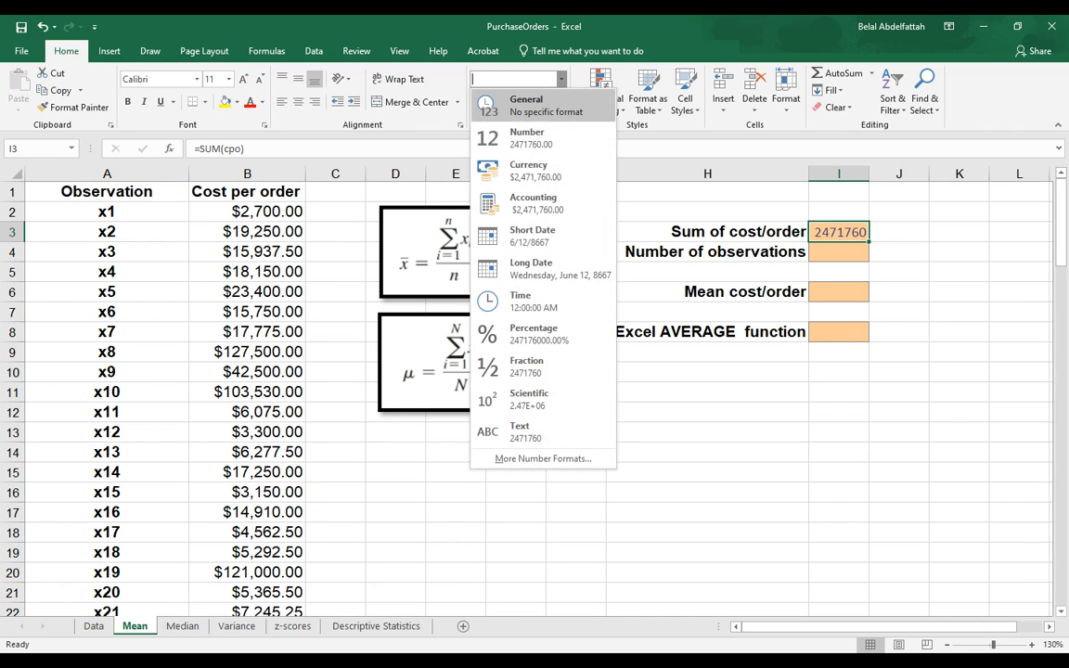
click(533, 171)
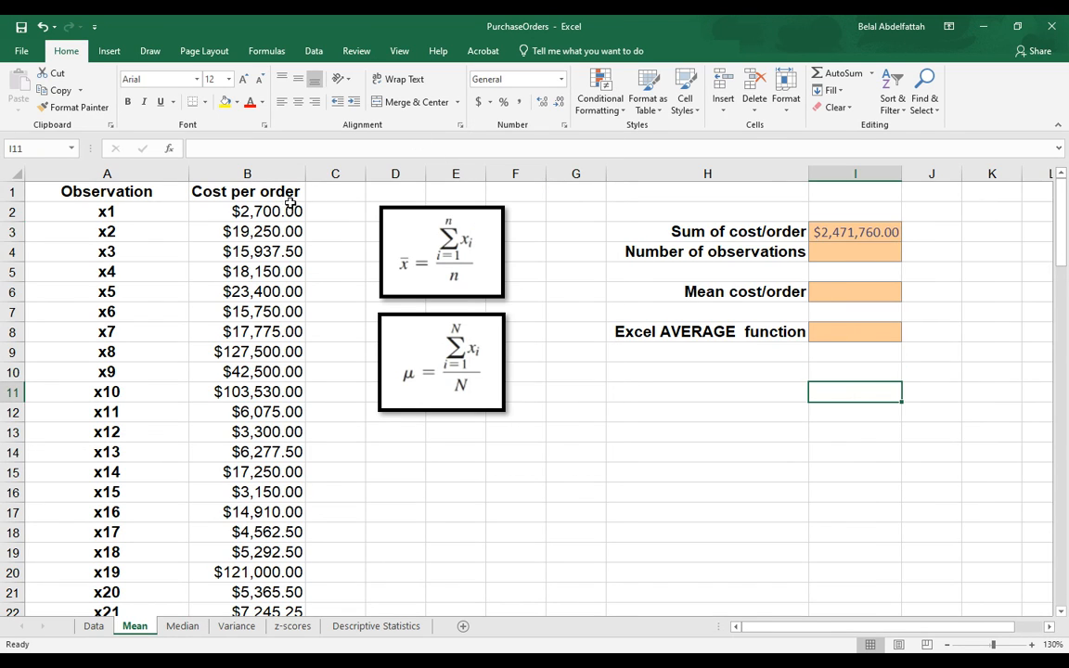
click(853, 252)
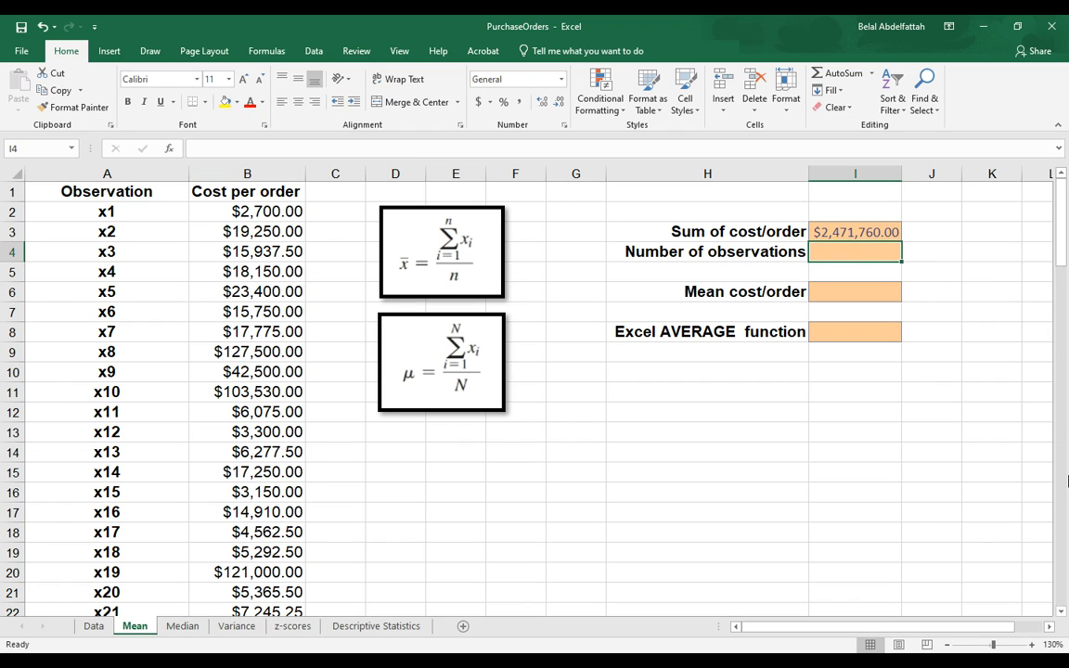
mouse_move(1013, 412)
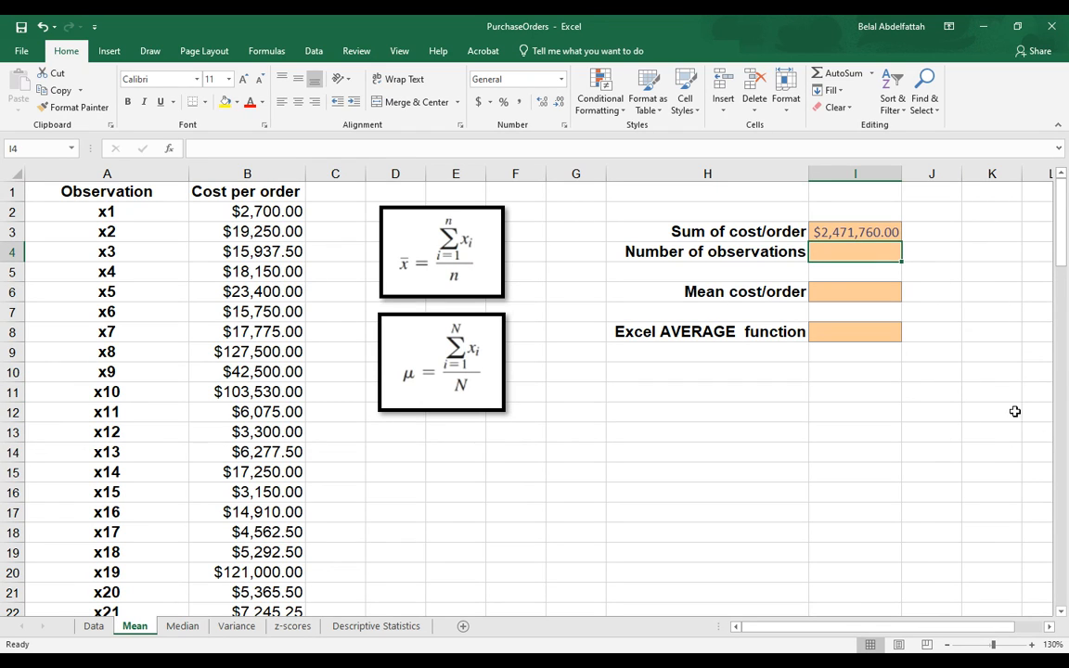
mouse_move(1021, 423)
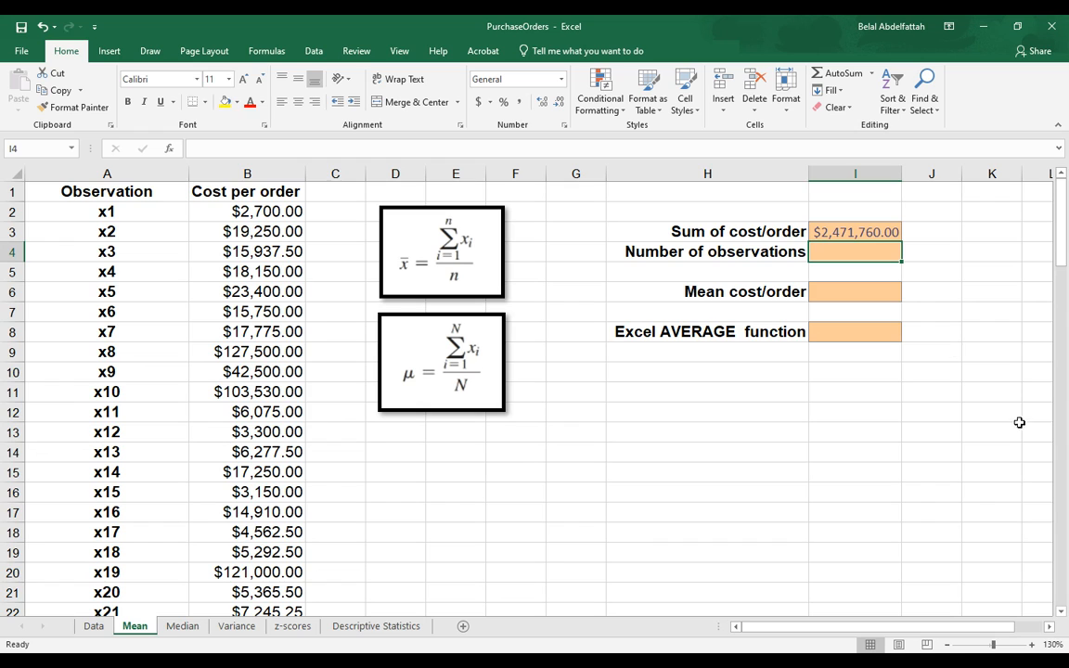
mouse_move(249, 331)
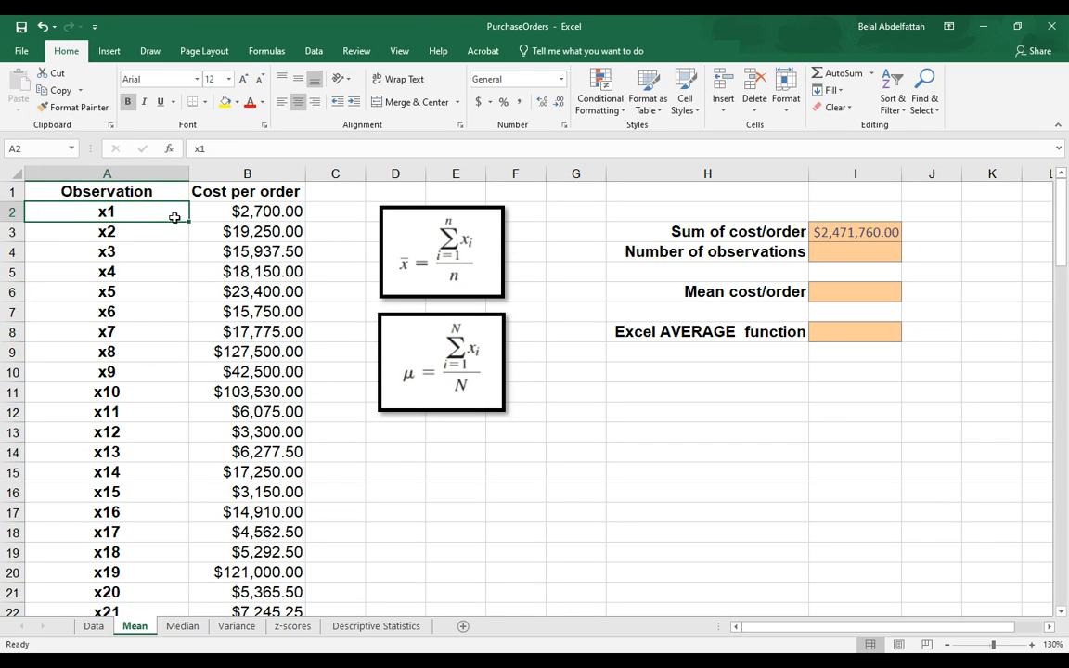
scroll(down, 3)
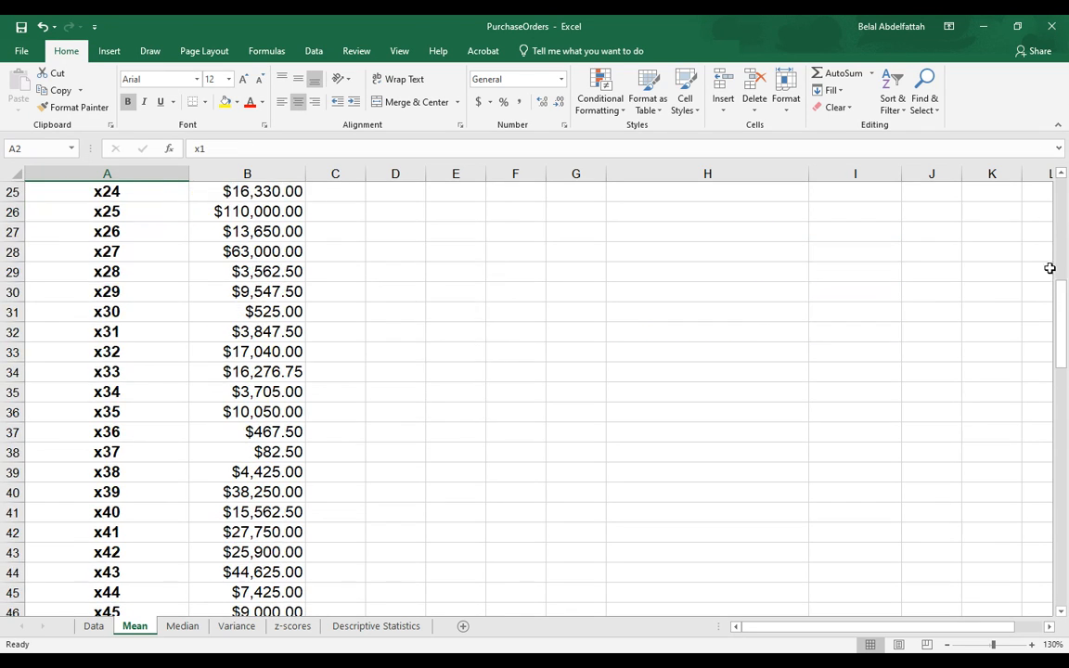
scroll(down, 3)
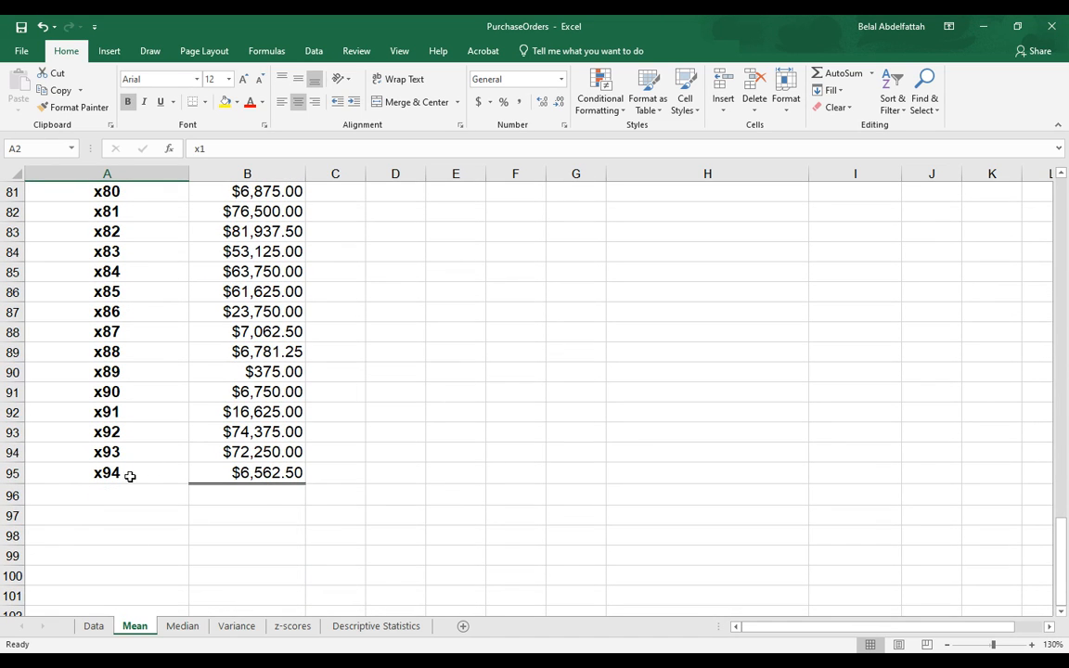
mouse_move(1024, 499)
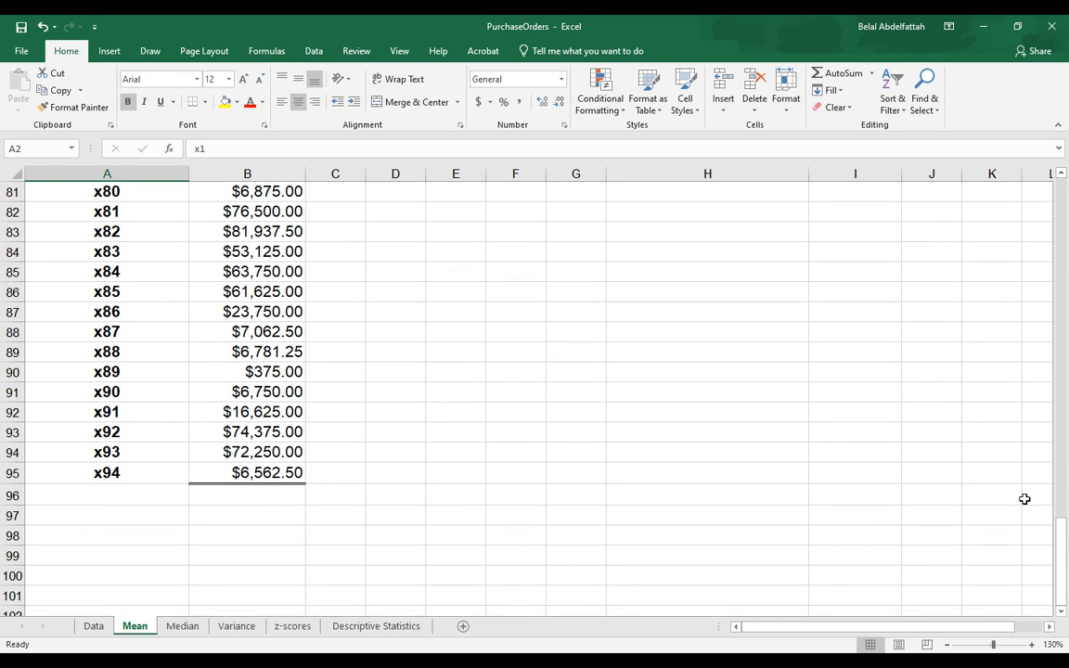
scroll(up, 3)
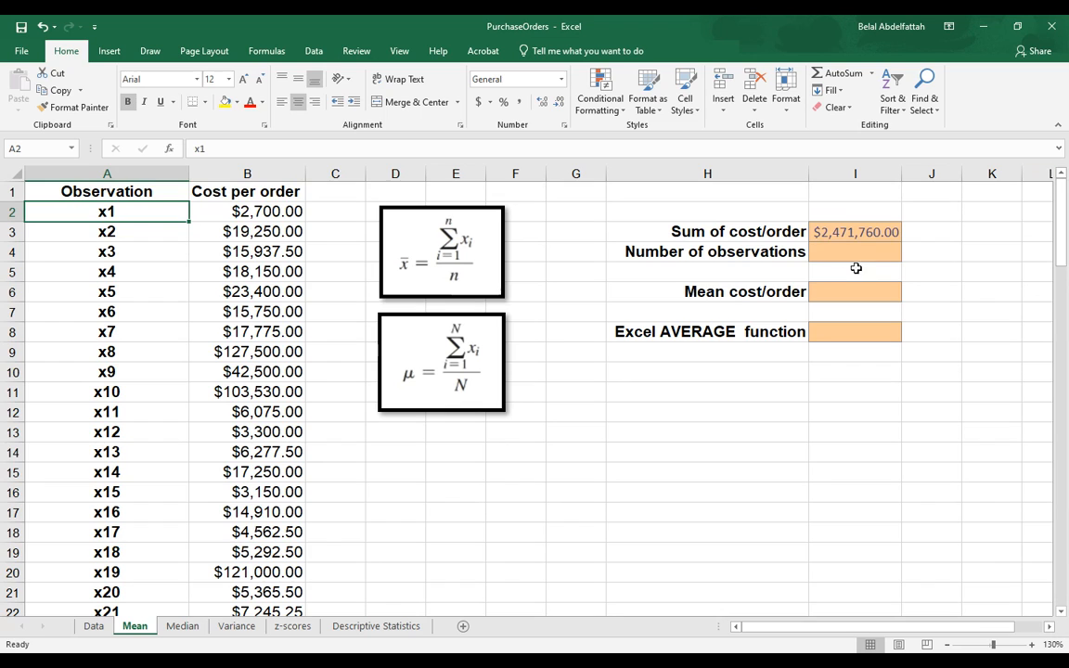
click(106, 174)
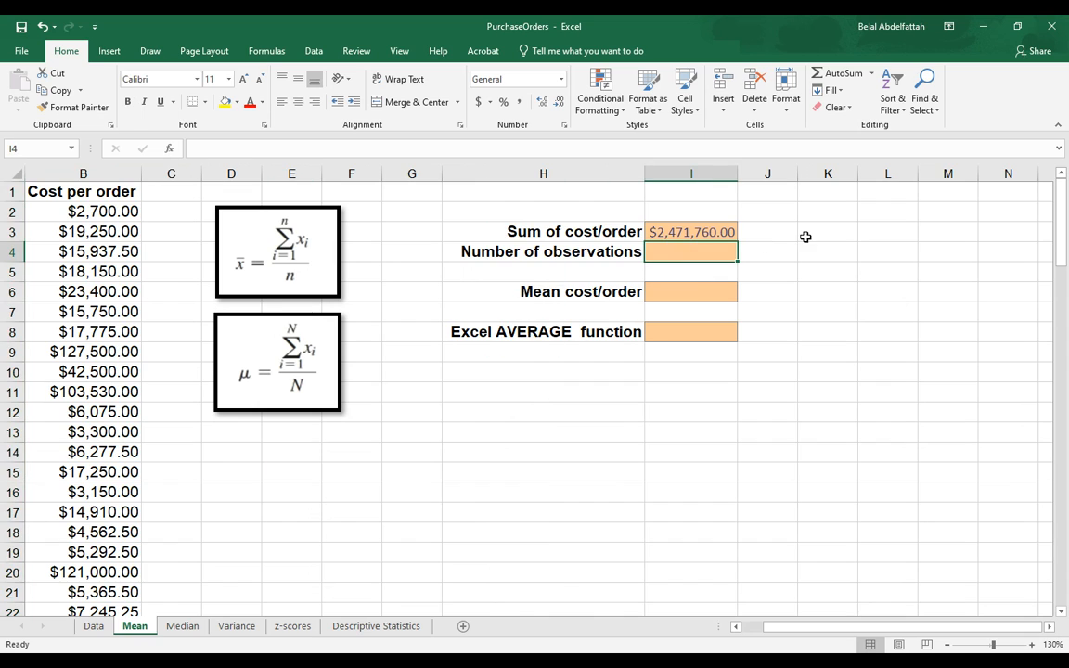
mouse_move(646, 260)
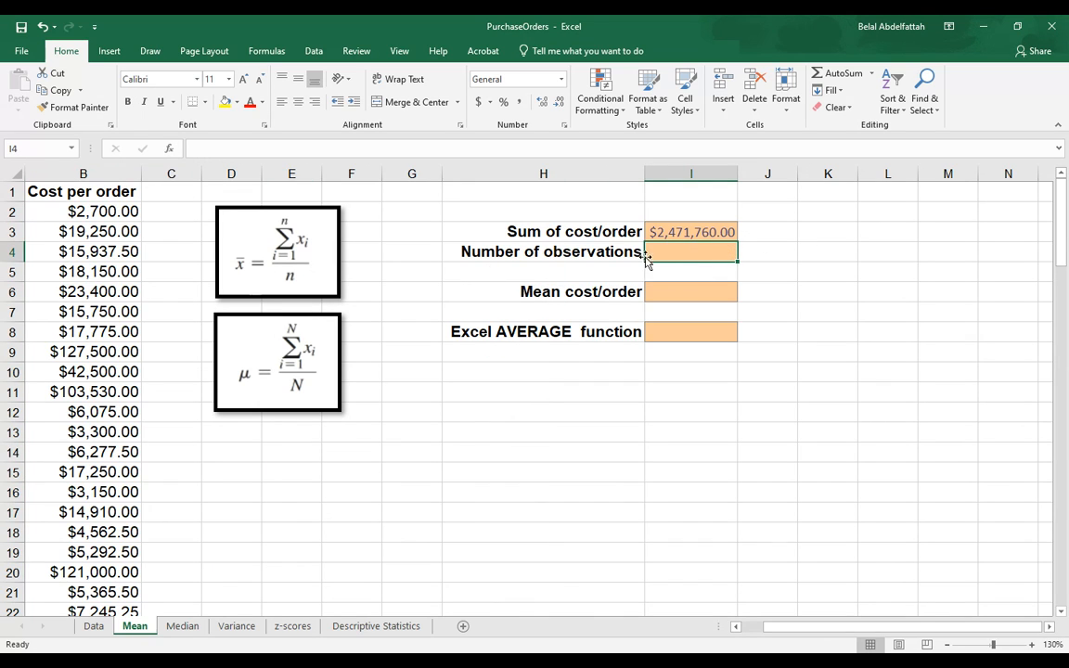
Enter =COUNTA(cpo) to show 94 observations beside the sum
text(=)
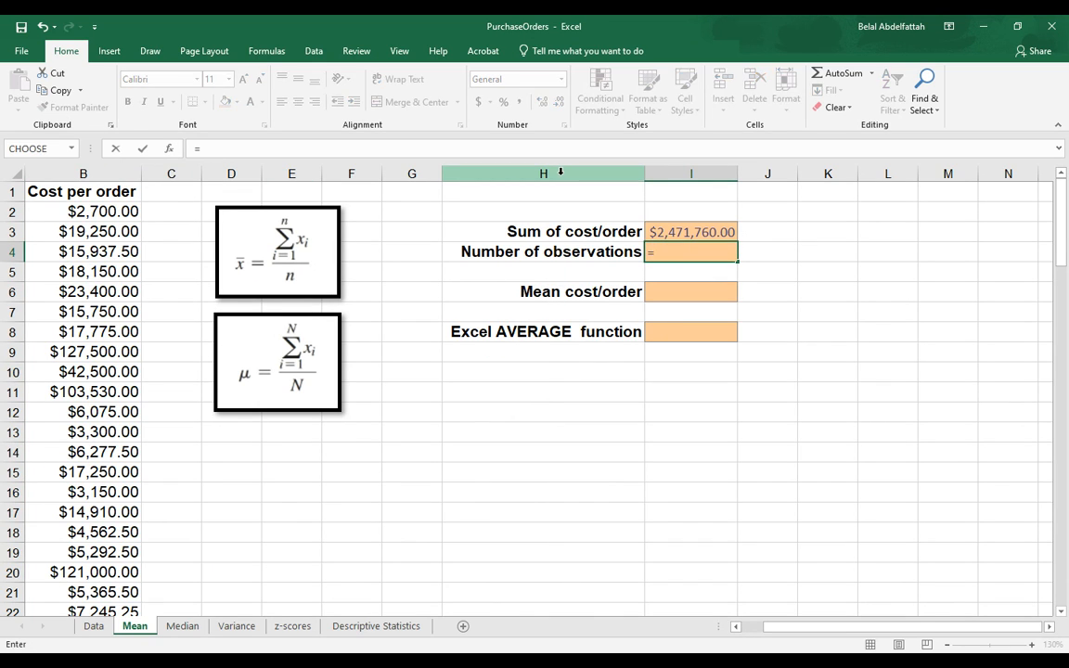
text(=coun)
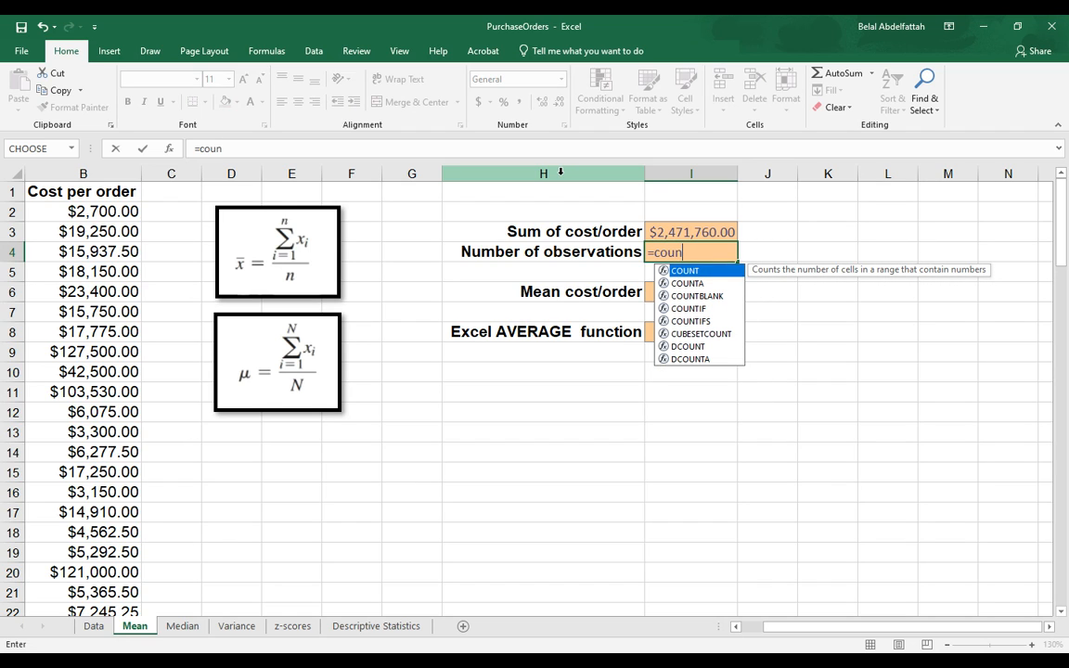
double_click(686, 282)
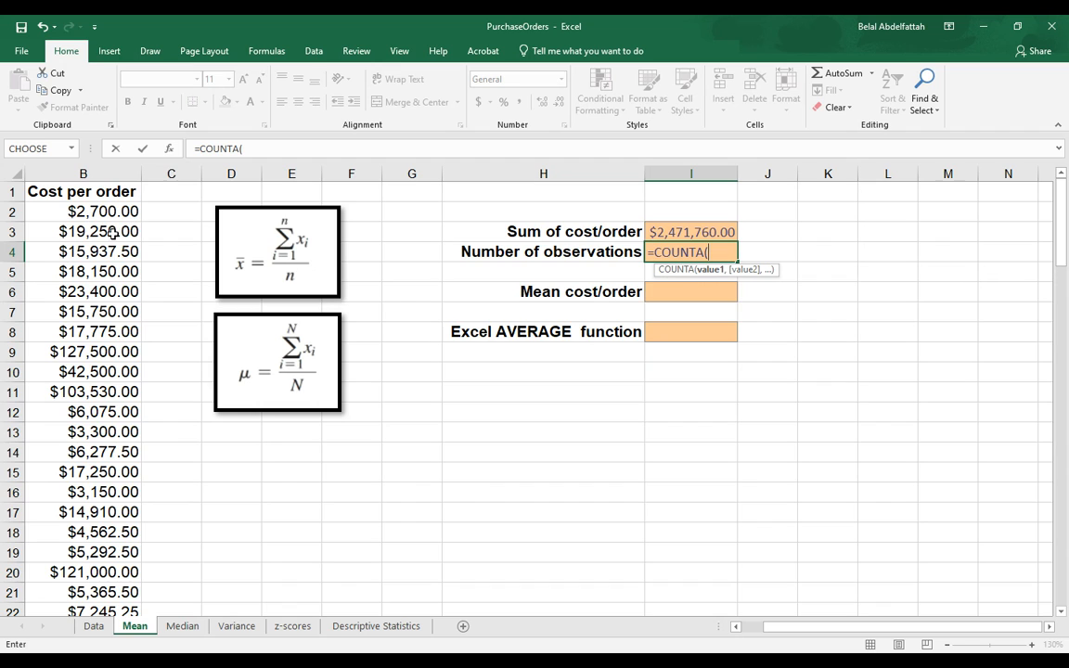
text(c)
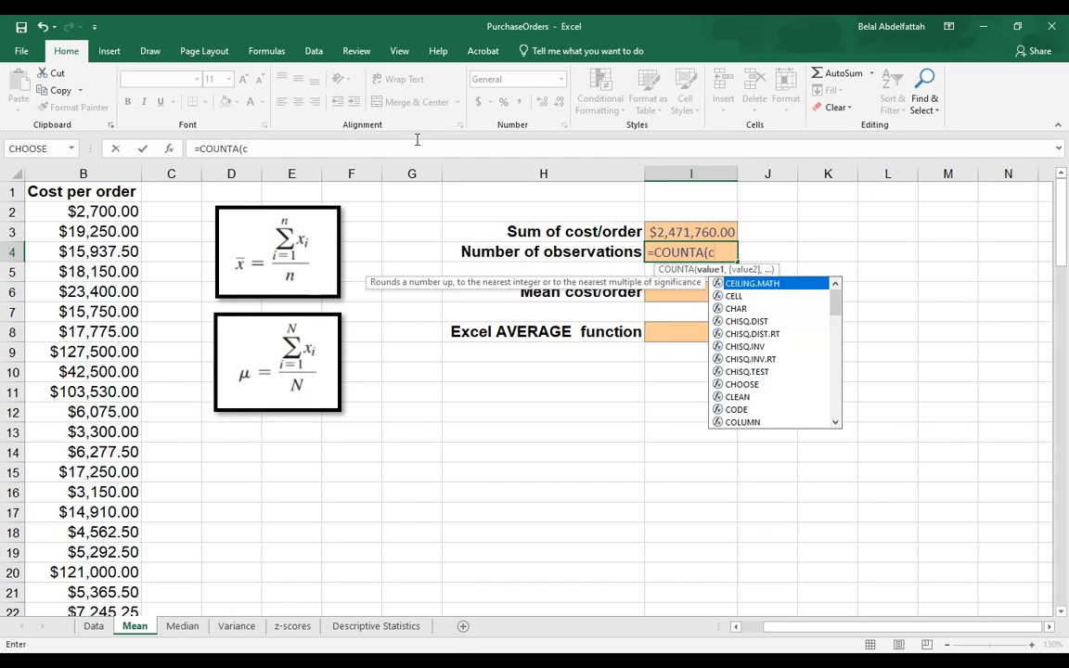
key(Return)
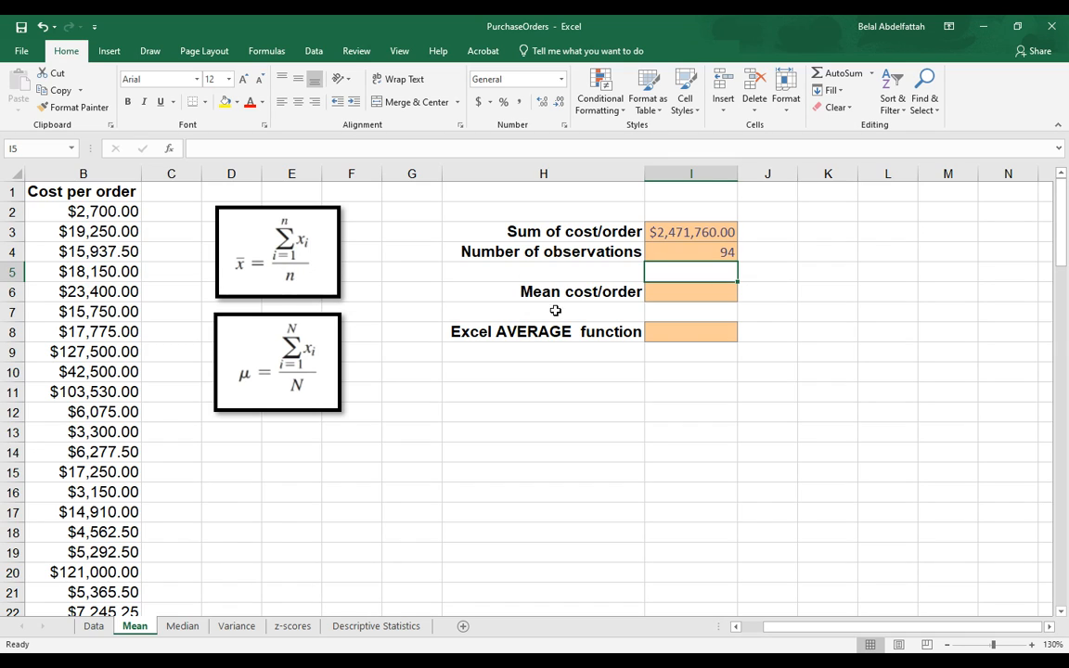
mouse_move(712, 273)
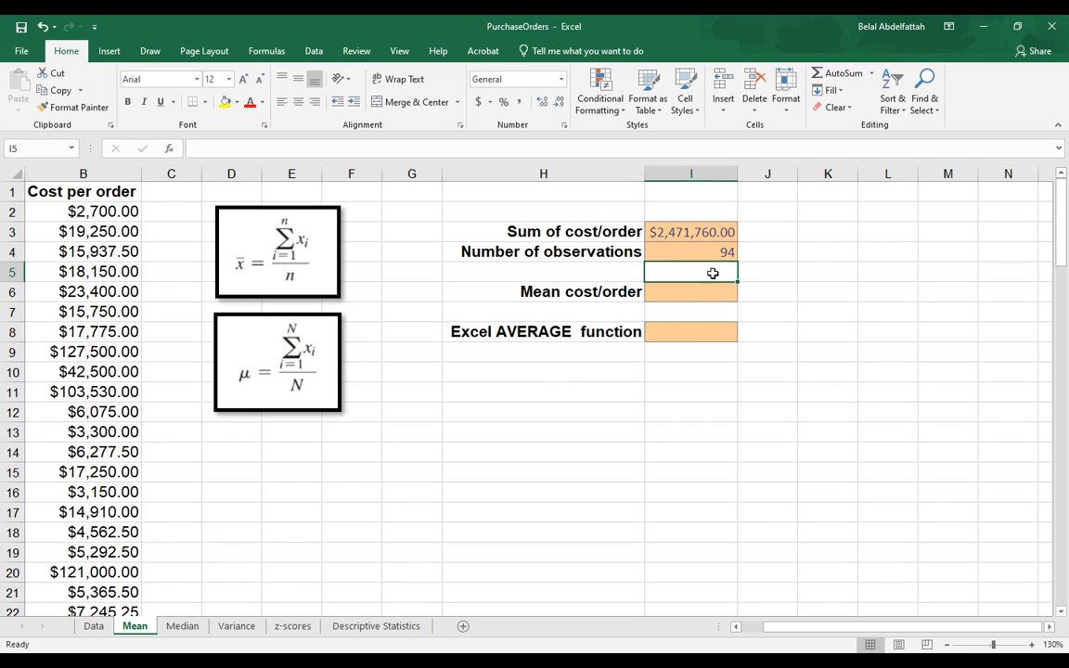
mouse_move(285, 240)
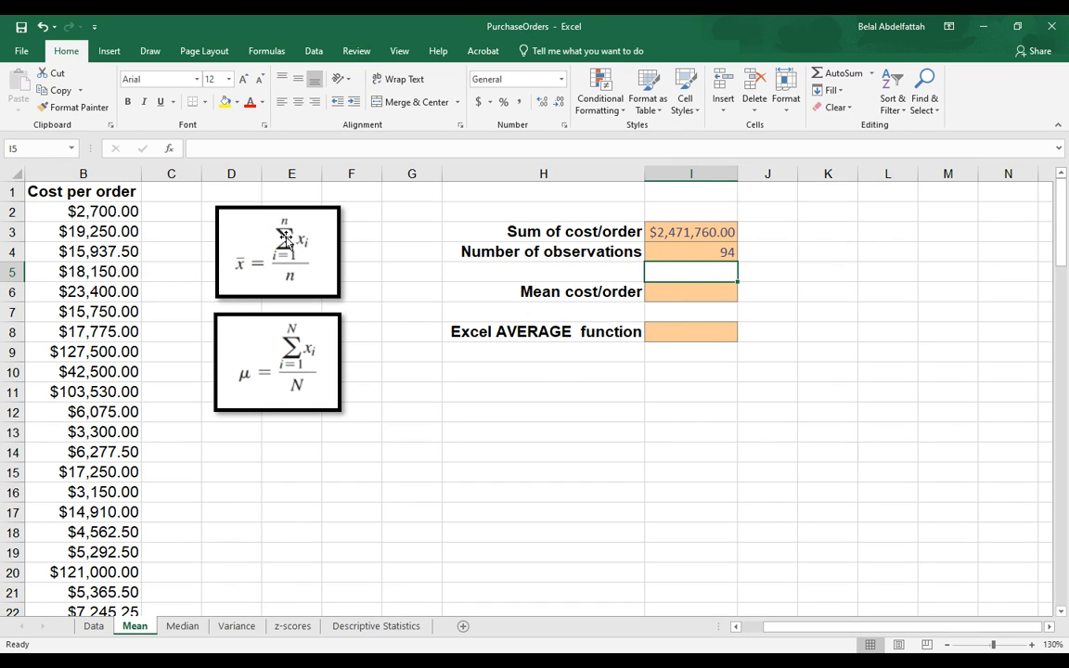
mouse_move(295, 241)
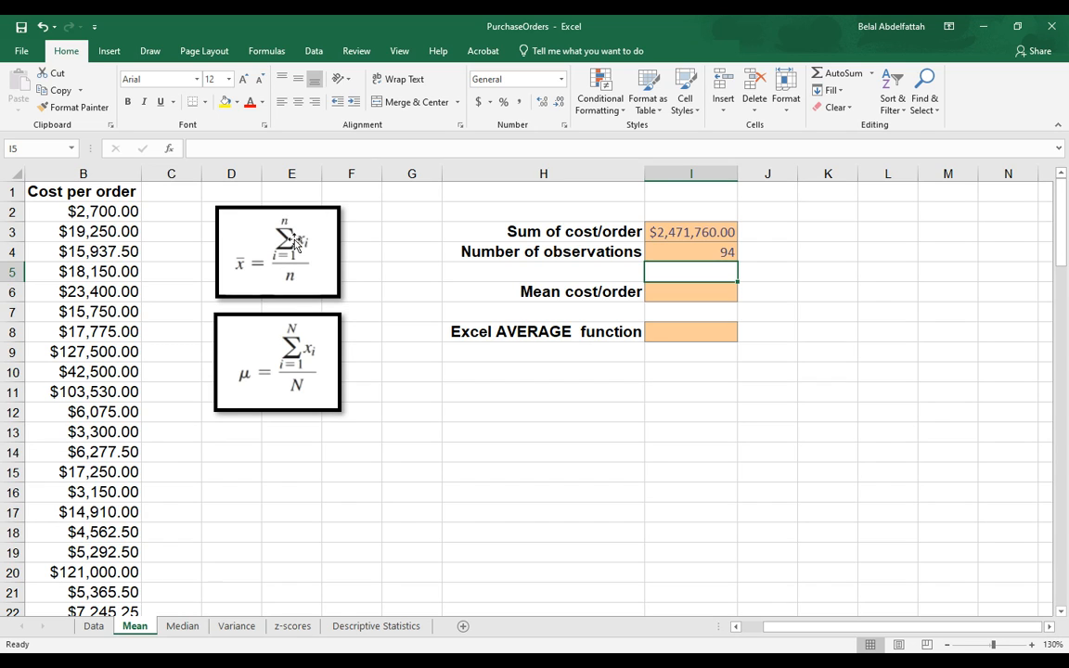
mouse_move(295, 271)
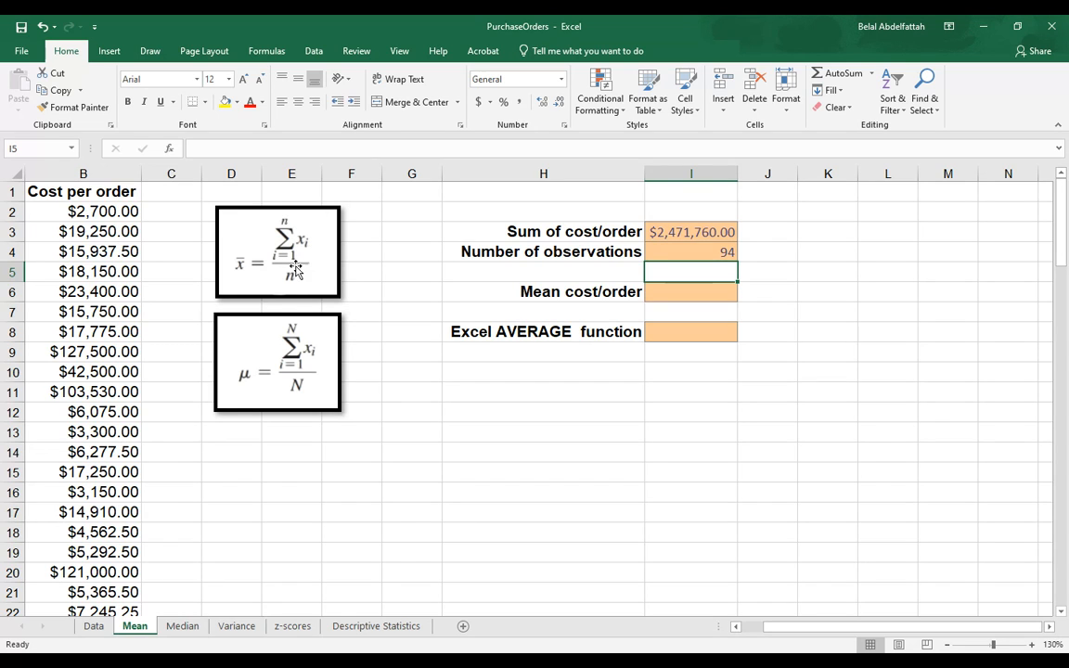
click(691, 230)
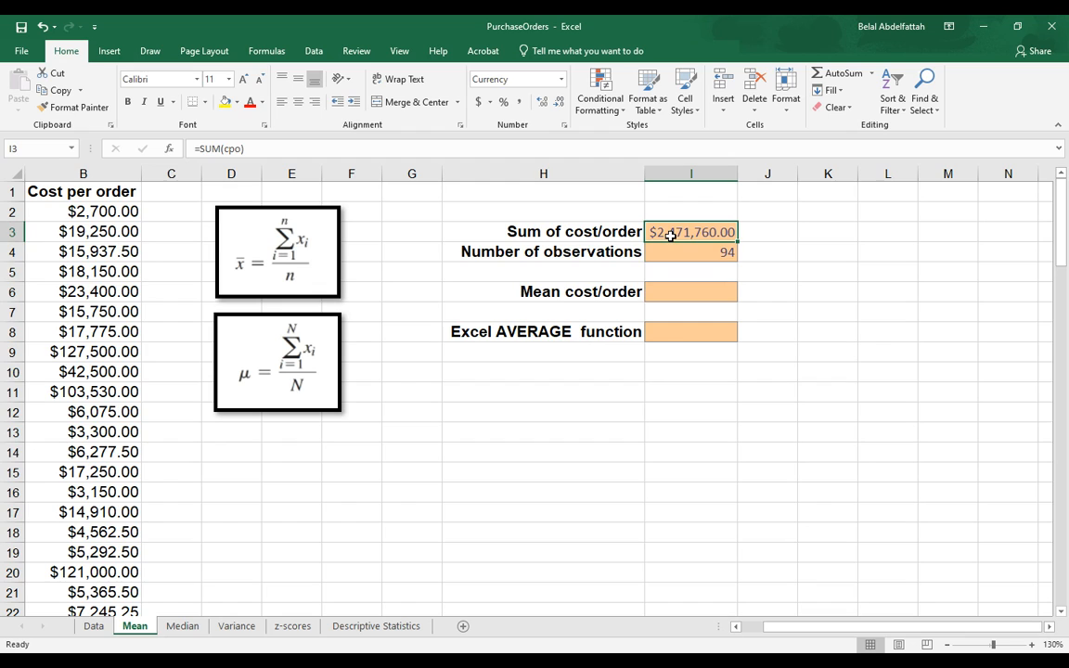
click(691, 292)
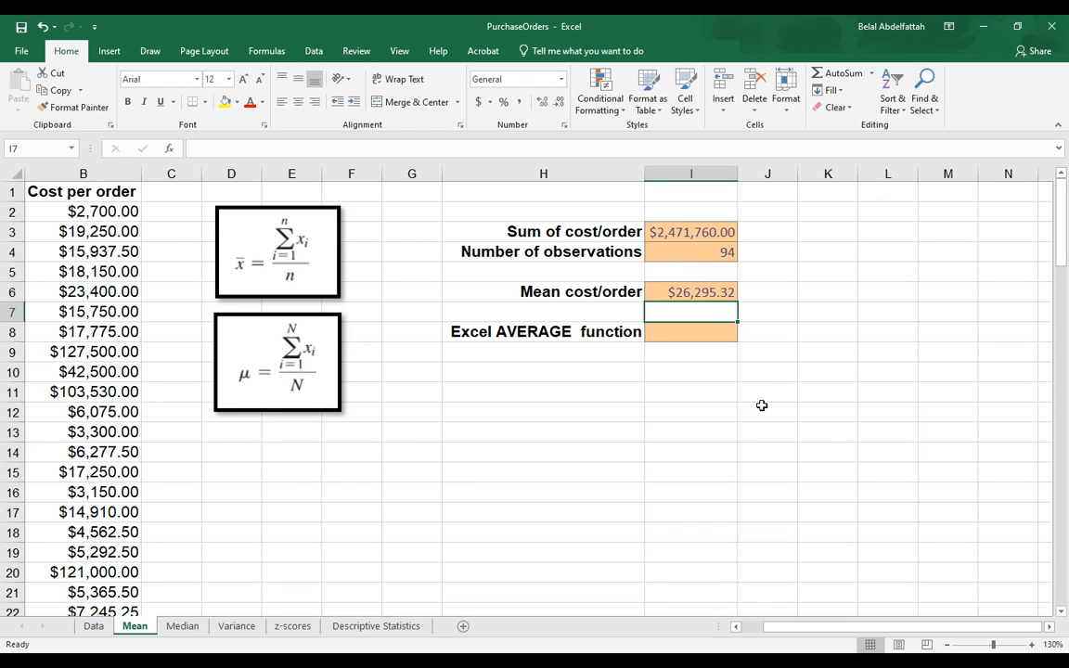
mouse_move(249, 275)
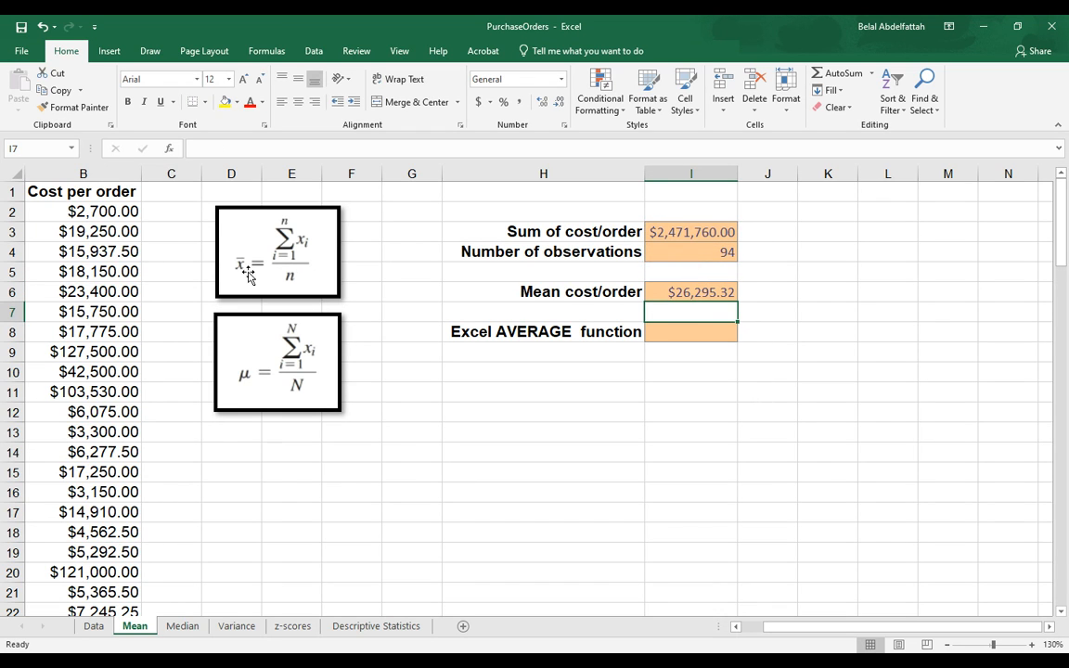
mouse_move(345, 306)
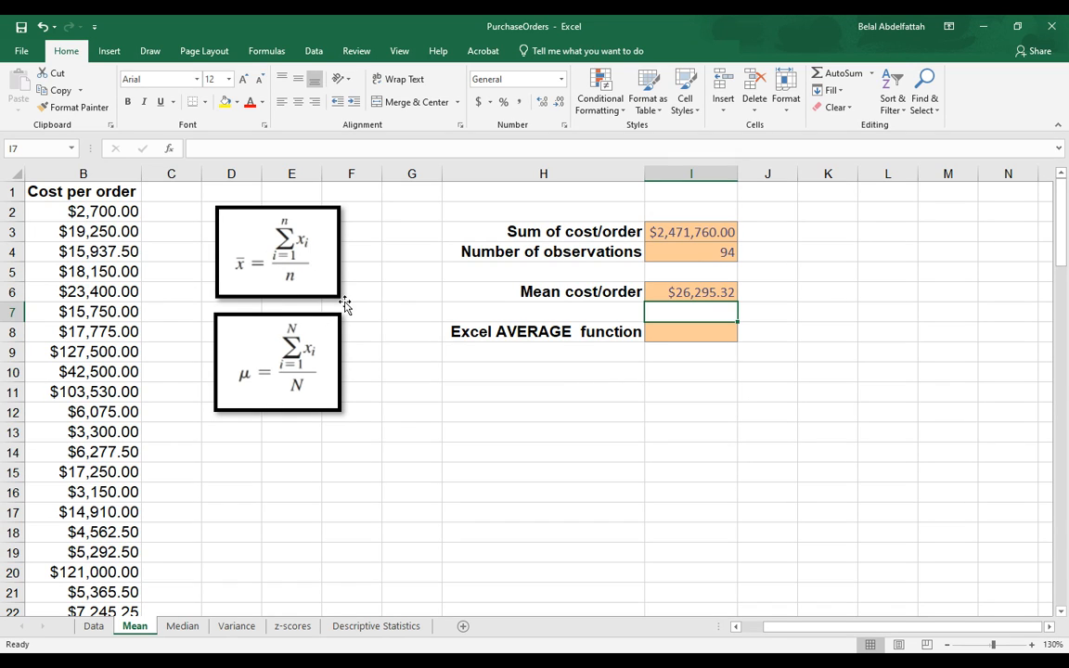
Enter =AVERAGE(cpo) in I8, returning $26,295.32 as currency
click(690, 330)
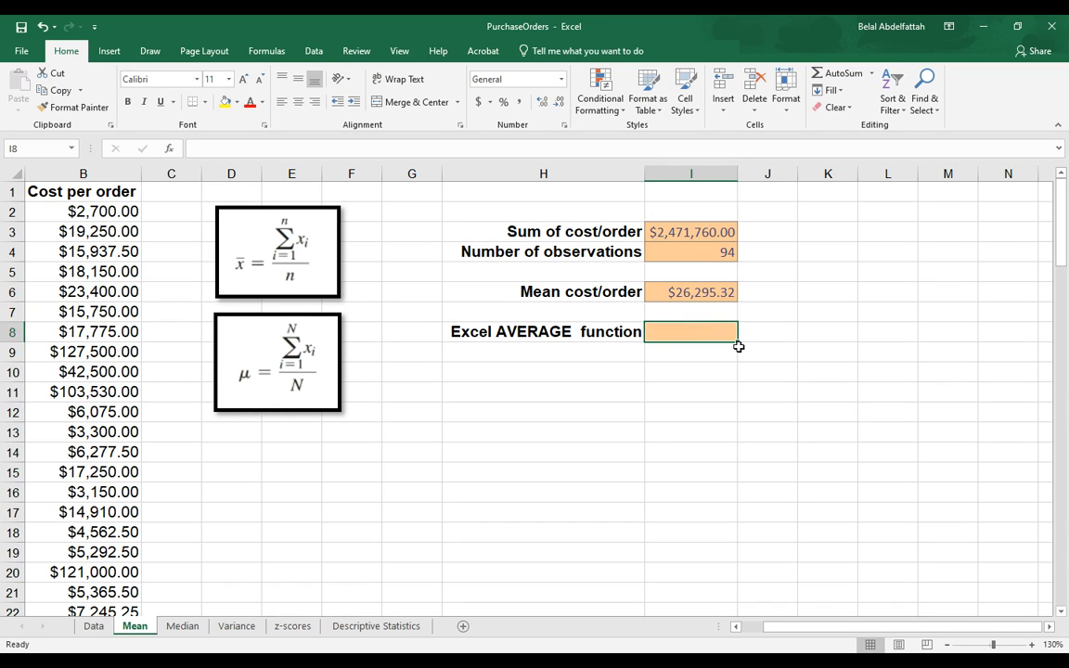
text(=)
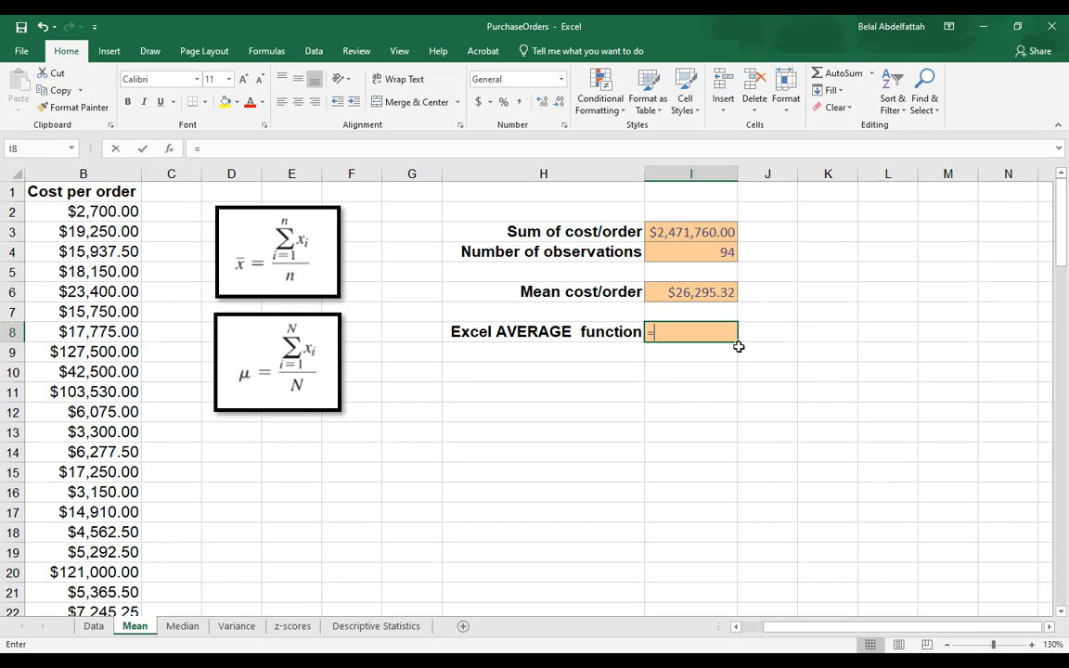
text(=AVERAGE()
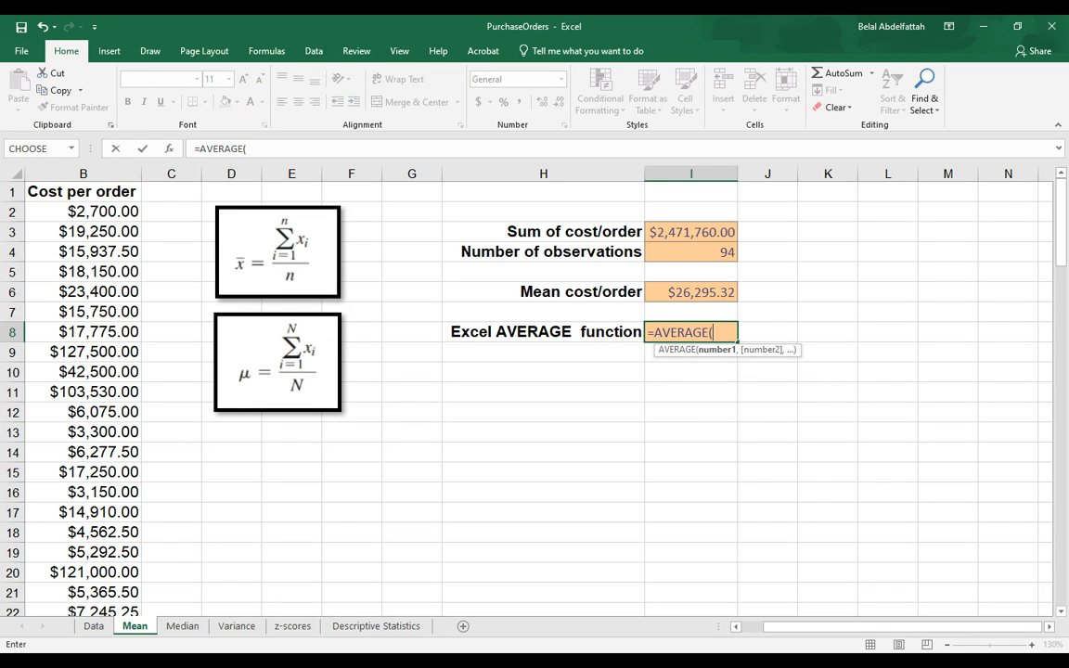
text(cpo)
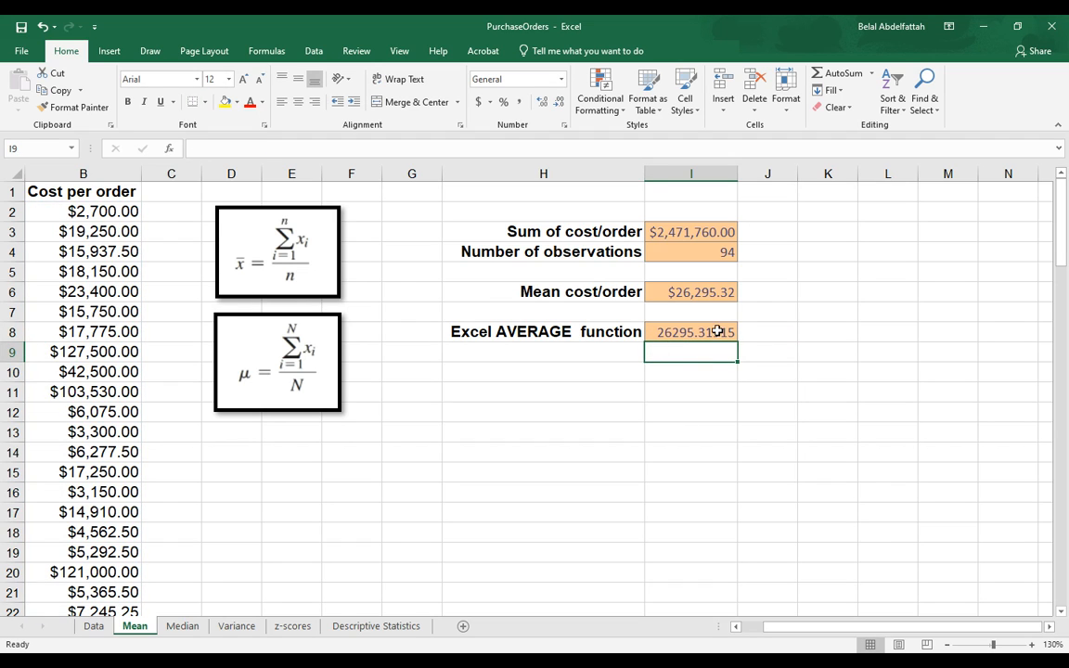
click(560, 78)
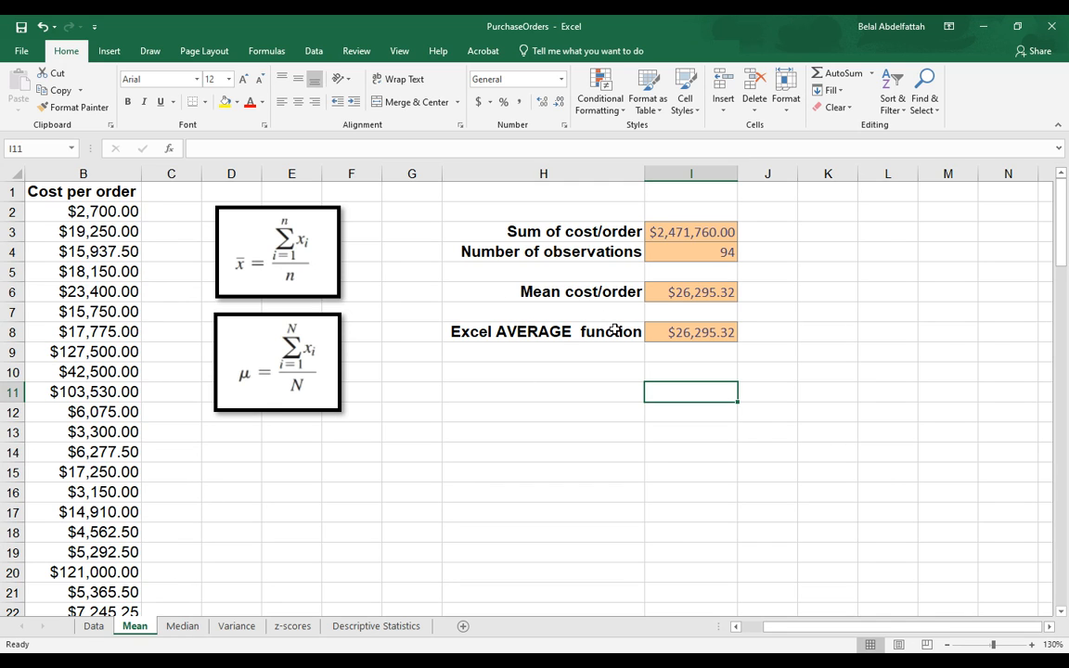
mouse_move(486, 523)
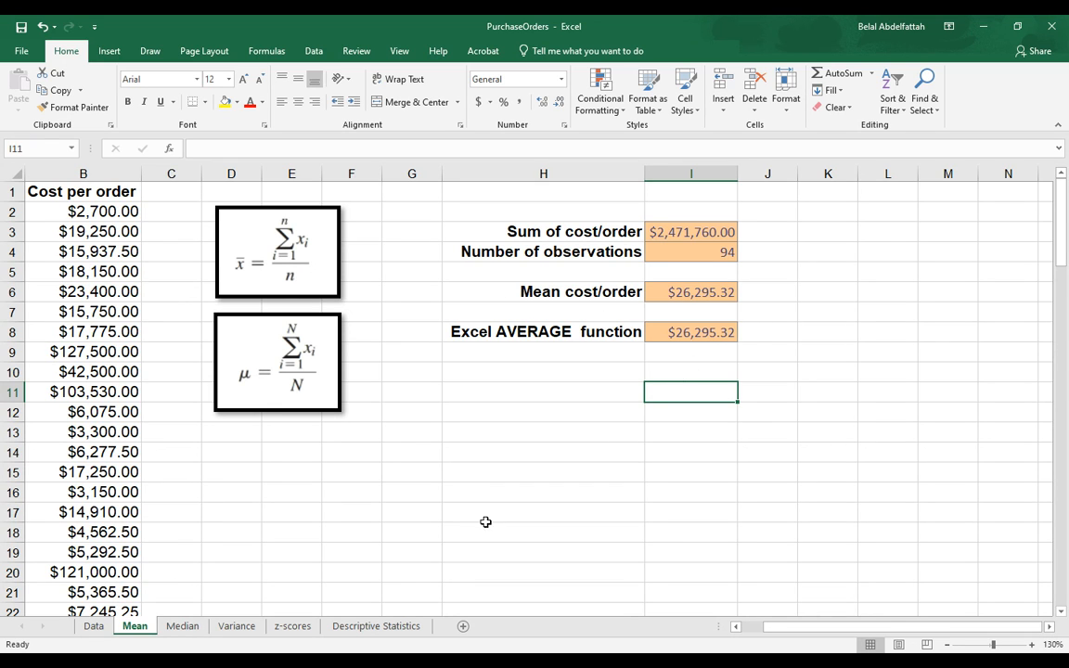
On the Median sheet enter =MEDIAN(B2:B95) in E3, returning $15,656.25
click(182, 625)
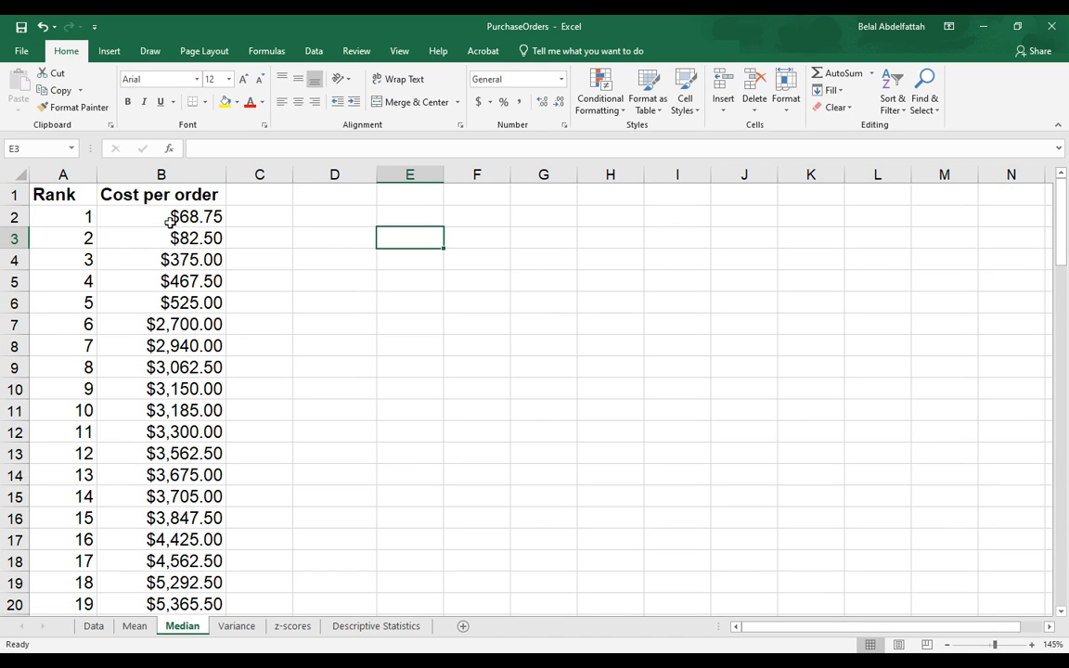
text(=MEDIAN()
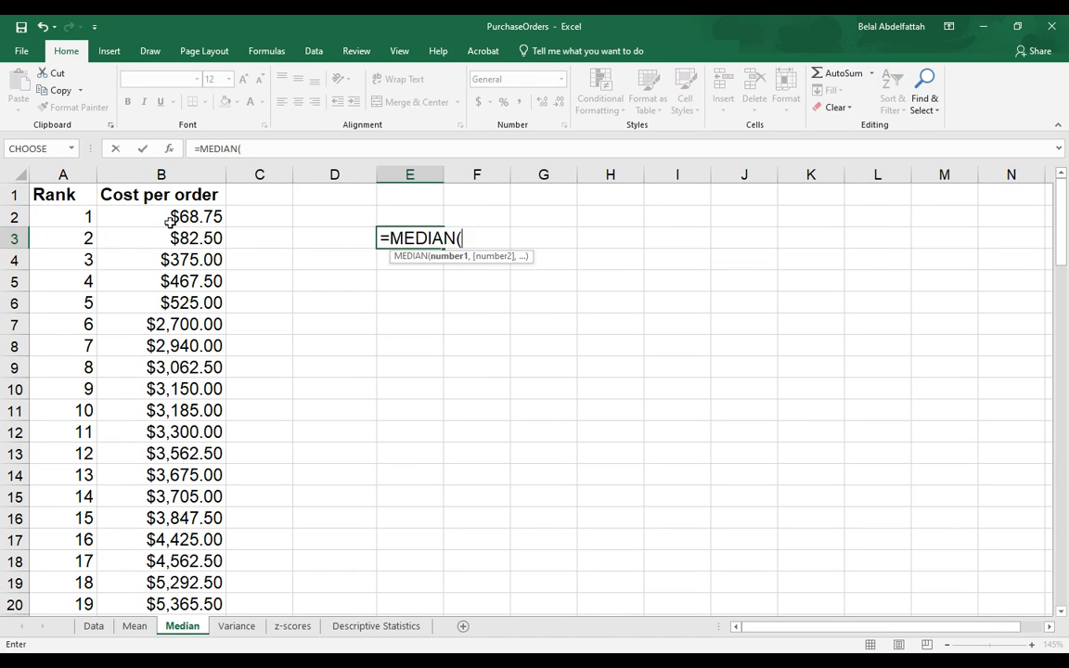
click(159, 237)
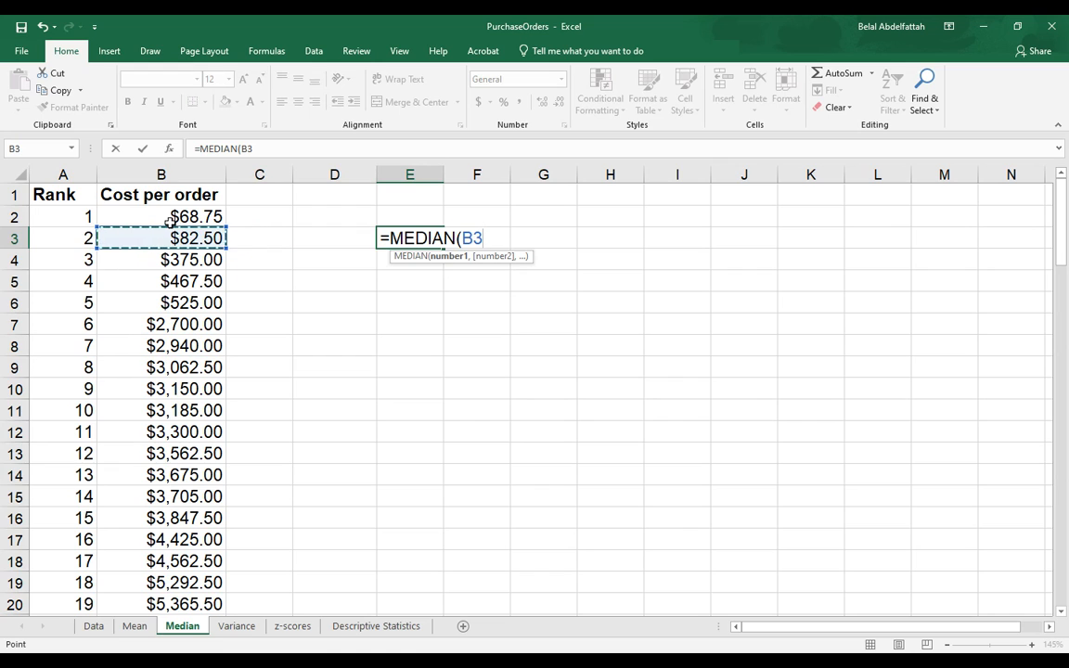
click(159, 216)
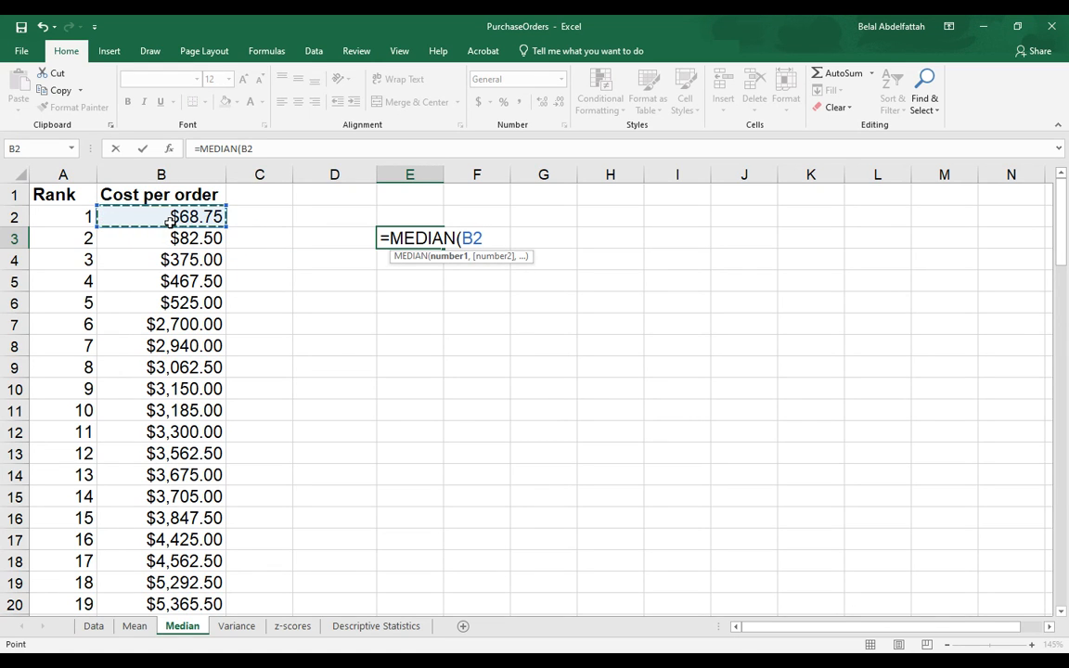
key(Return)
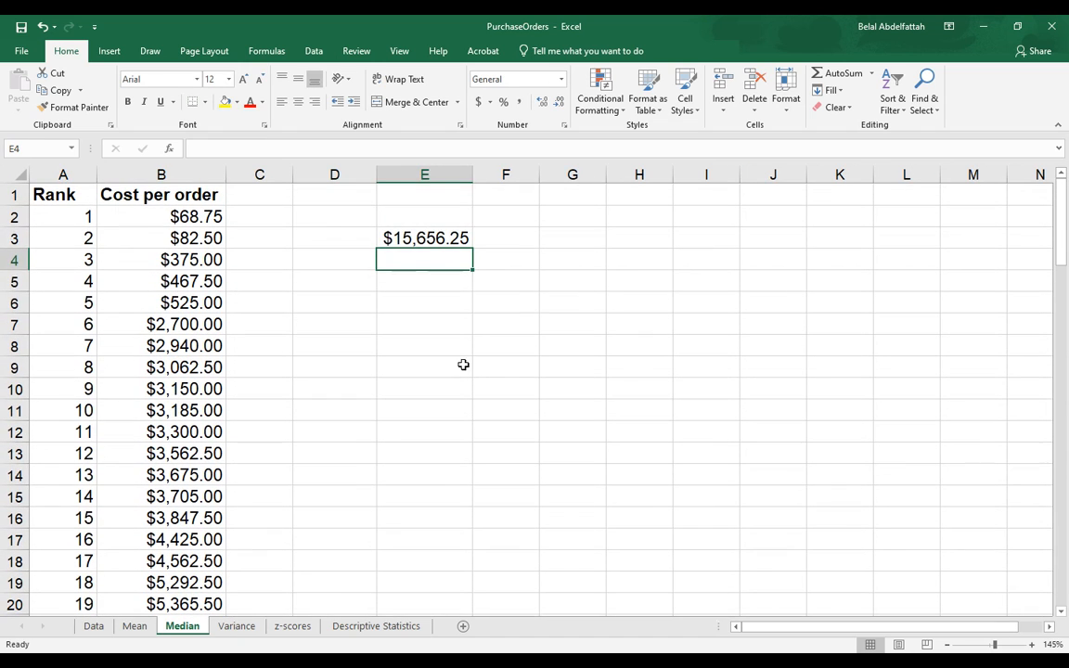
Check the median formula in E3 and the cells below it
click(423, 237)
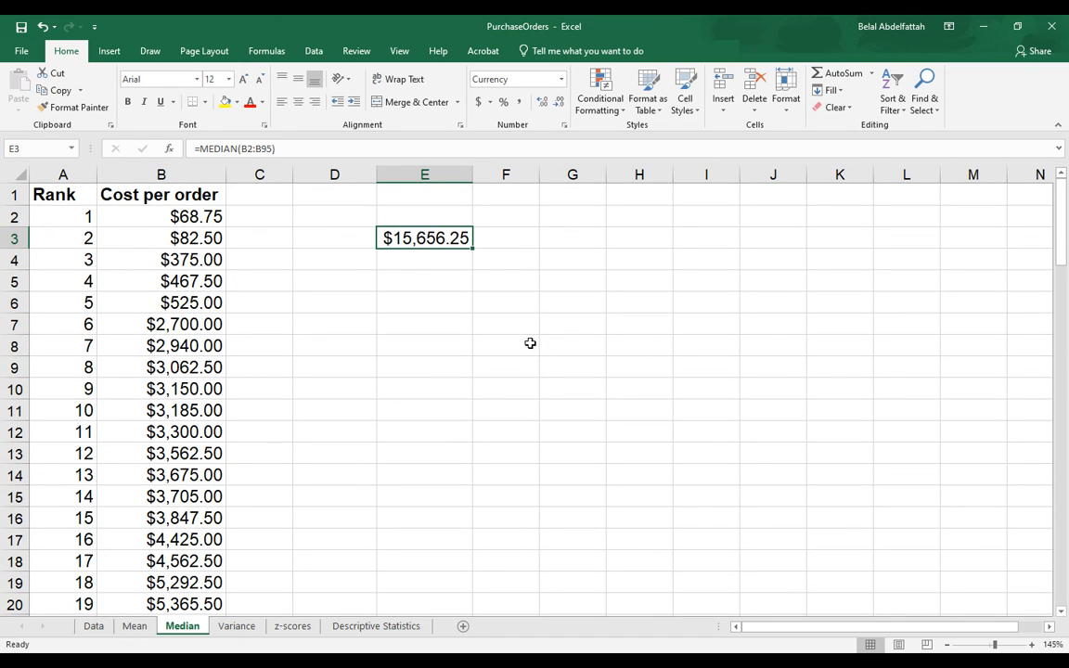
click(423, 367)
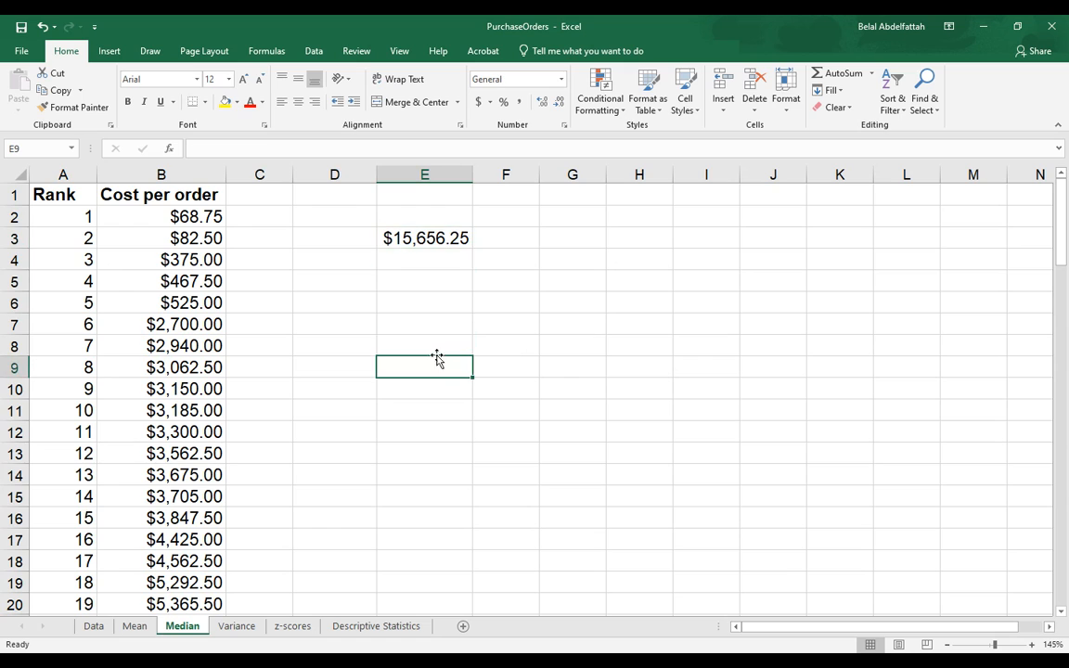
click(423, 303)
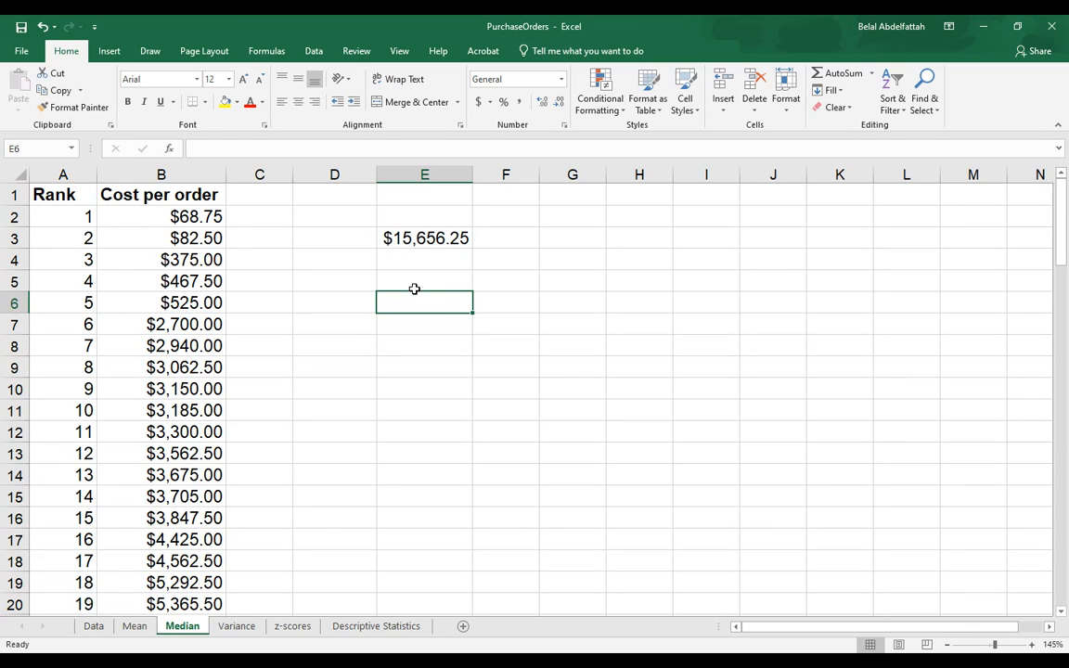
click(423, 280)
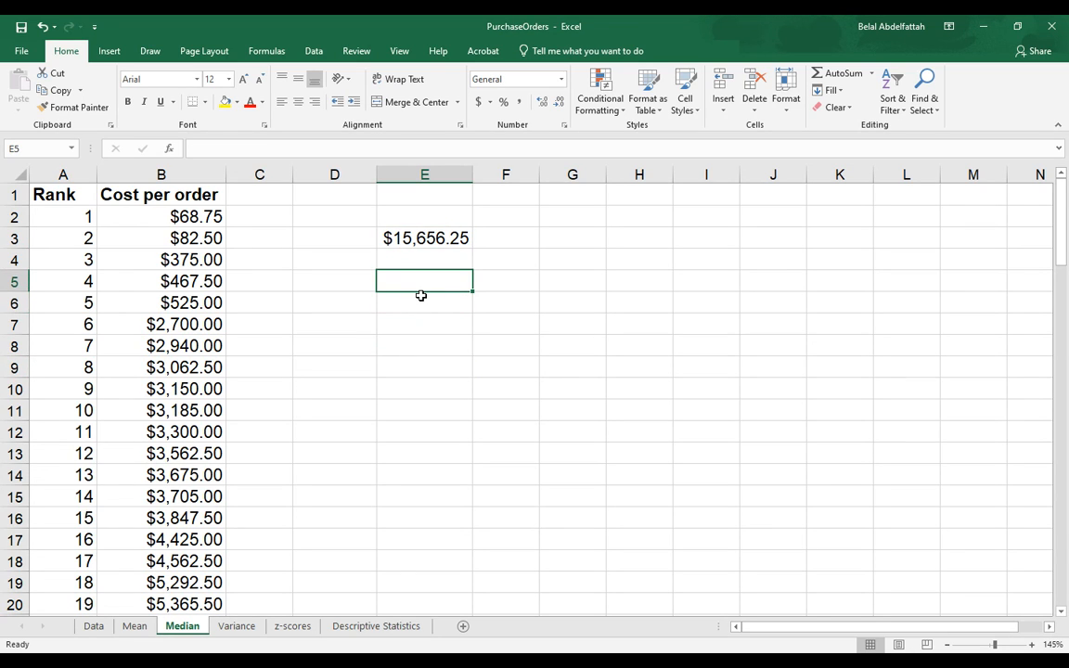
mouse_move(226, 253)
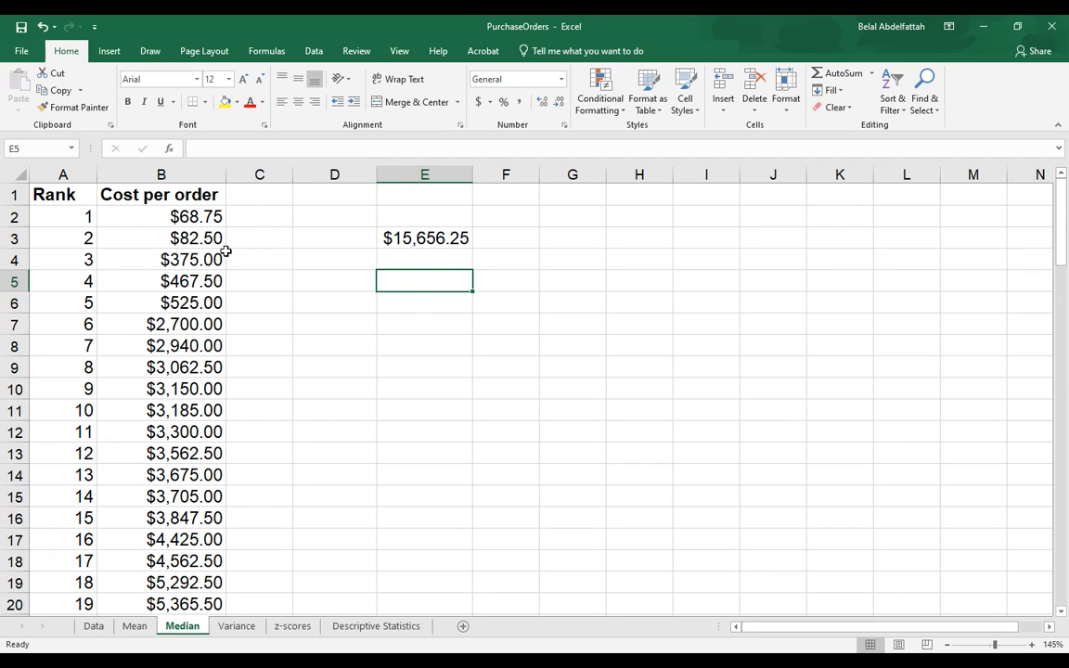
mouse_move(193, 198)
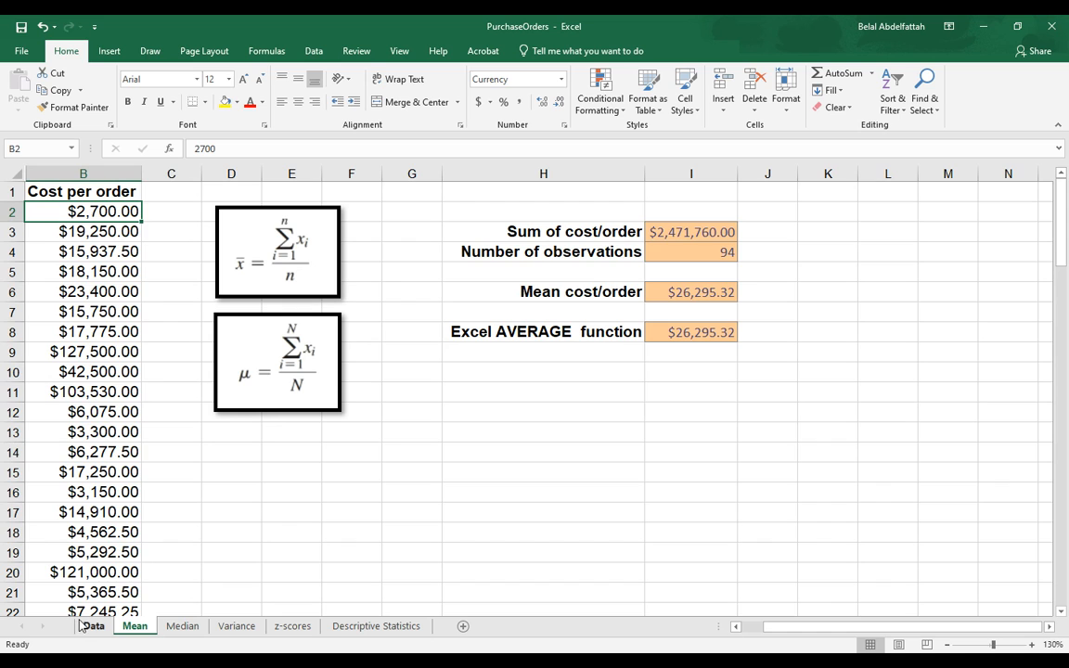
Label the median result 'Median:' in D3
click(182, 625)
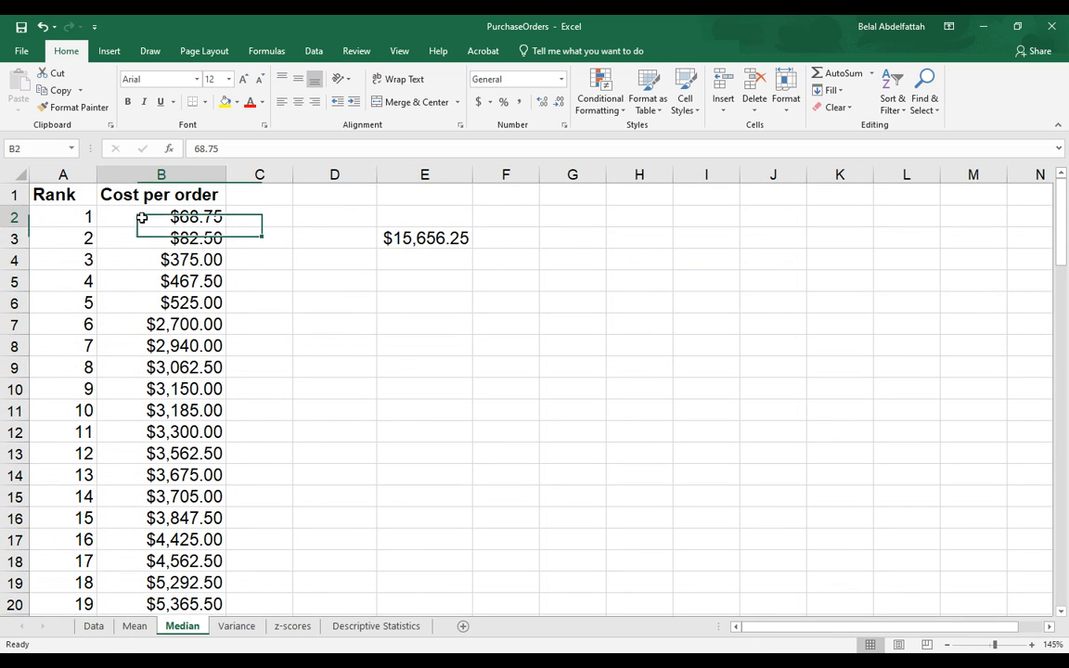
click(334, 238)
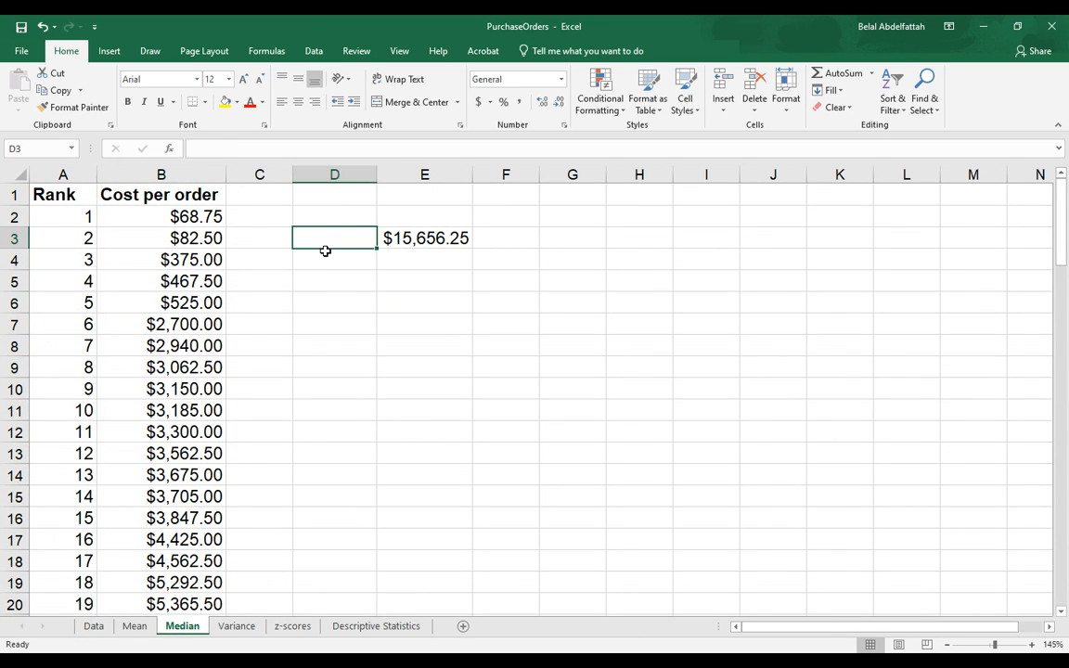
text(Median:)
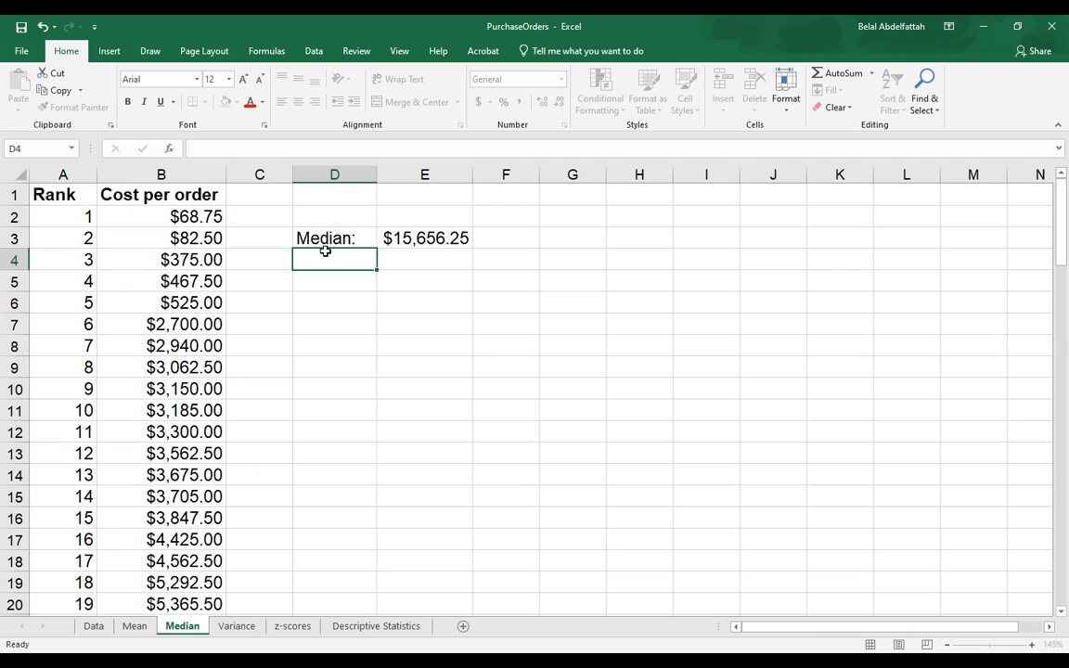
Compute the count 94 in E6 and half of it, 47, in F6
click(423, 302)
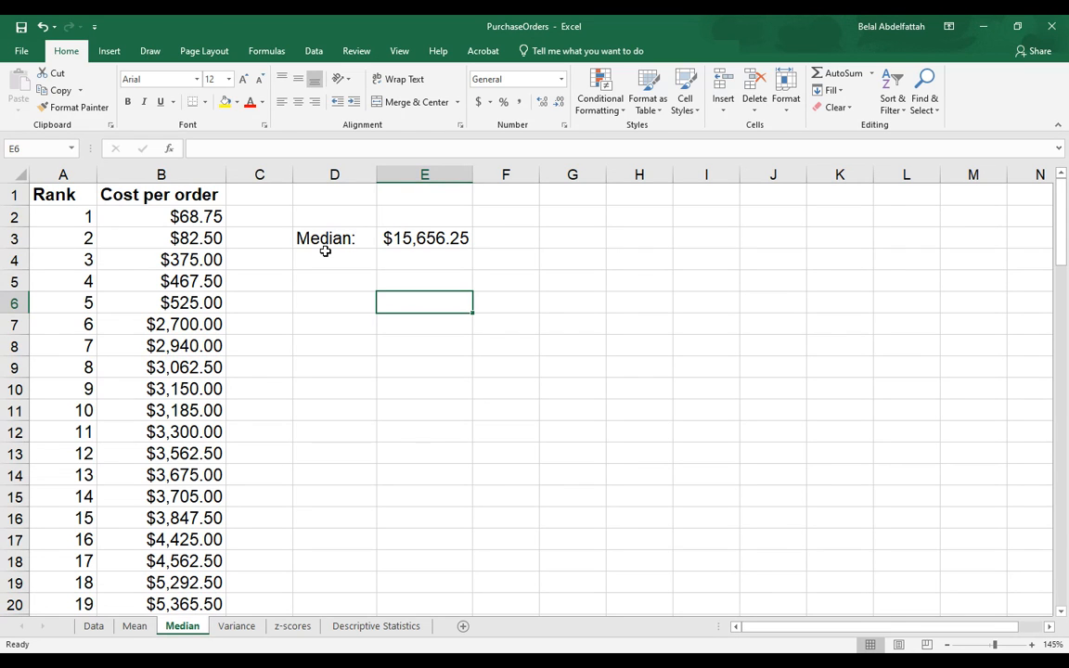
text(=coun)
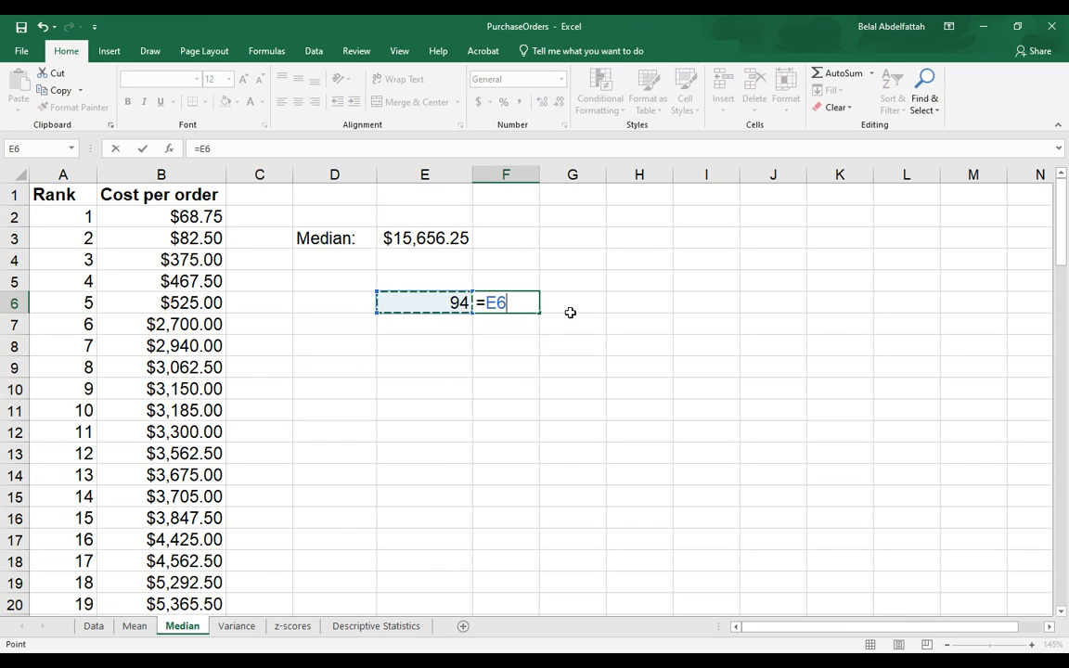
text(/2)
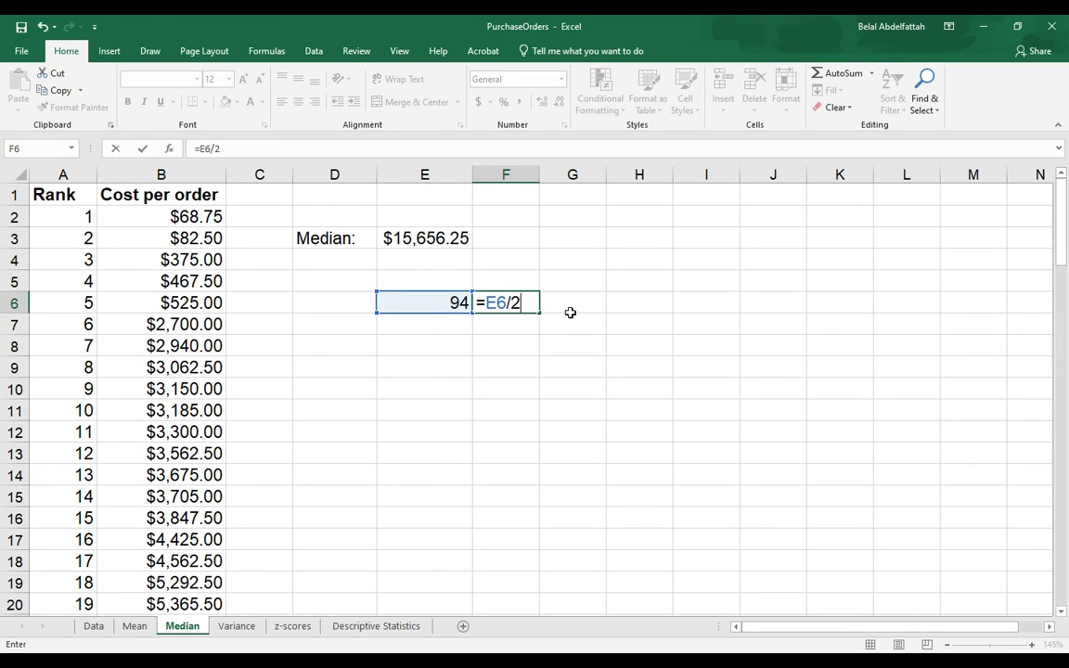
key(Return)
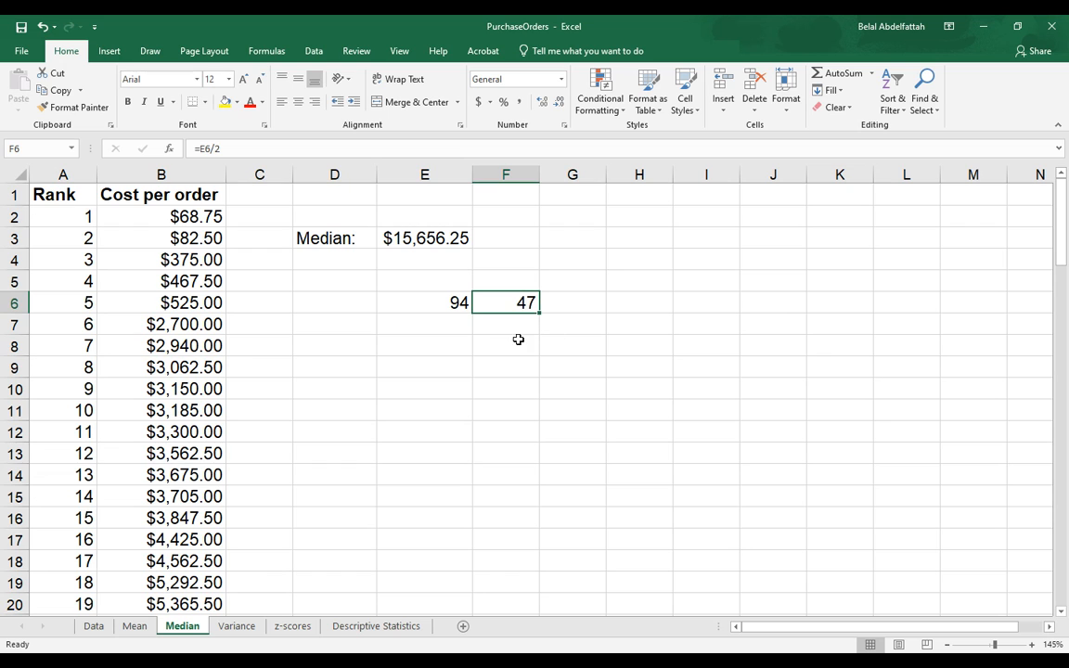
click(63, 174)
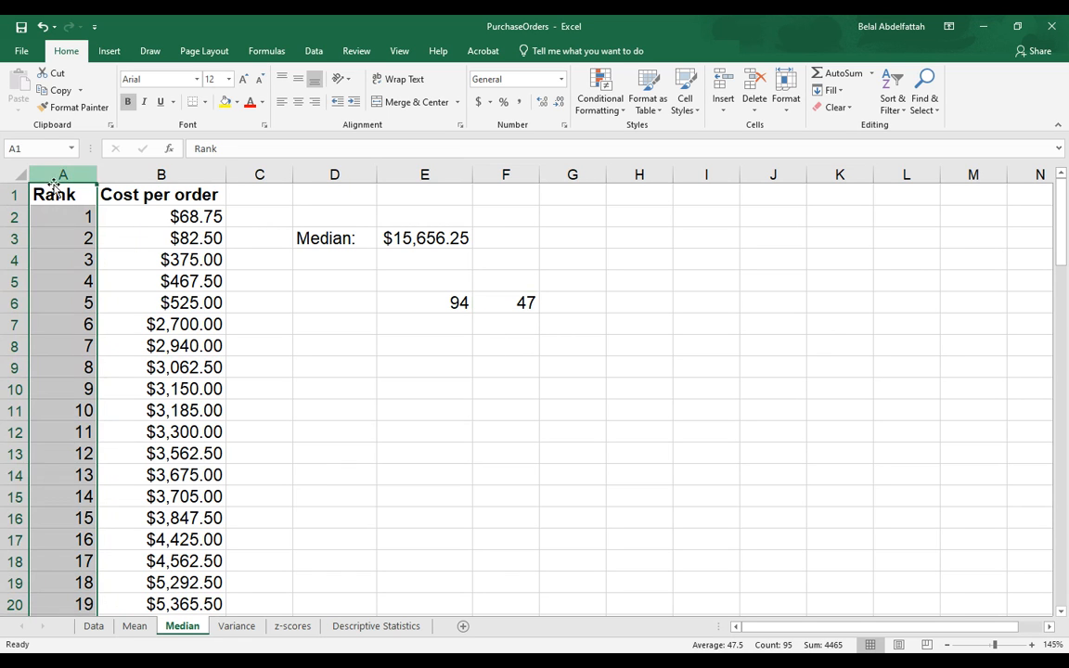
scroll(down, 3)
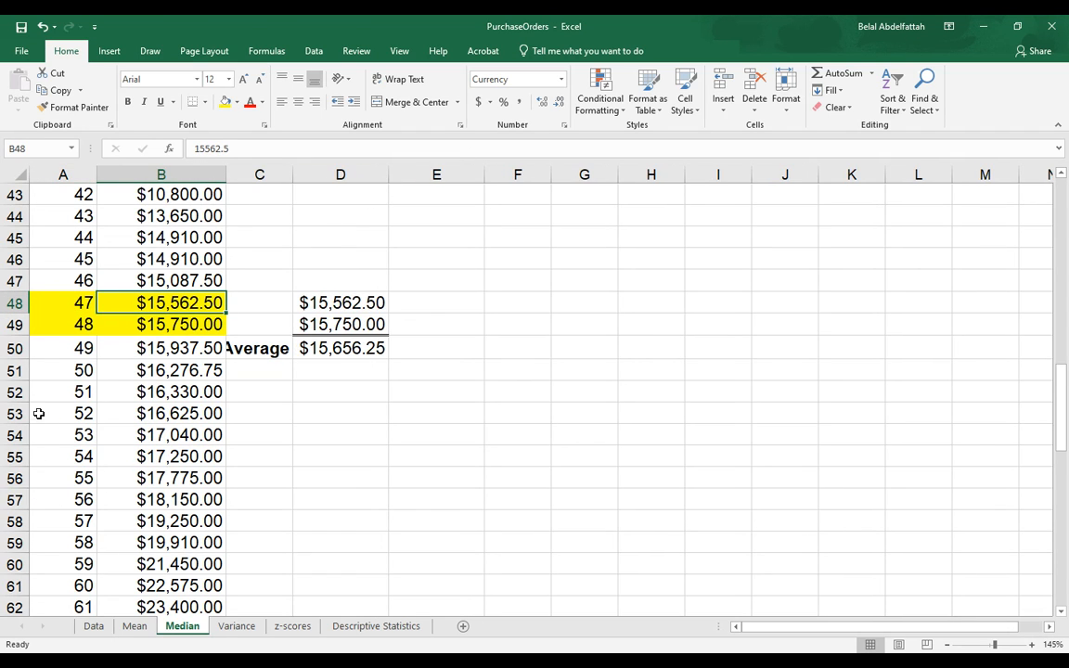
mouse_move(211, 267)
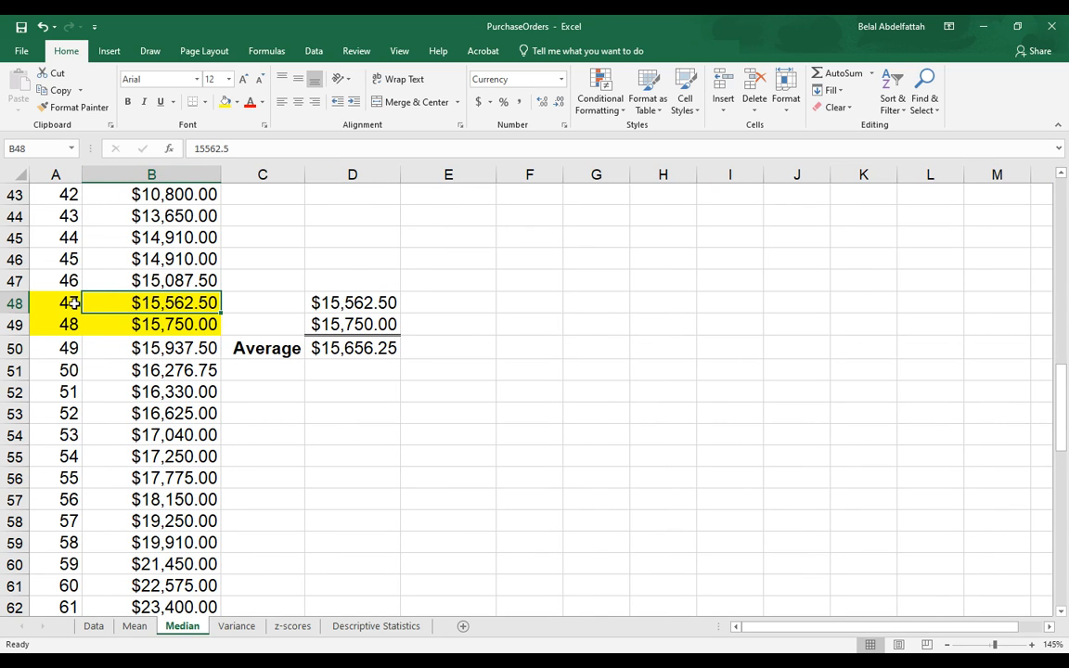
drag(152, 303, 152, 323)
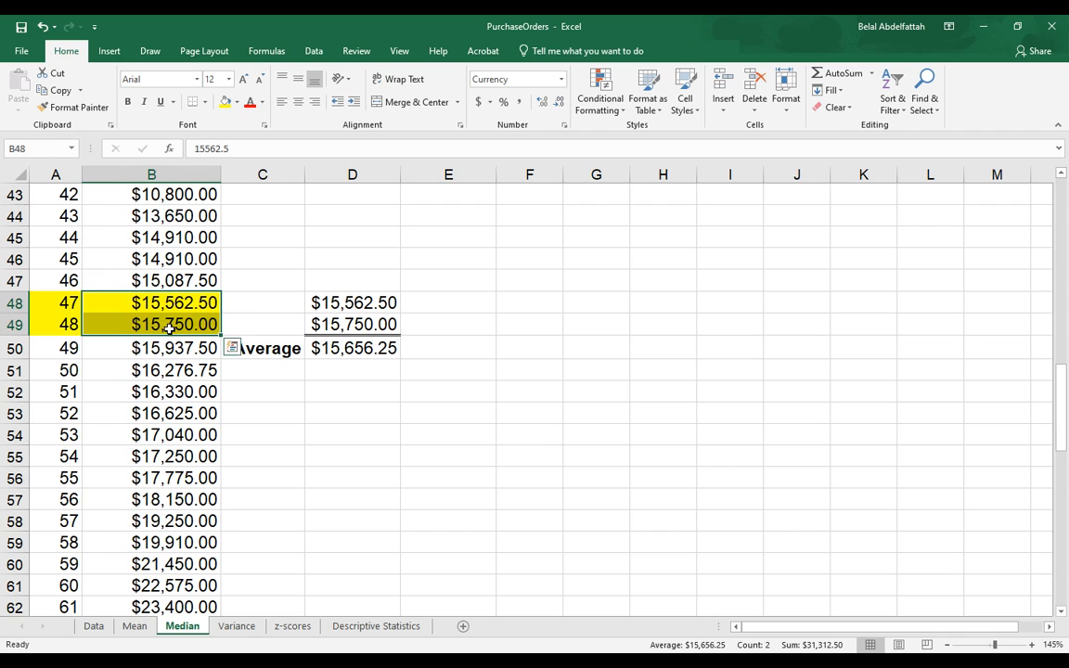
click(352, 348)
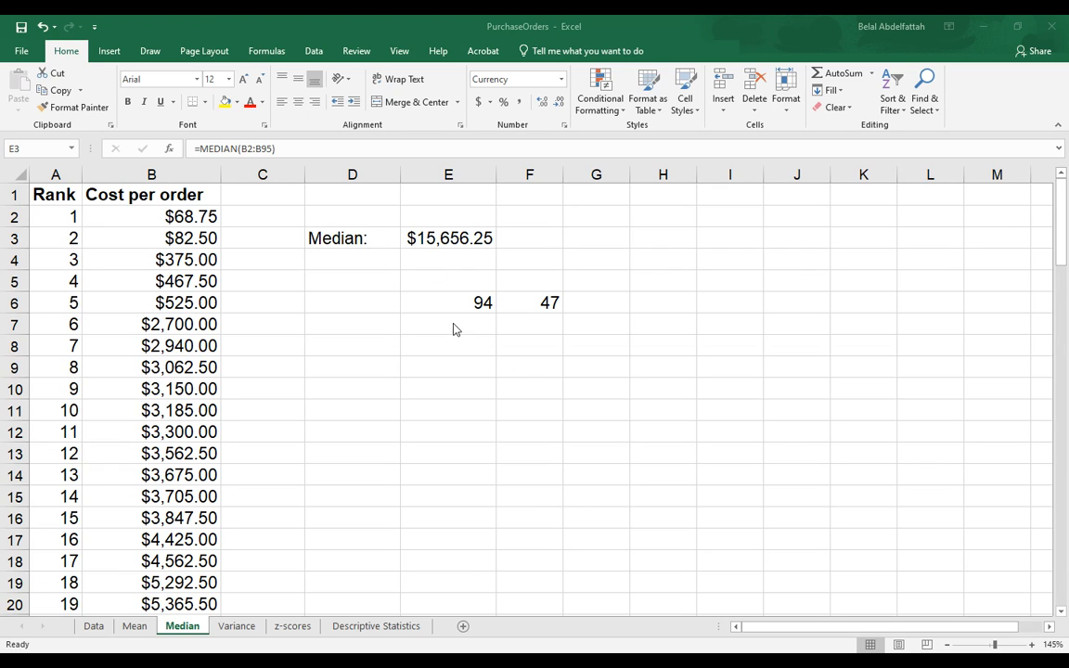
mouse_move(176, 223)
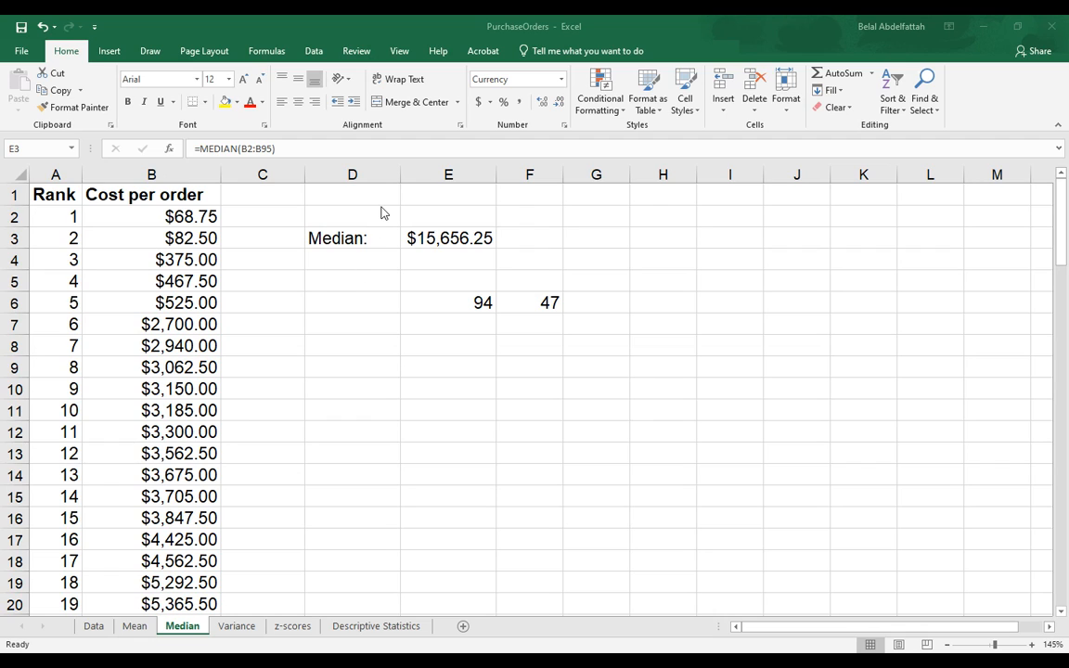
Add a Mean row in D2:E2 with =AVERAGE(B2:B95) above the median
click(449, 237)
text(Mean)
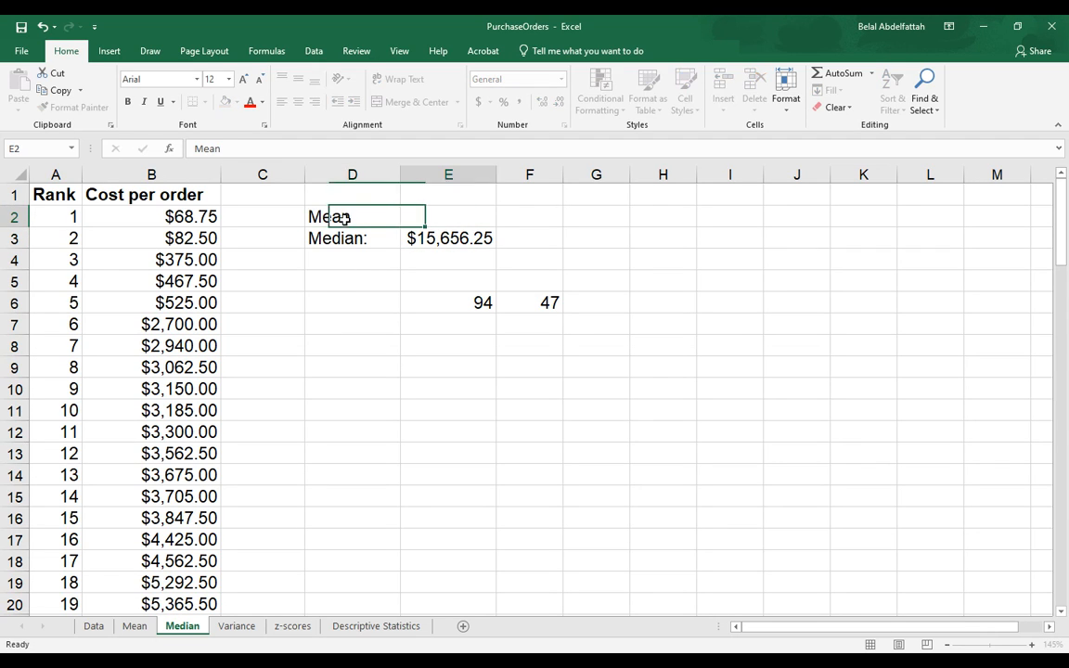
text(Median:)
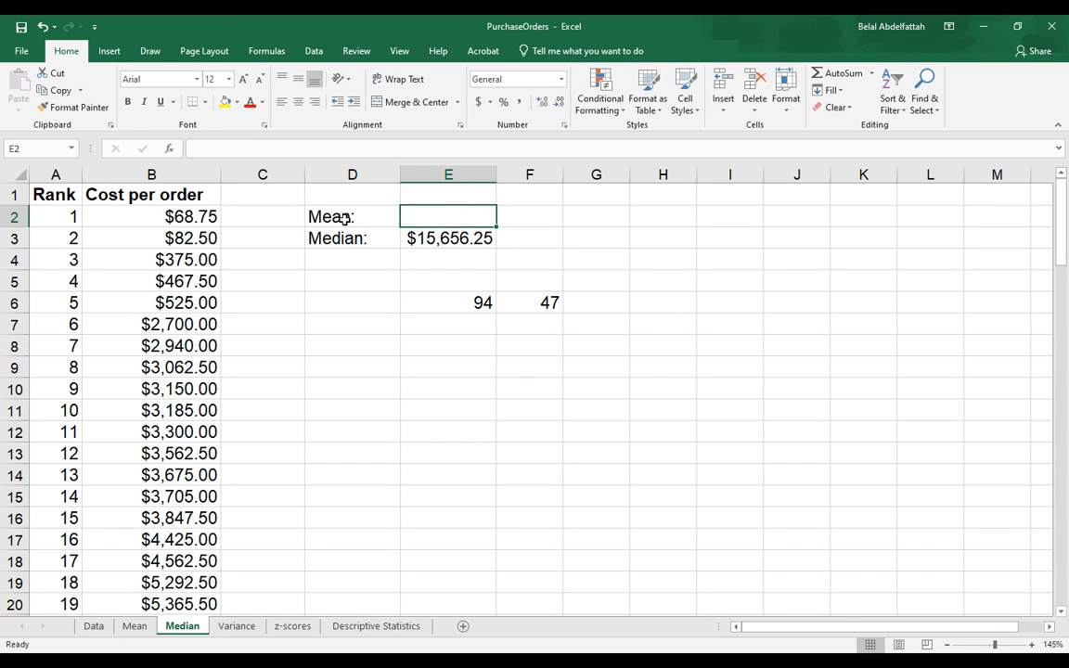
text(=AVERAGE()
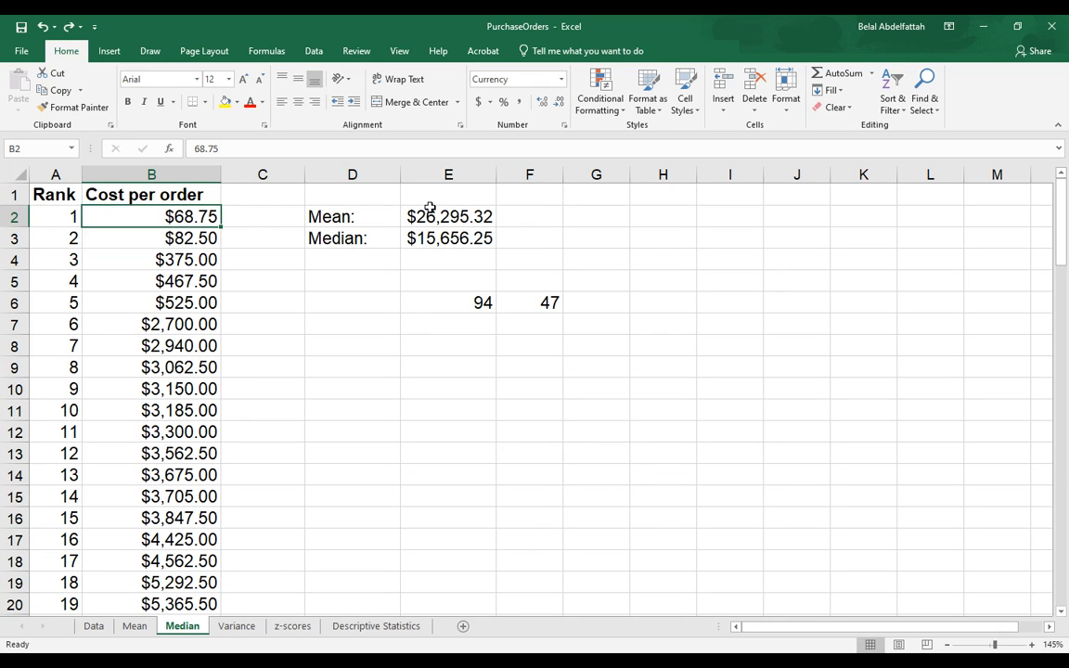
mouse_move(468, 205)
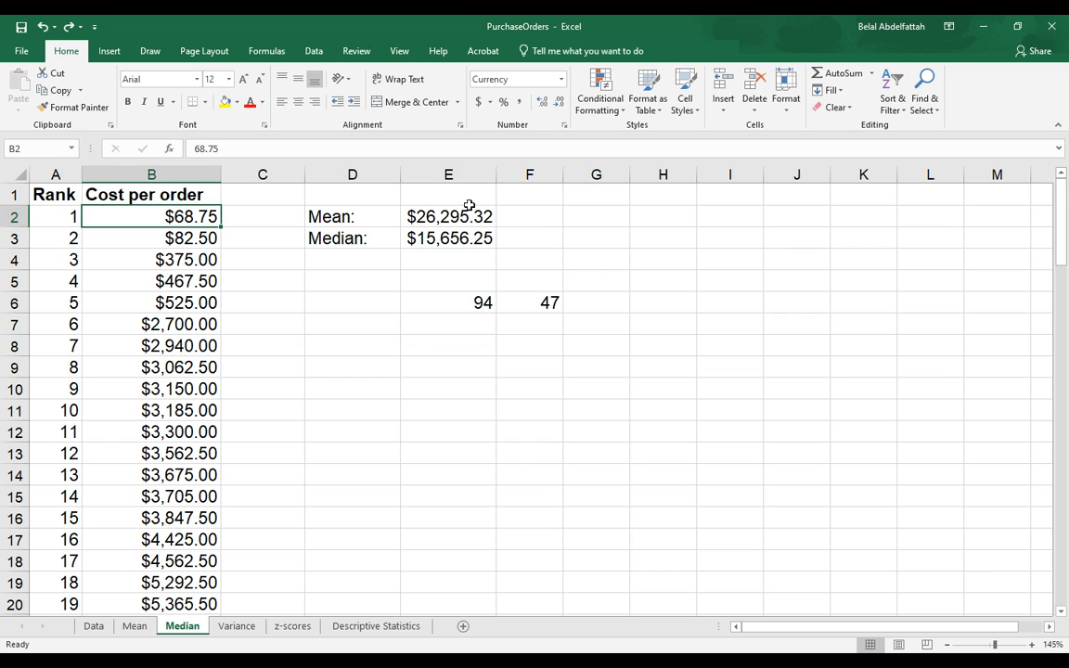
mouse_move(727, 144)
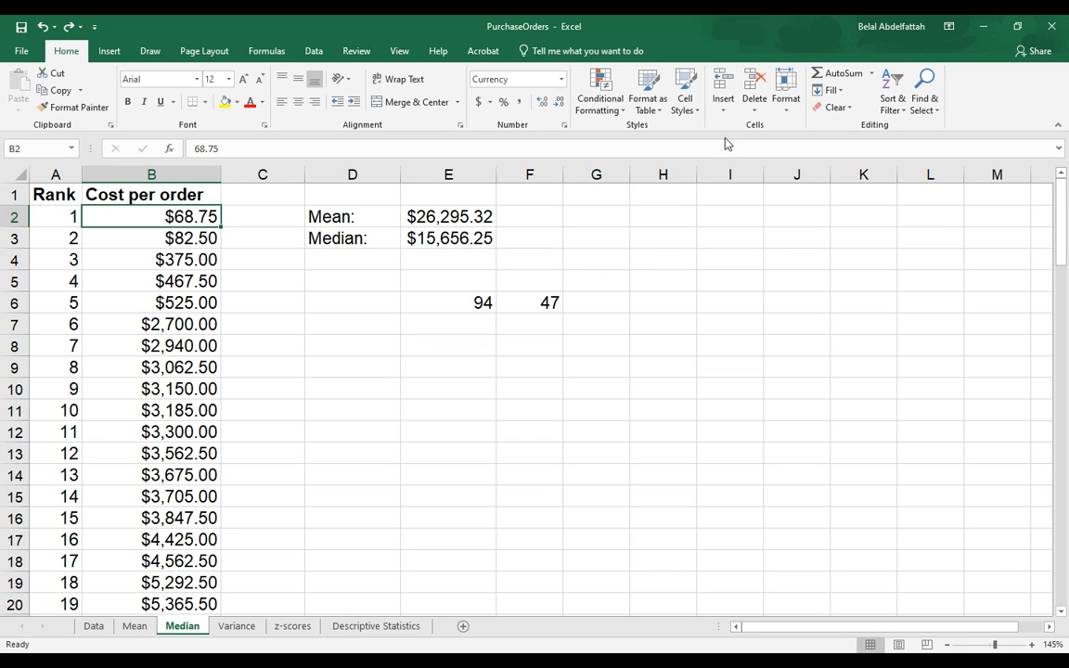
text(00)
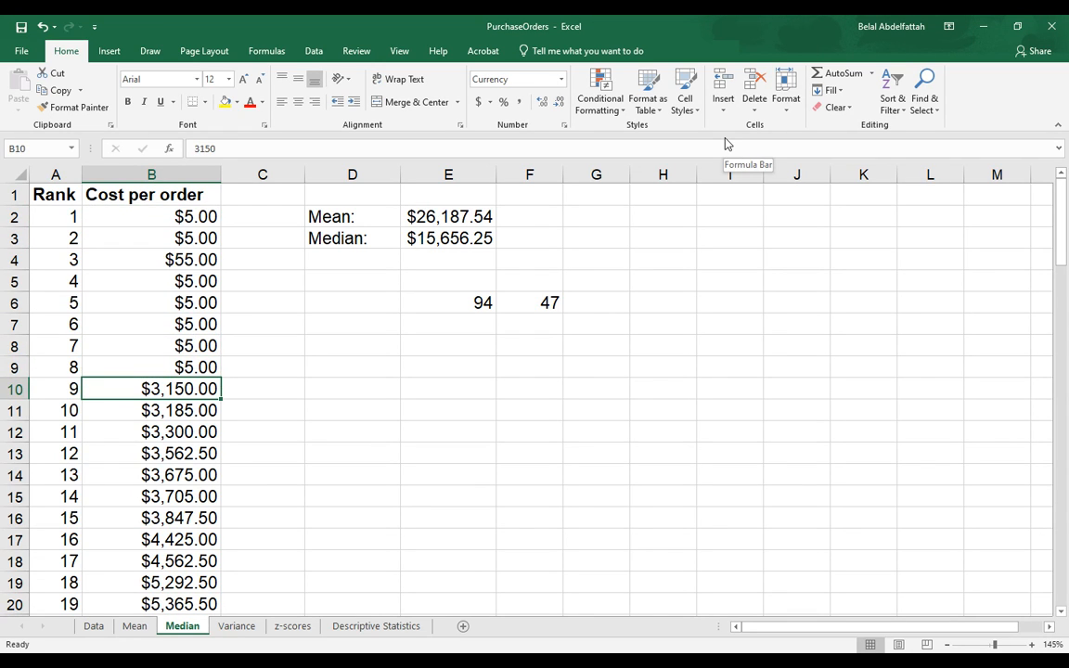
mouse_move(252, 367)
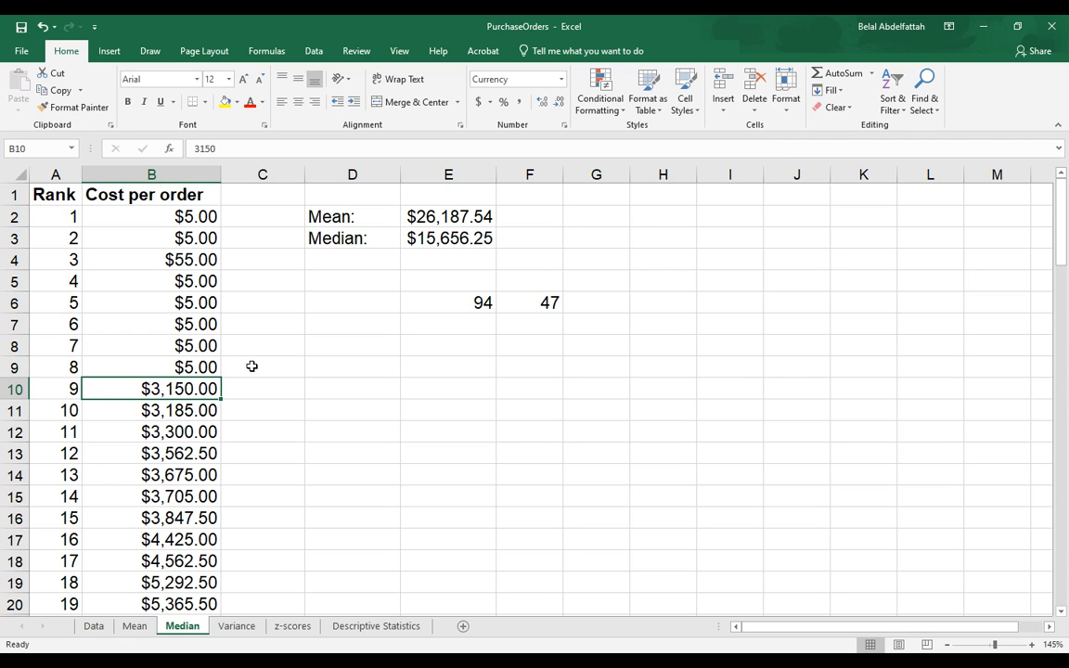
mouse_move(360, 215)
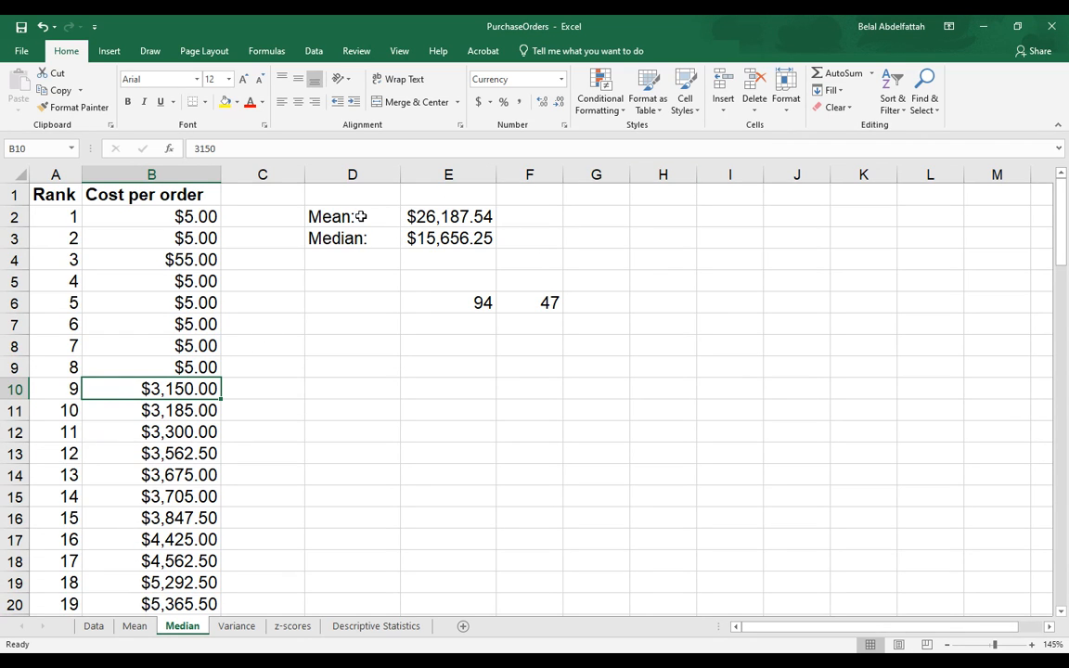
mouse_move(471, 241)
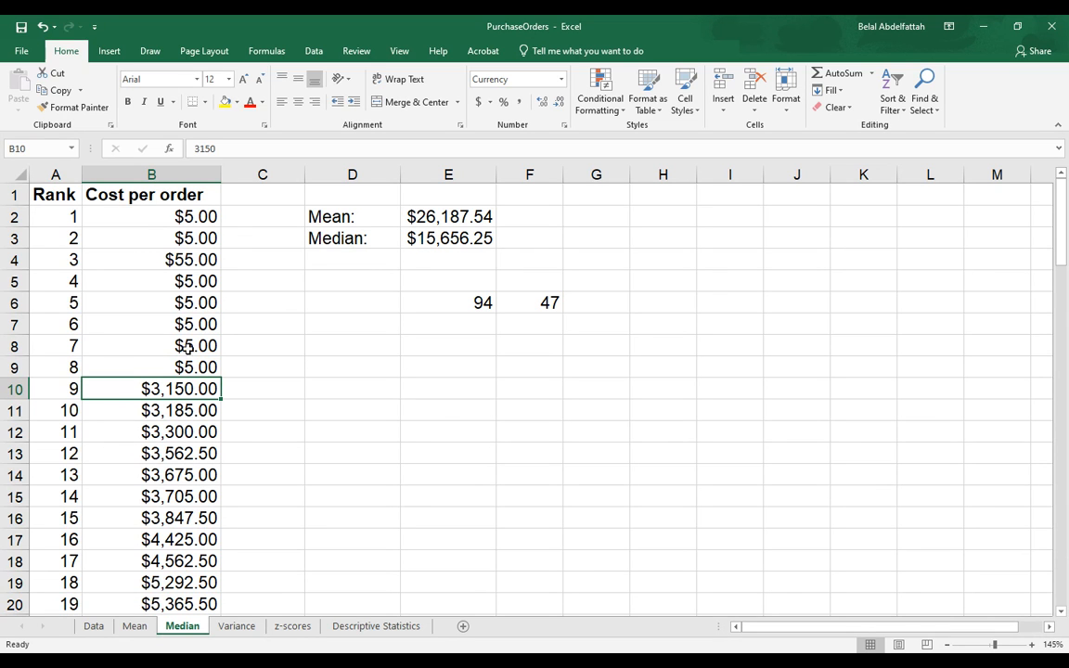
Scroll the ranked costs after overwriting the first ones with $5.00, mean now $26,187.54
scroll(down, 3)
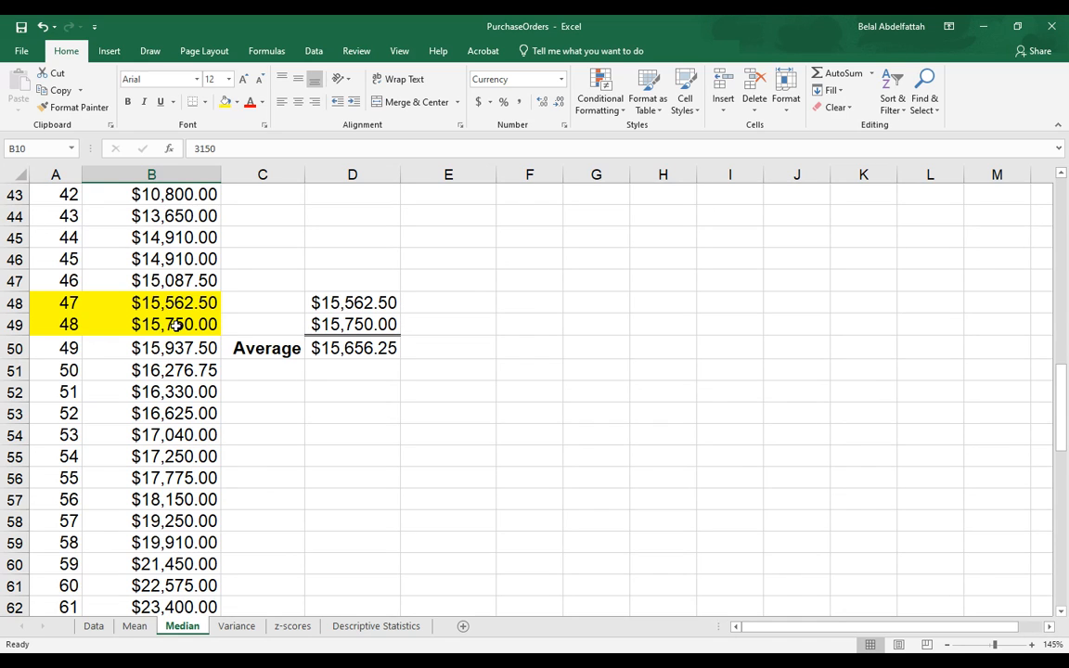
scroll(up, 3)
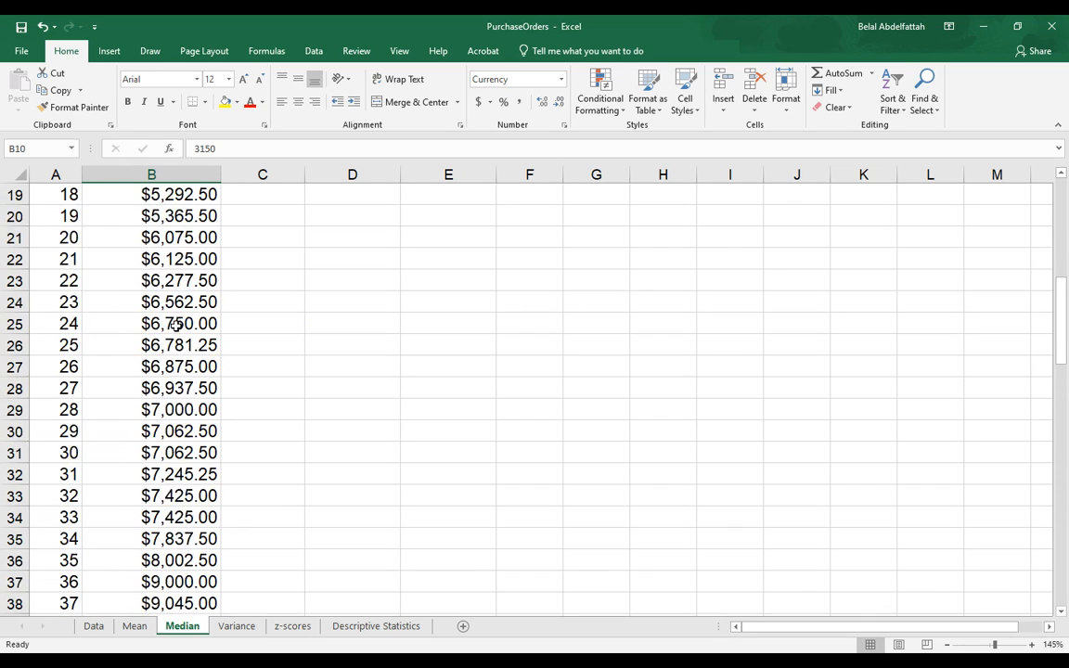
scroll(up, 3)
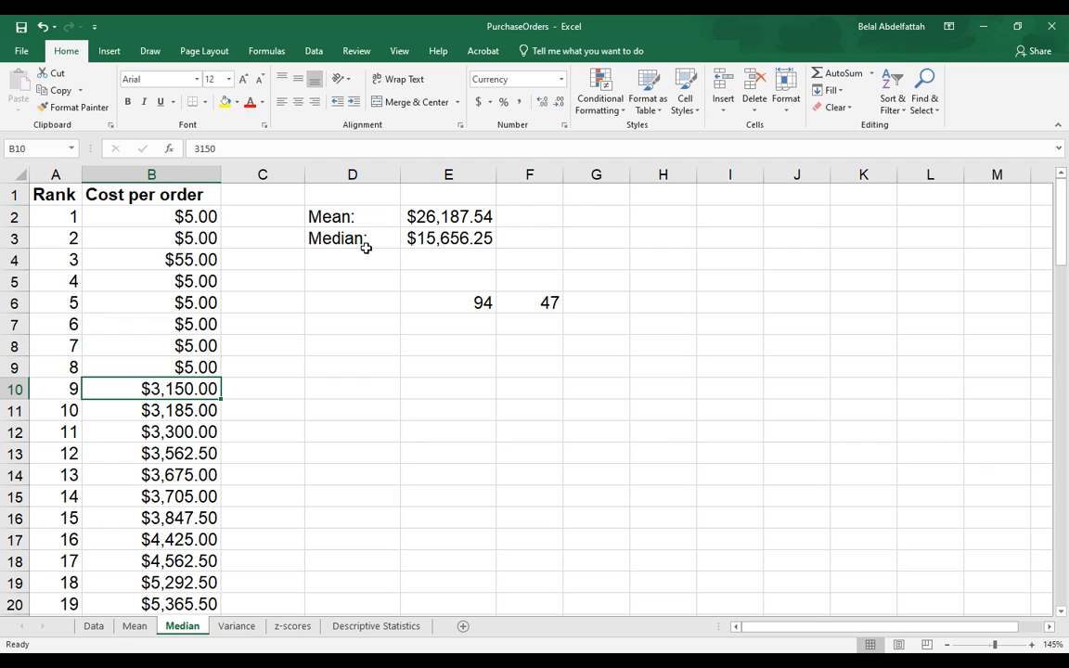
mouse_move(501, 287)
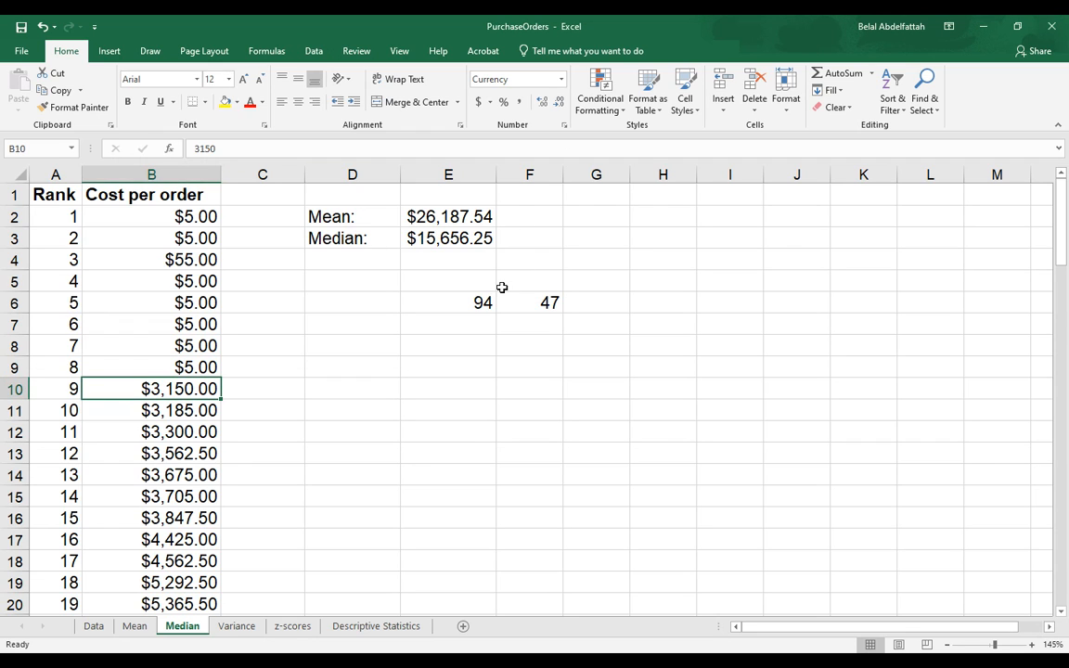
Clear the 94 and 47 results and label D4 'Mode:'
click(449, 303)
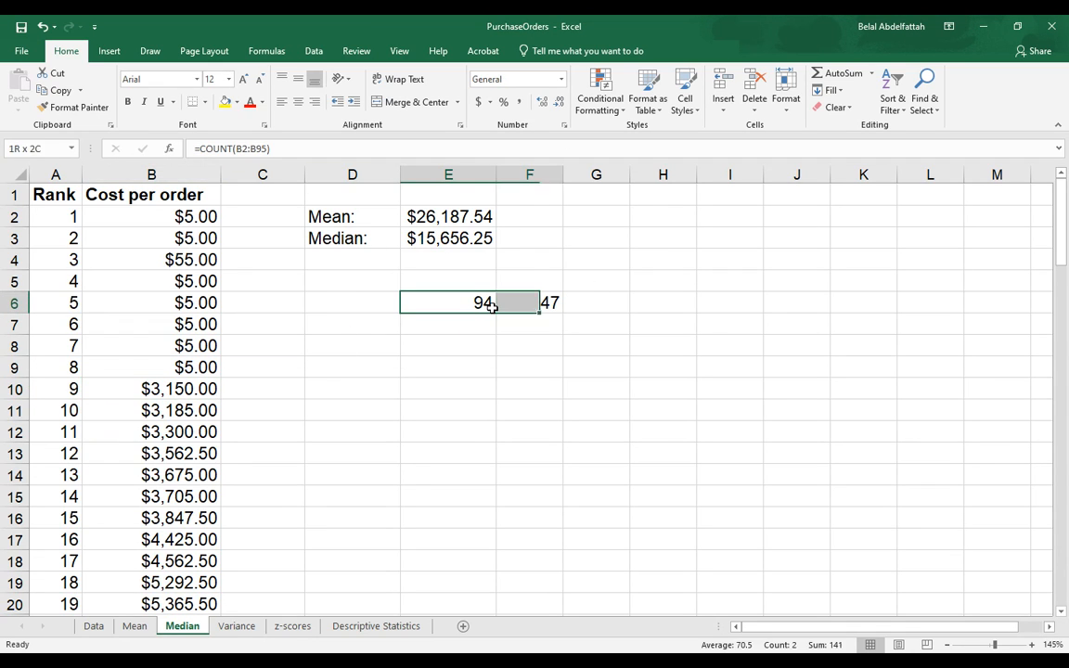
click(353, 260)
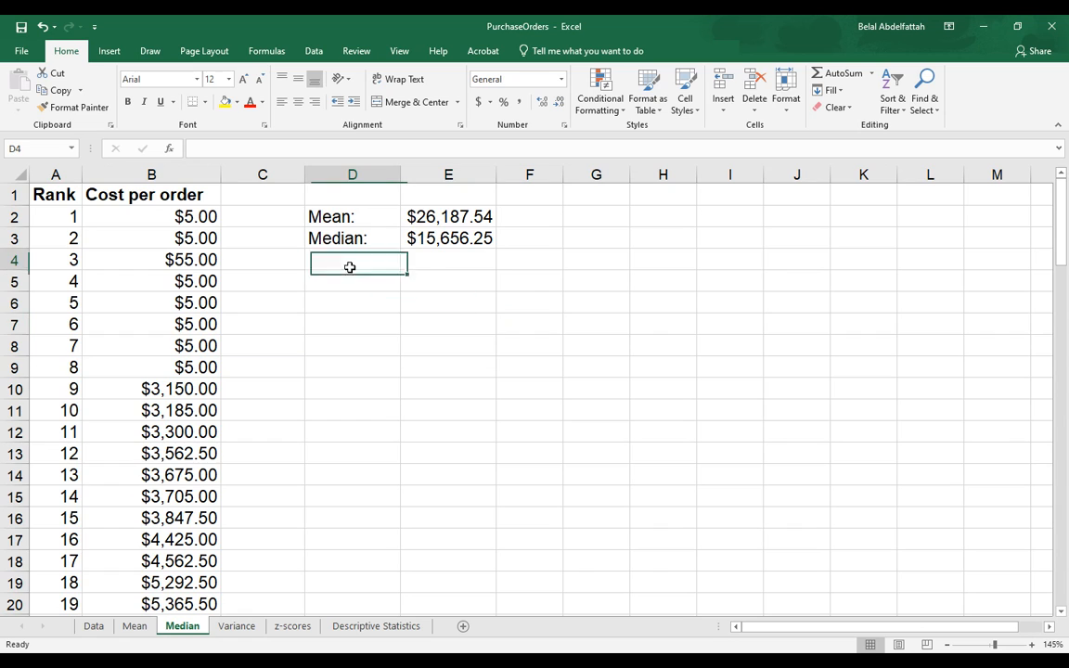
text(Mode:)
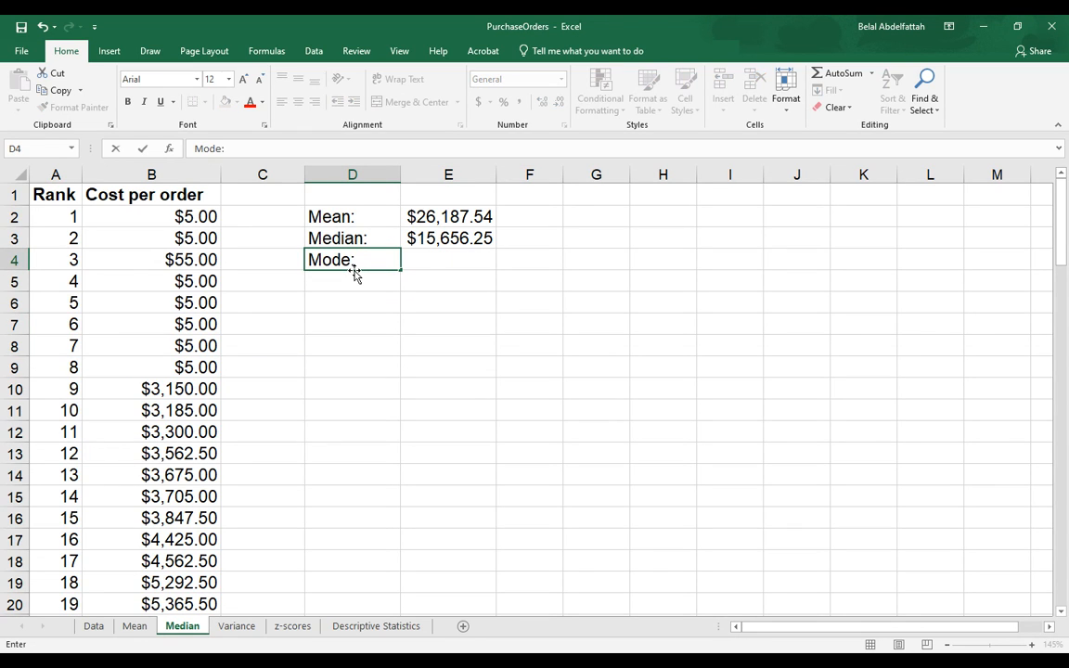
click(449, 259)
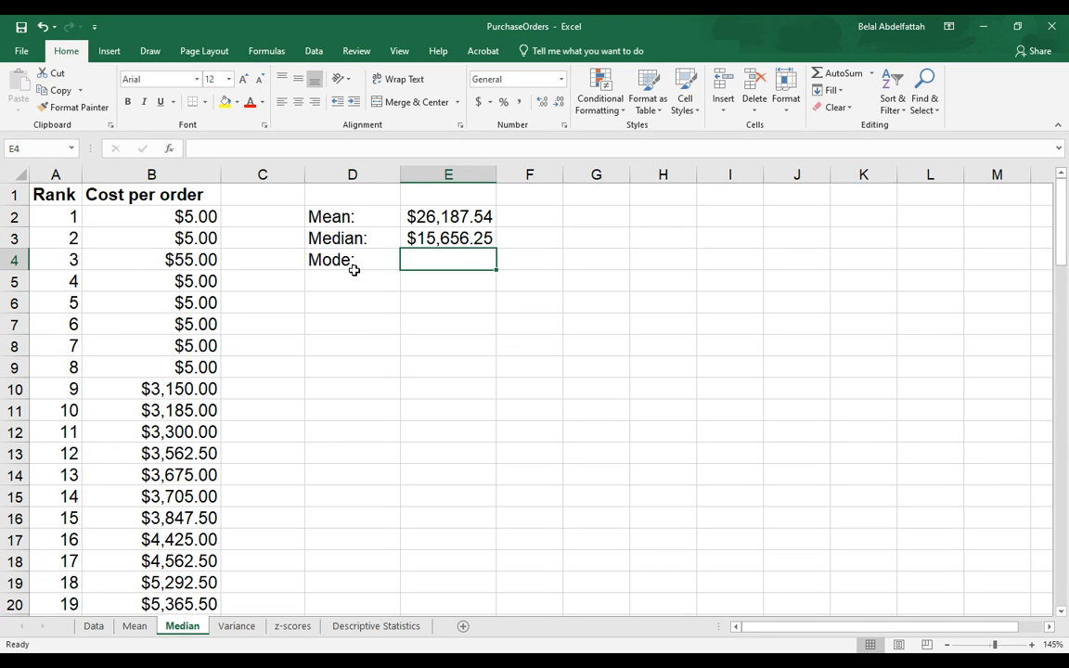
Enter =MODE.SNGL(B2:B95) in E4, returning 5 as the most frequent cost
text(=m)
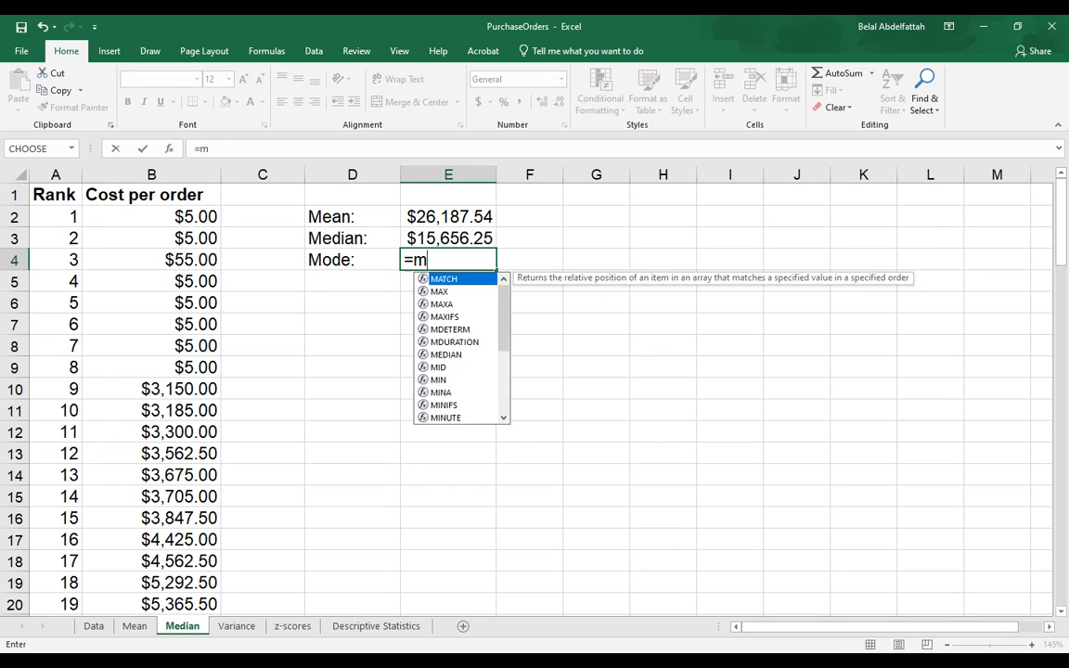
text(ode)
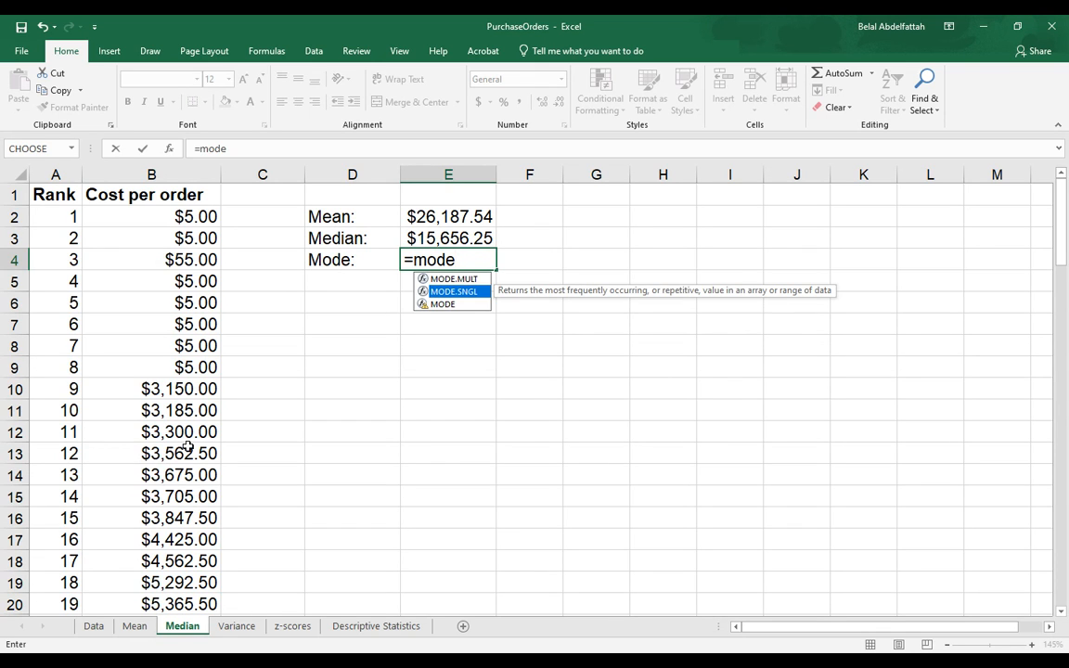
double_click(452, 291)
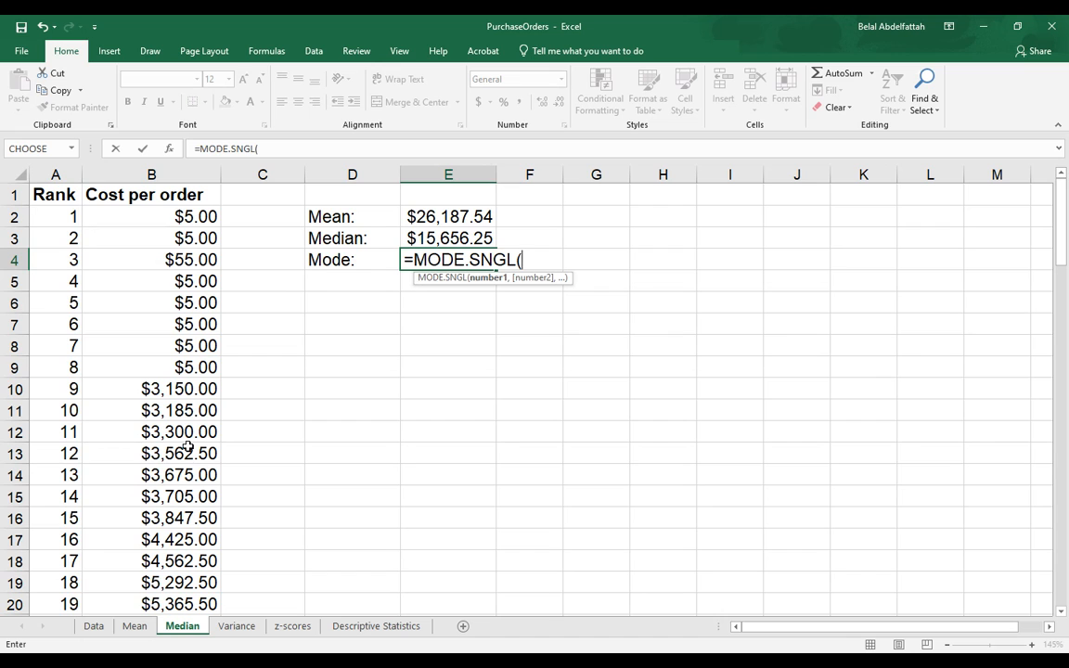
click(152, 215)
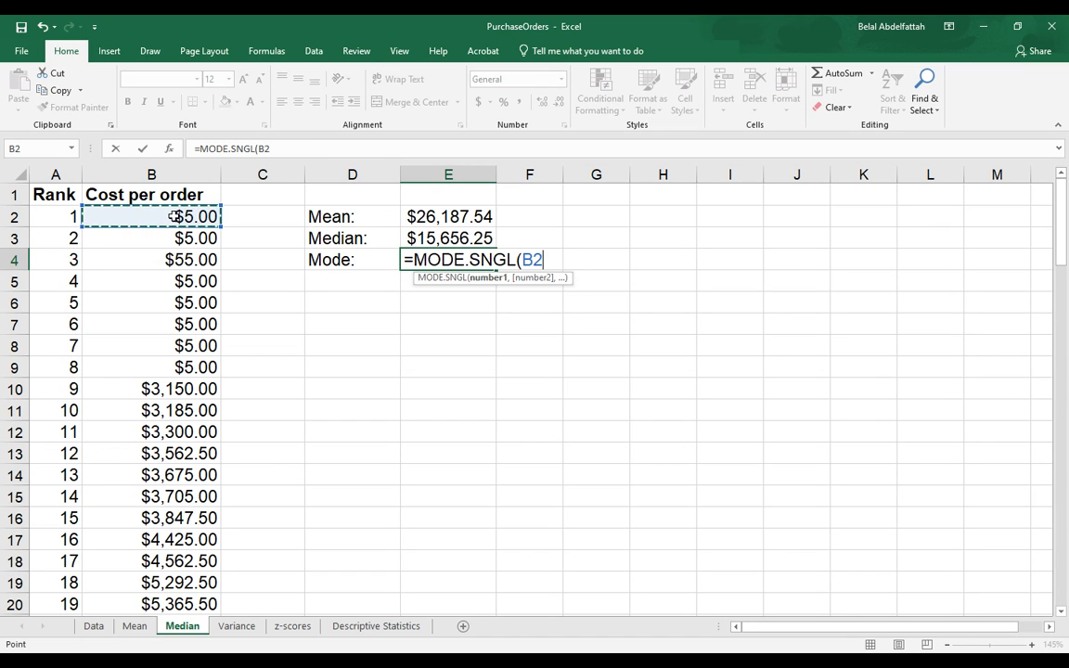
key(Return)
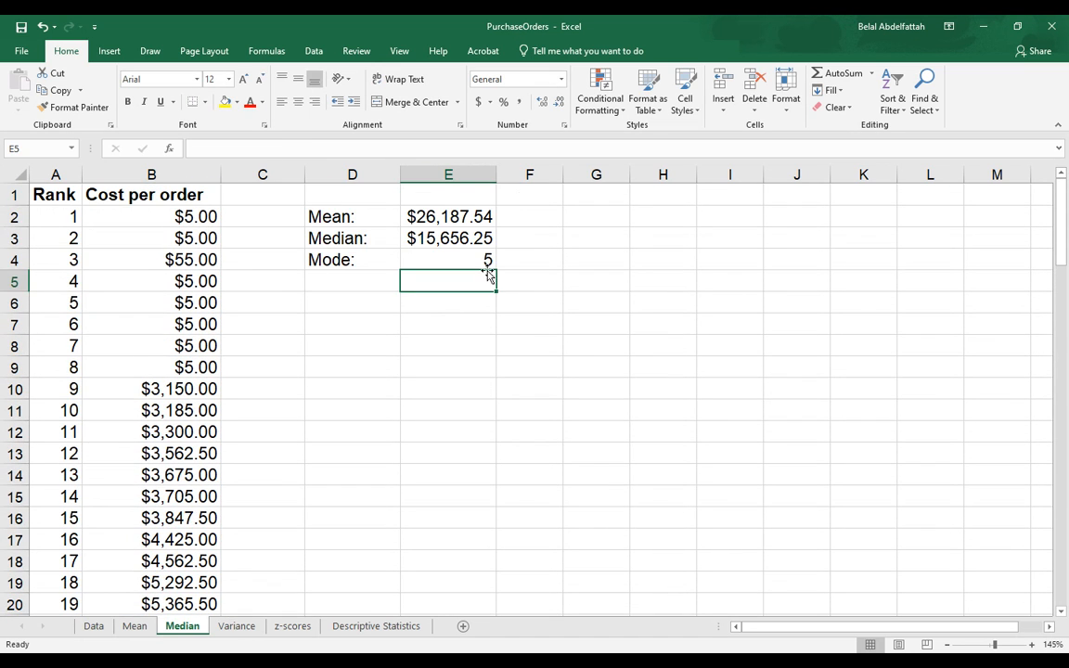
click(449, 260)
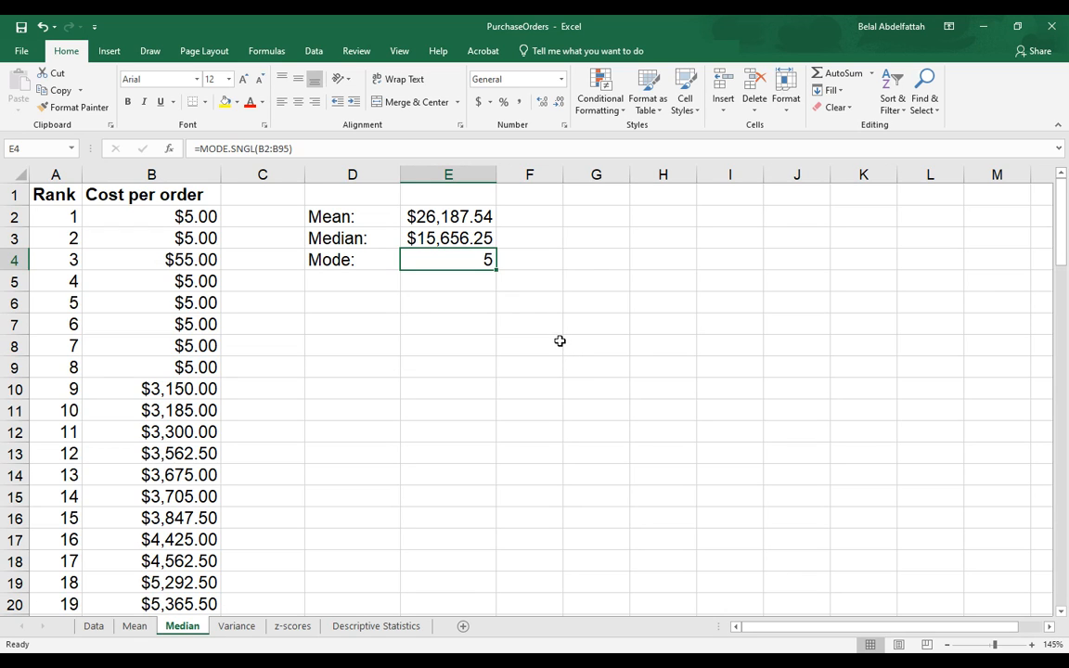
mouse_move(472, 275)
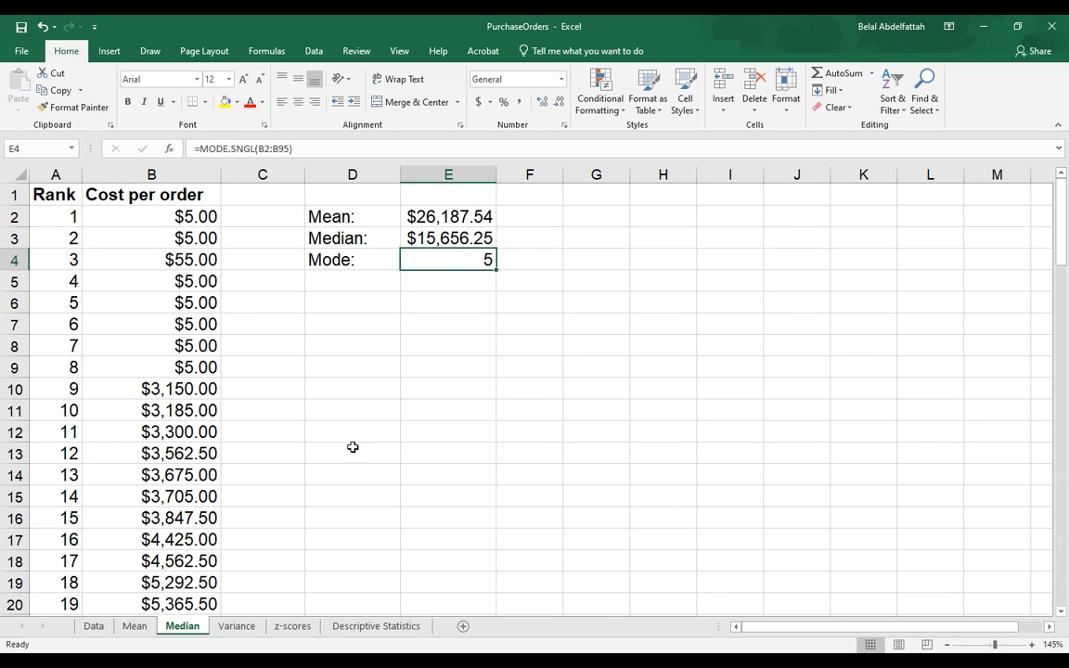
mouse_move(200, 349)
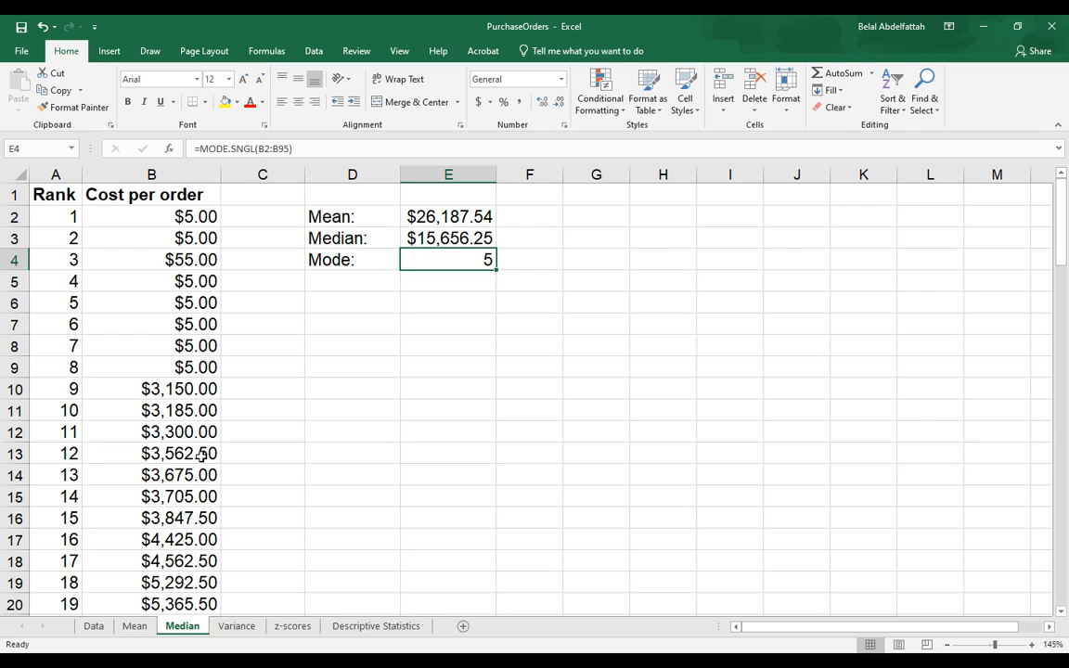
mouse_move(290, 353)
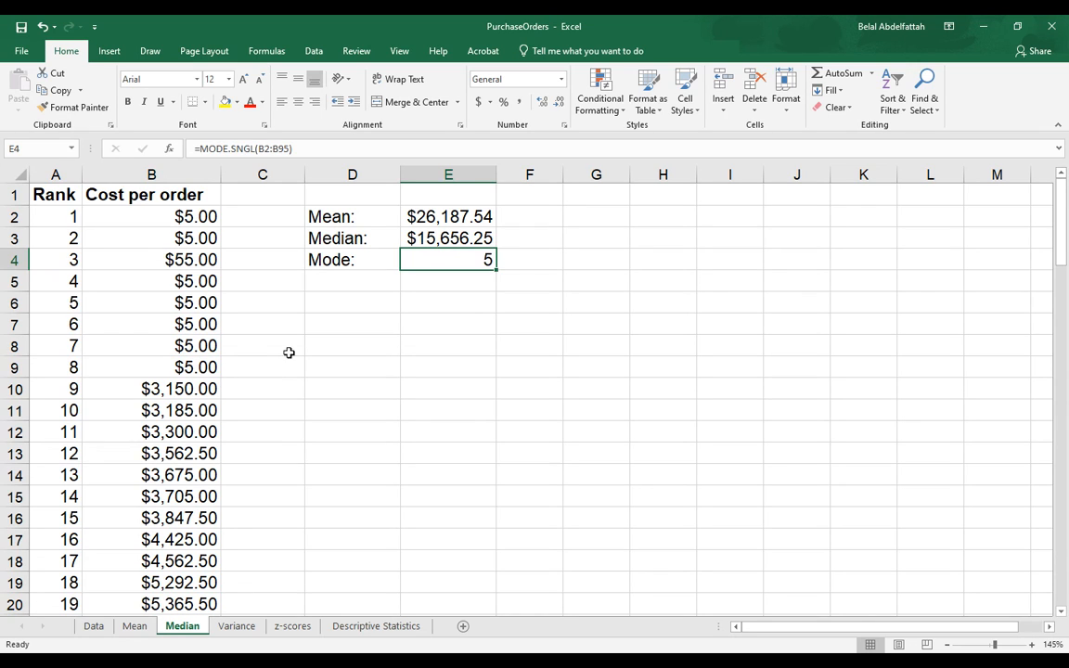
Replace repeated $5.00 costs with 55, 45, 46, 27 and 477 so only 5 and 55 repeat
click(152, 345)
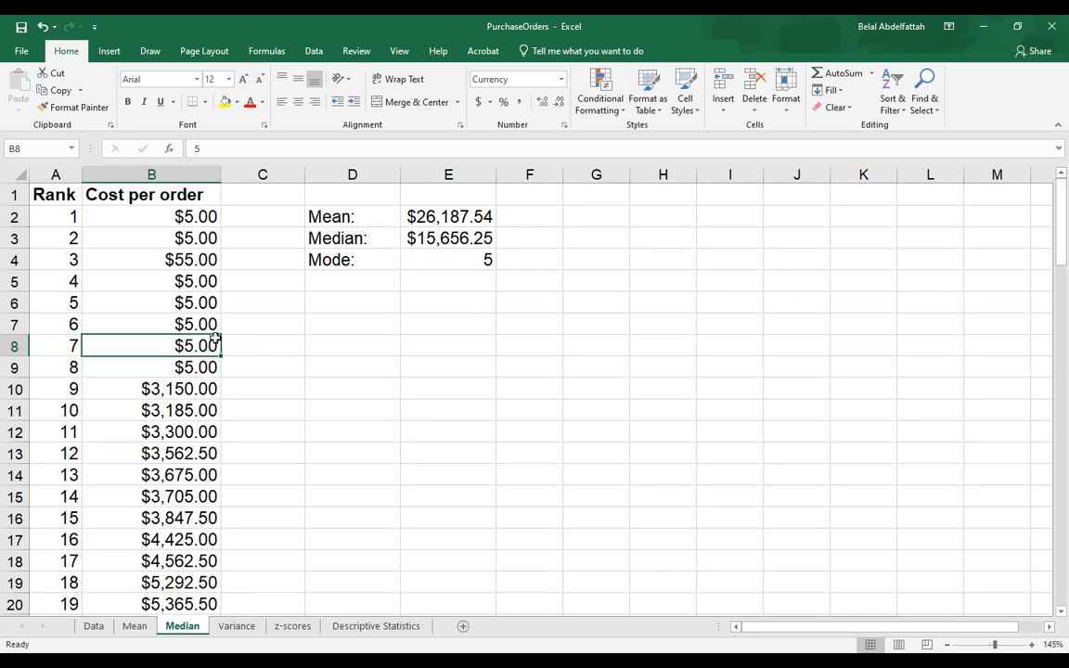
click(152, 367)
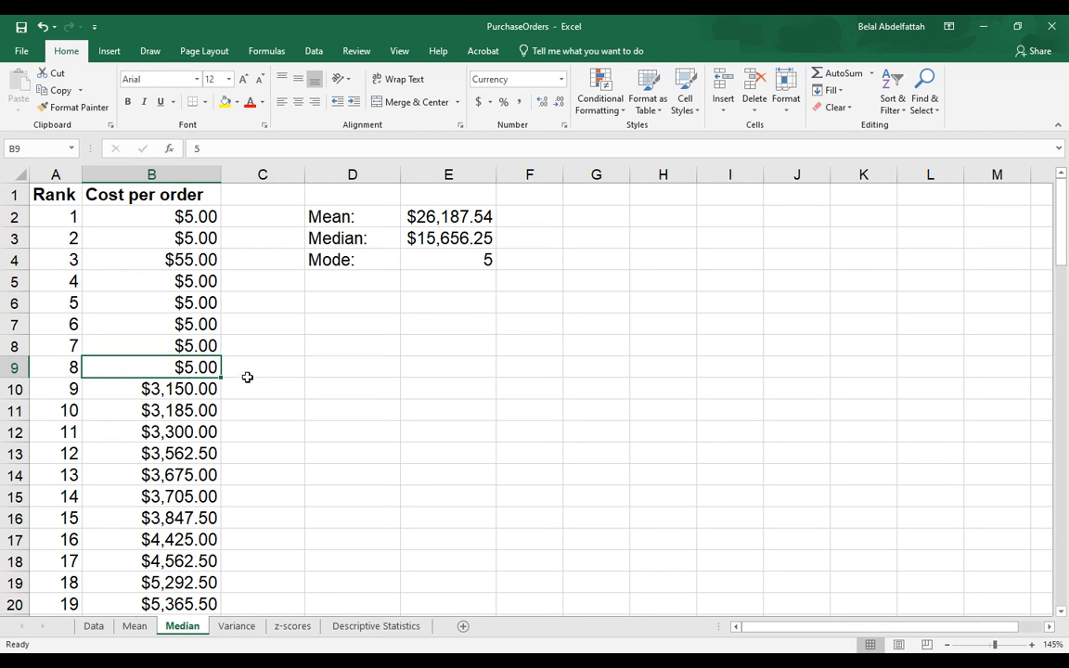
mouse_move(300, 332)
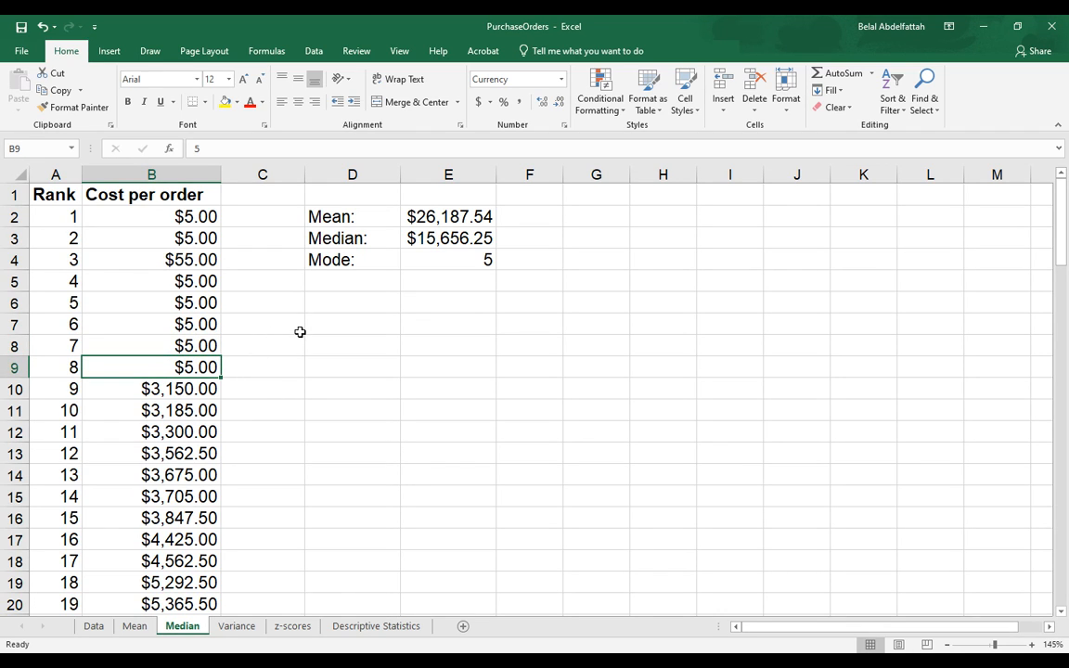
mouse_move(264, 358)
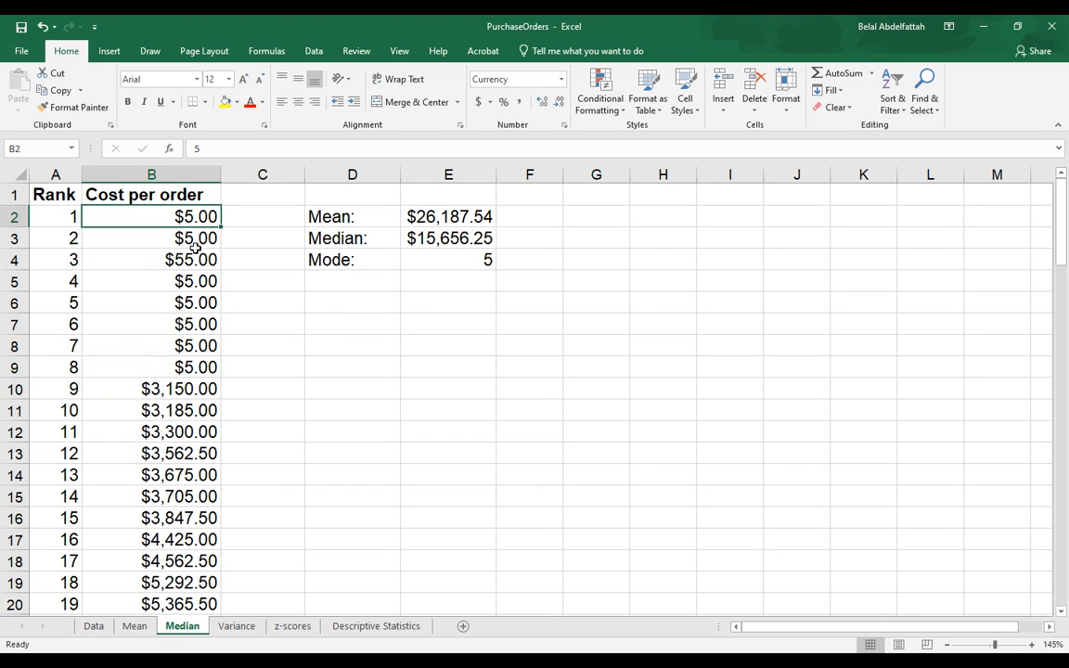
click(152, 282)
text(5)
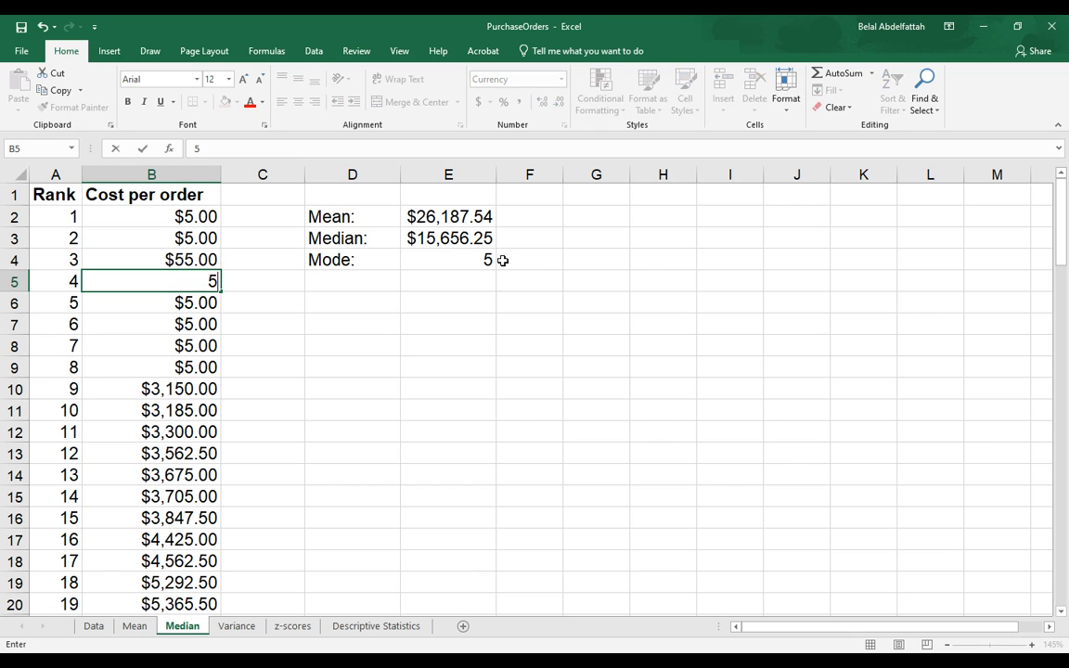
key(Return)
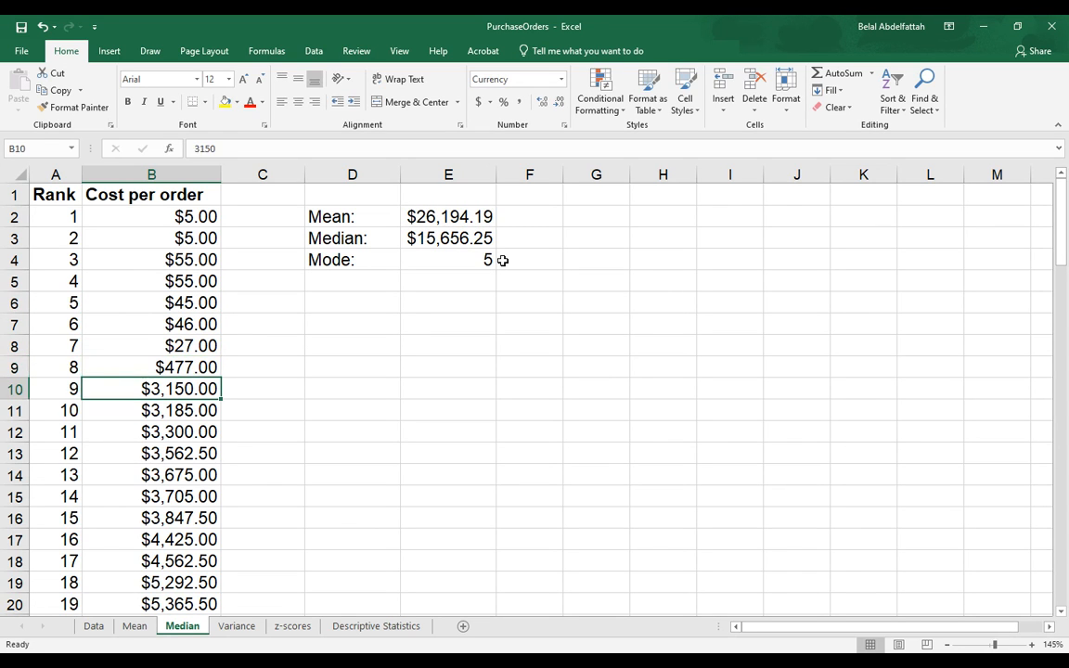
click(152, 260)
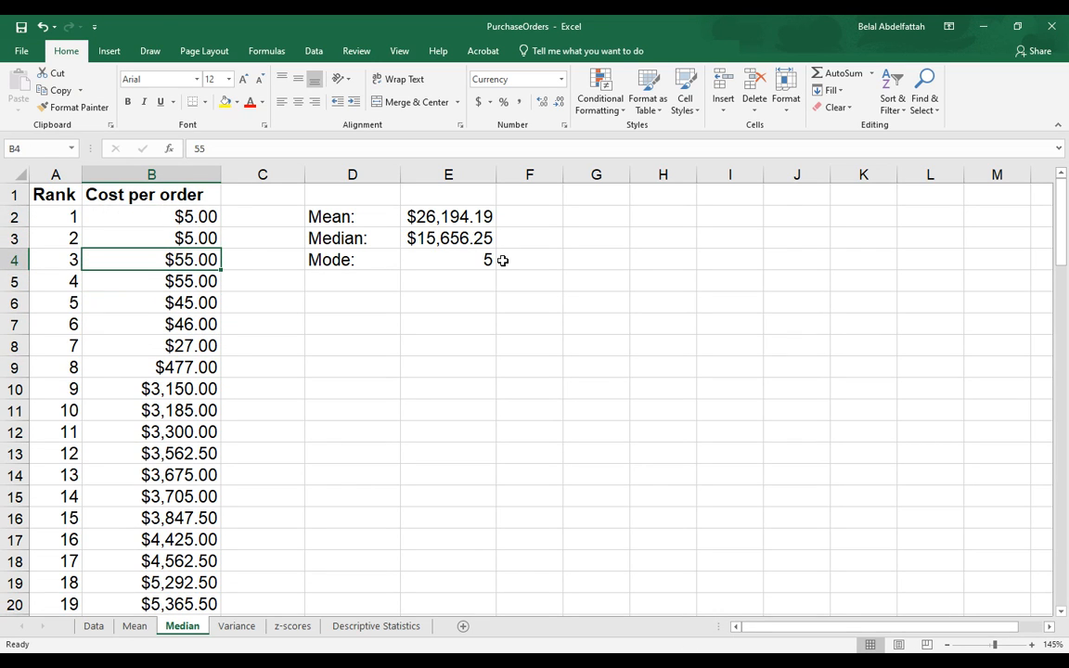
mouse_move(186, 358)
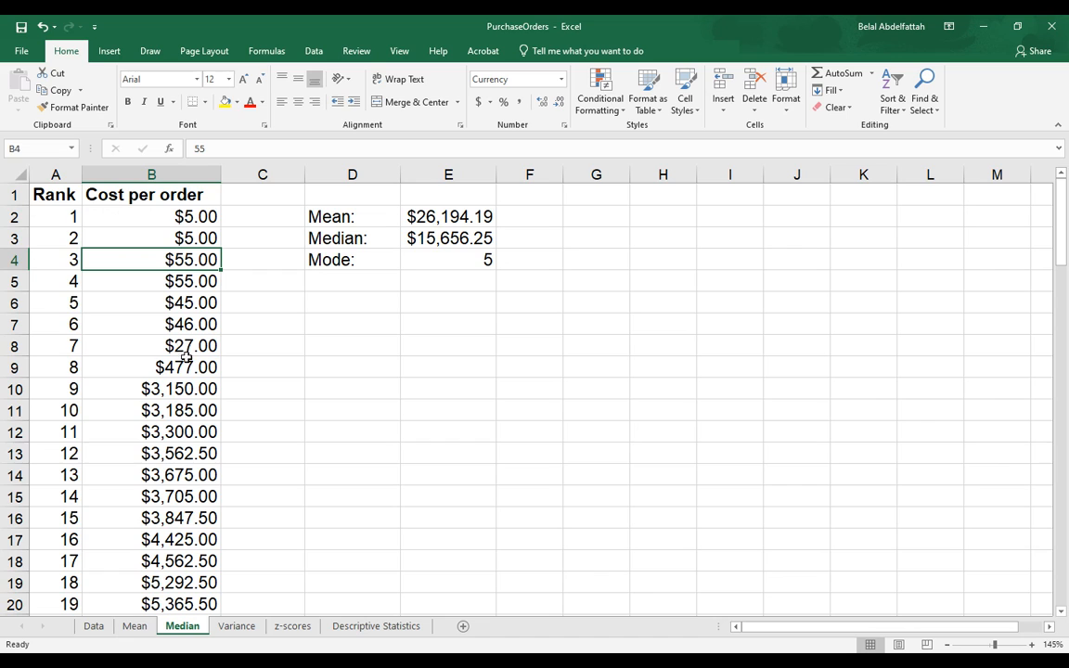
click(449, 303)
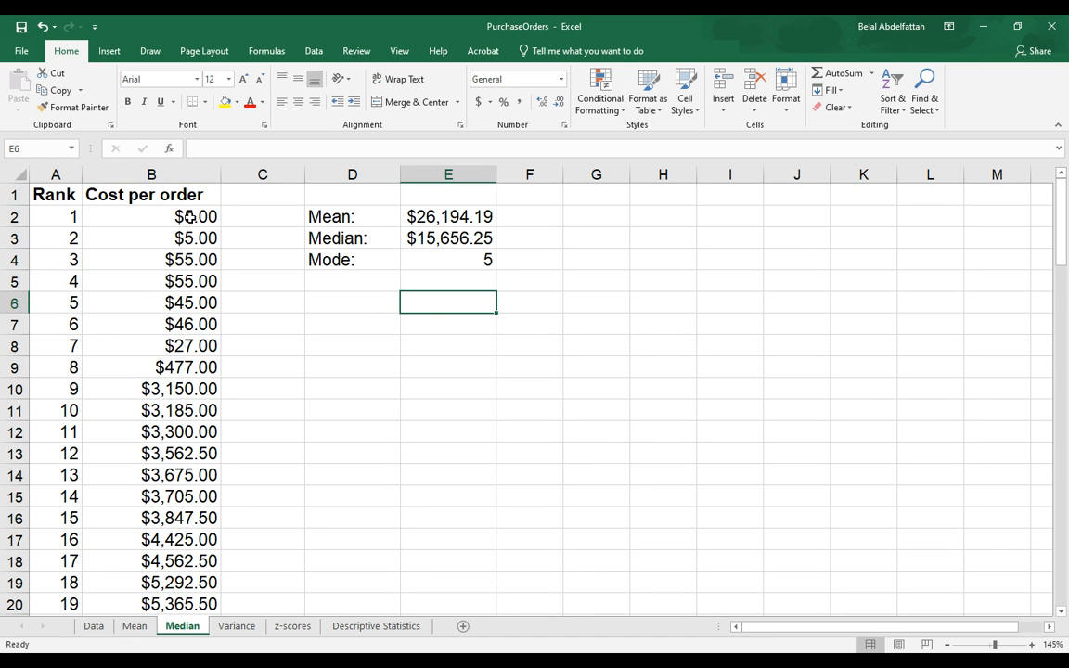
click(352, 388)
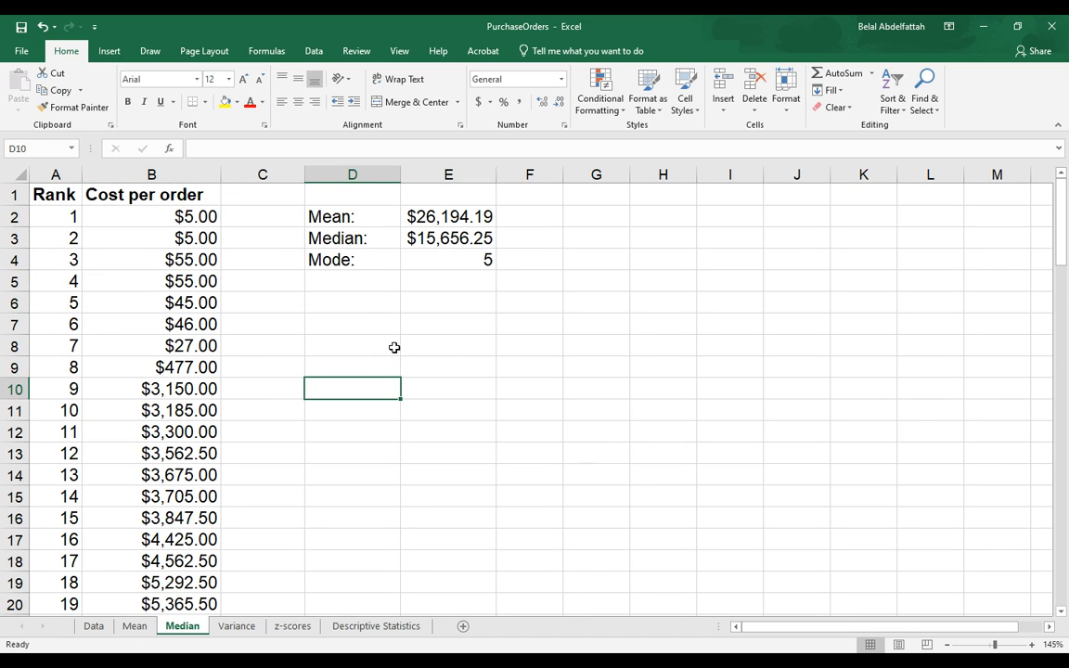
mouse_move(414, 342)
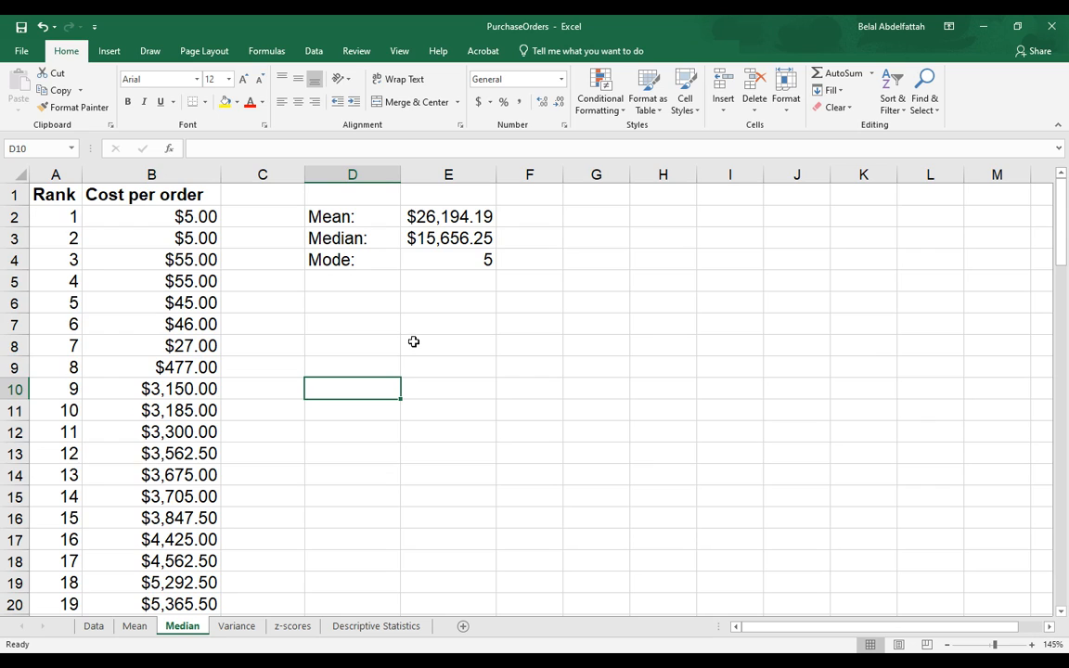
Enter =MODE.MULT(B2:B11) as an array in E7:E11, returning 5, 55 and three #N/A
click(449, 345)
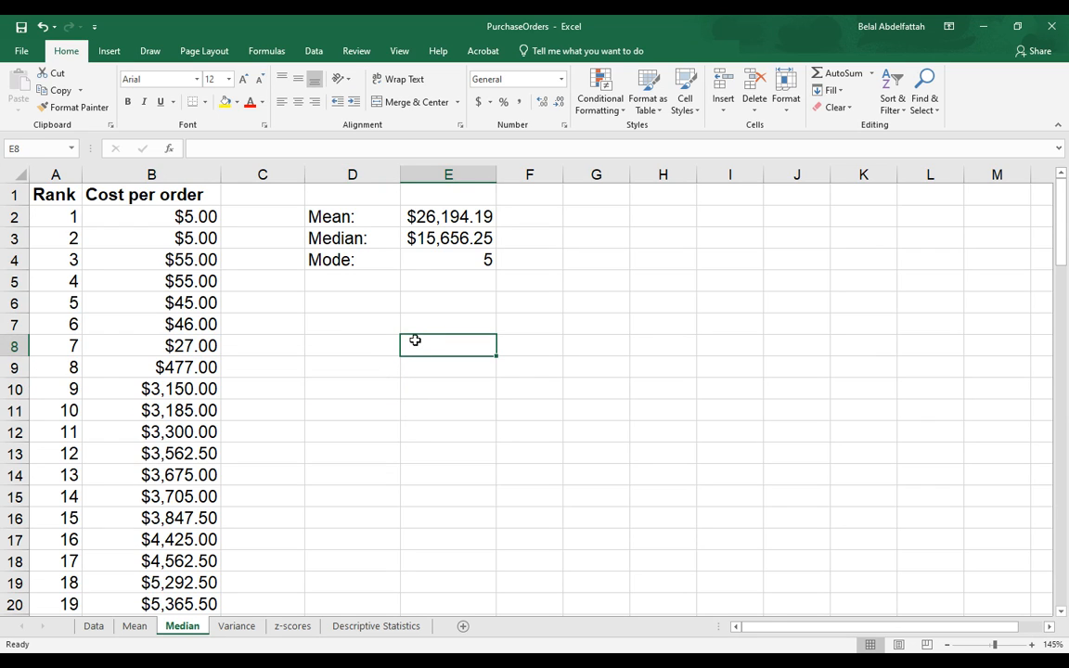
mouse_move(382, 489)
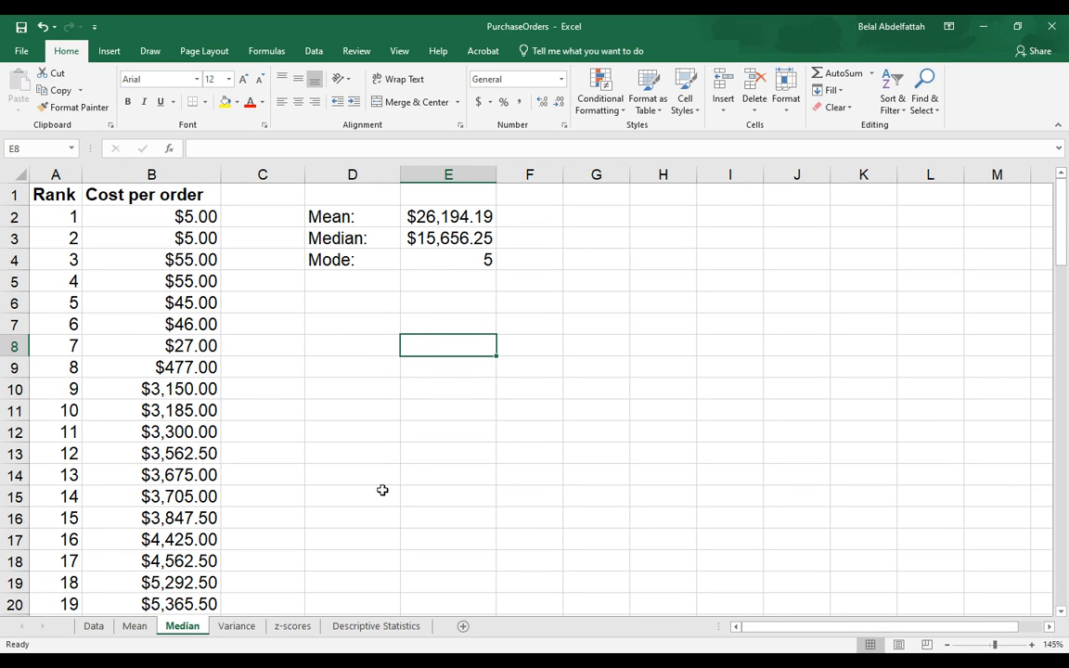
mouse_move(423, 447)
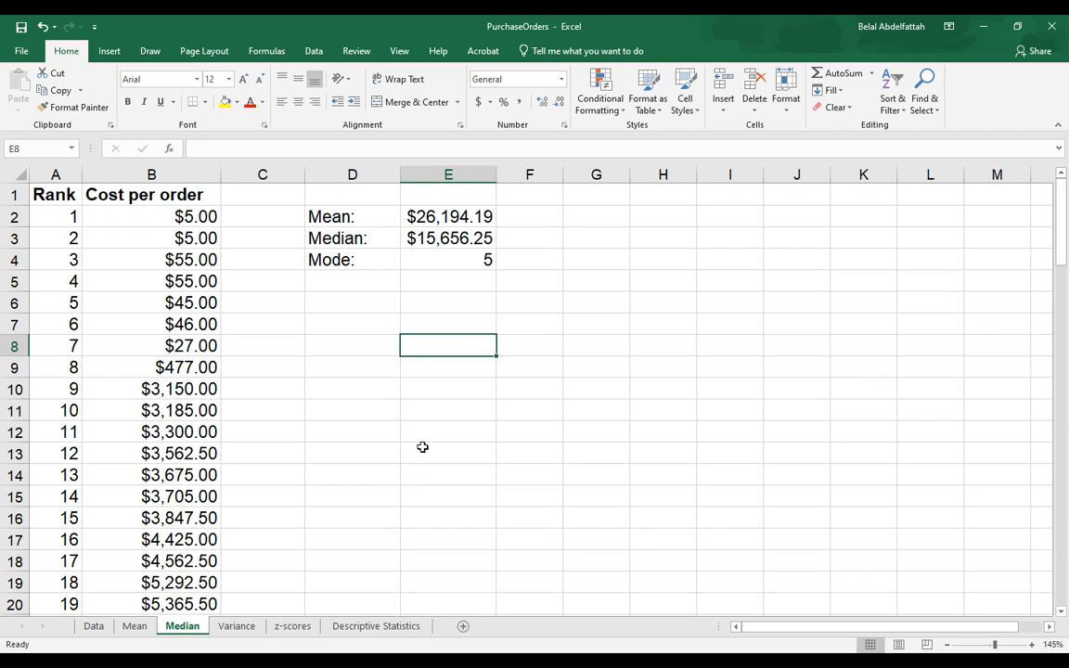
mouse_move(427, 353)
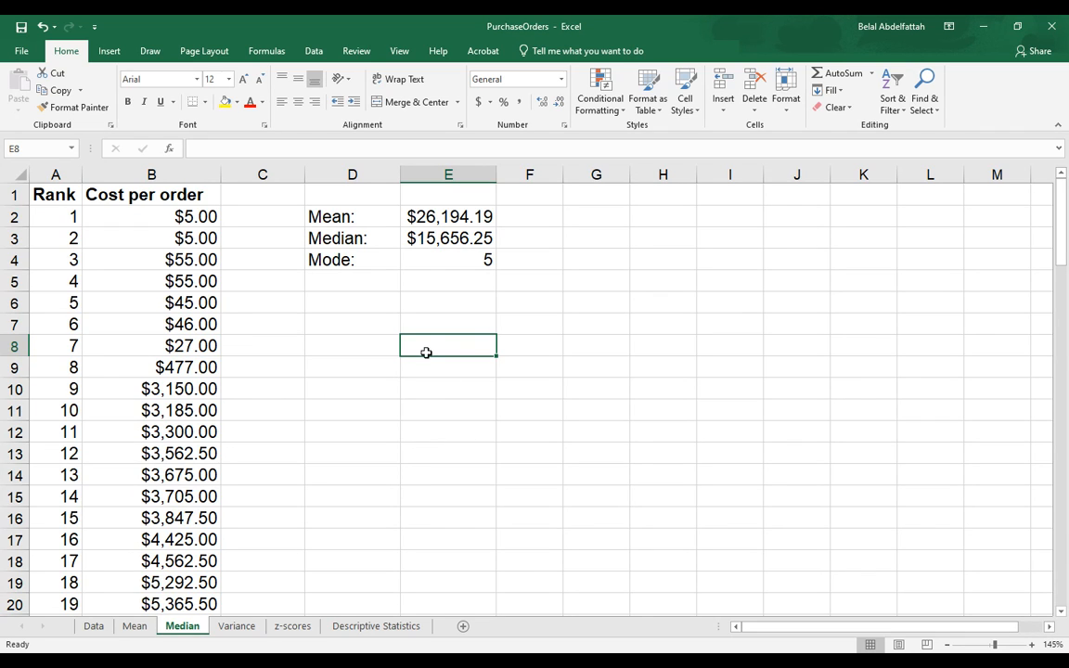
drag(449, 345, 449, 323)
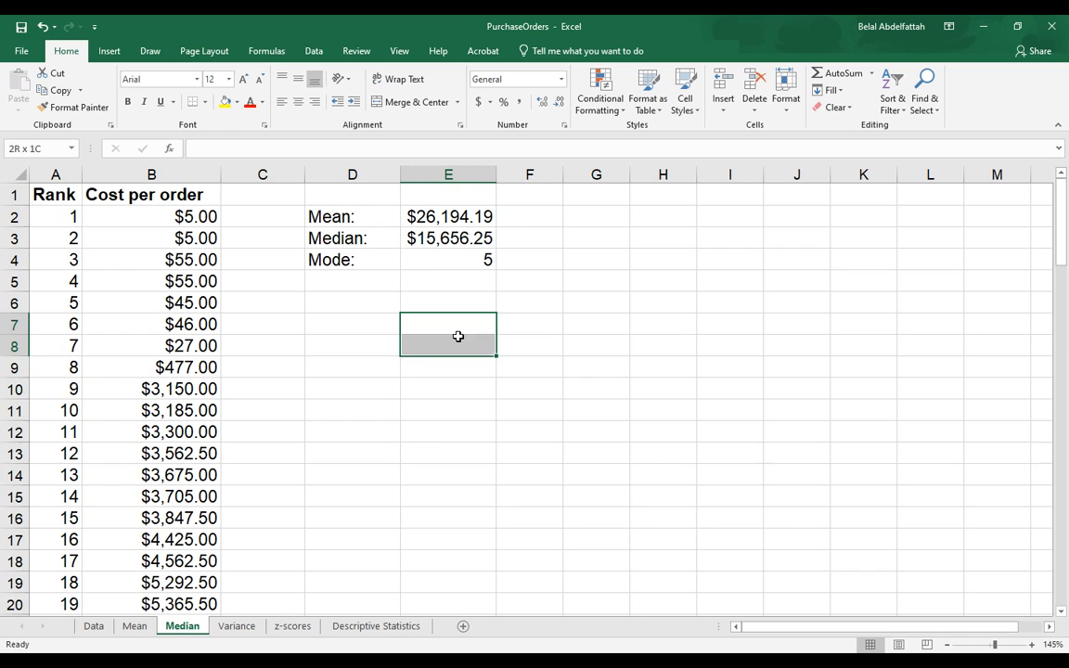
drag(449, 323, 449, 410)
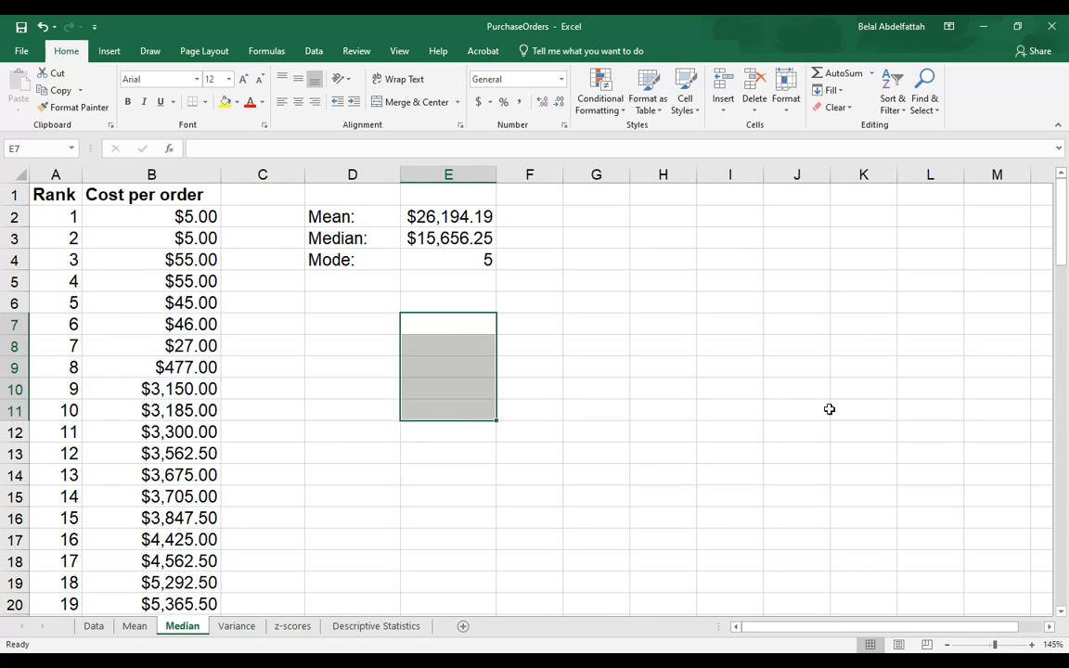
text(=)
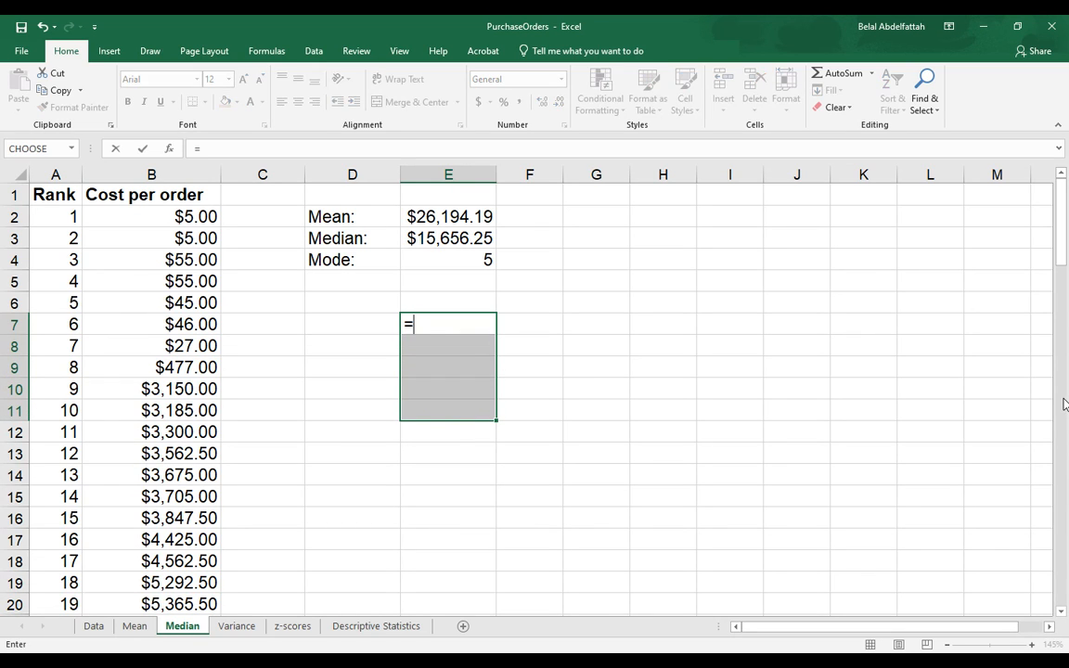
text(mod)
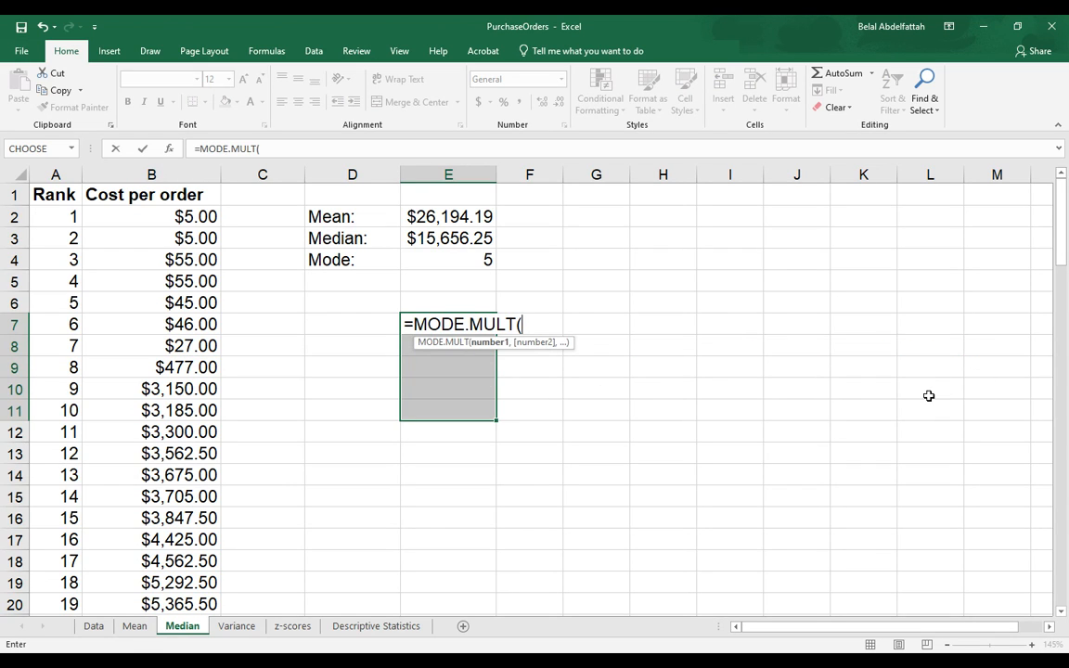
mouse_move(568, 349)
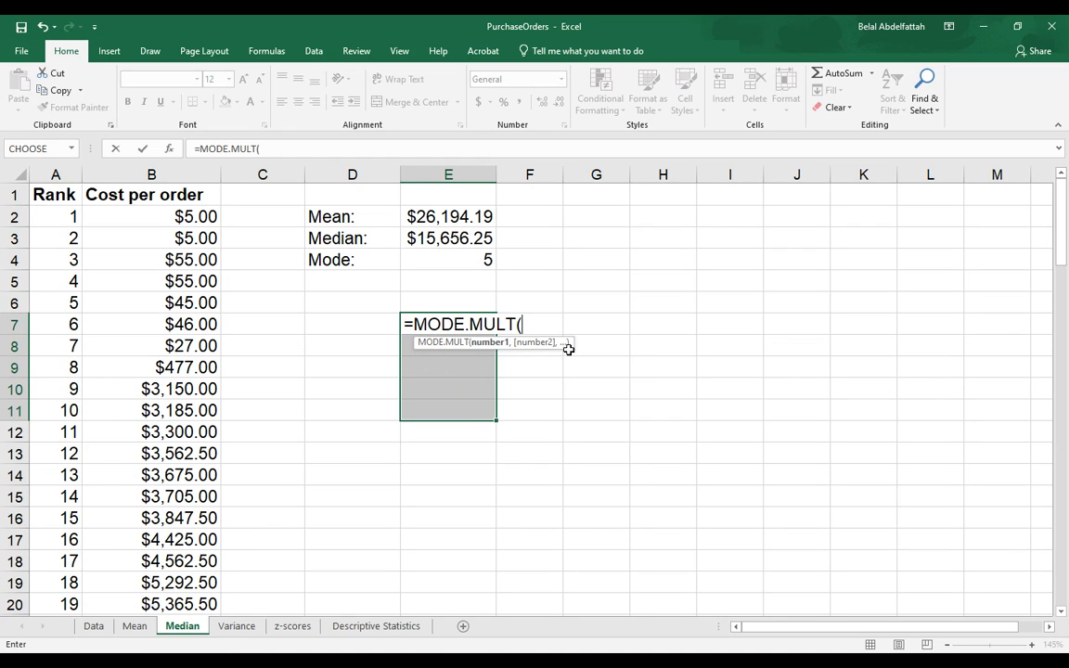
mouse_move(48, 371)
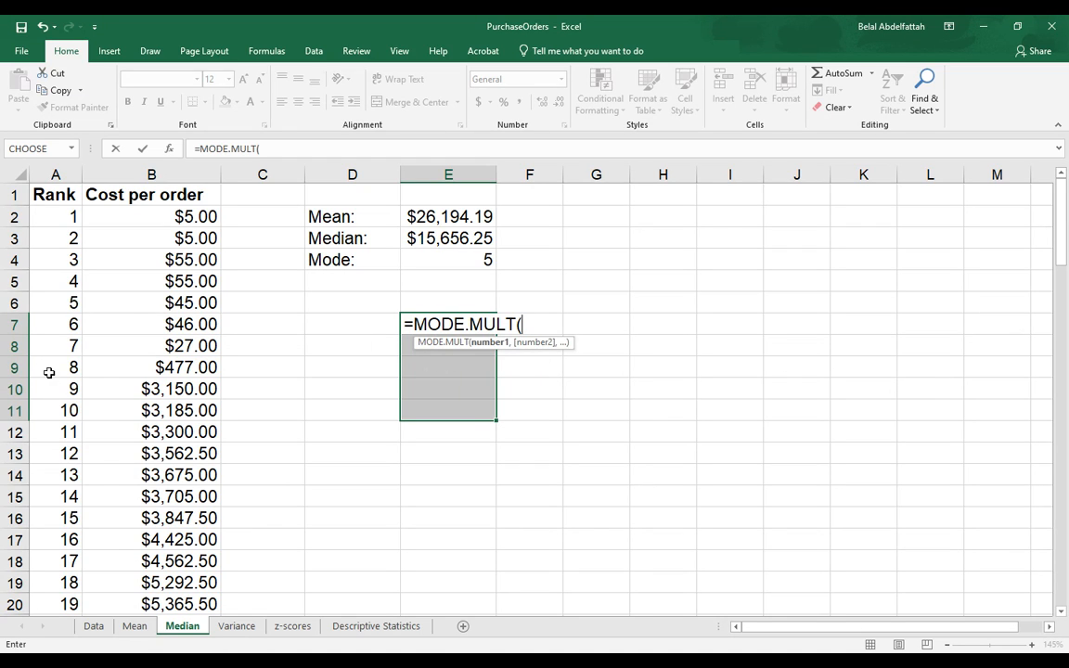
mouse_move(186, 187)
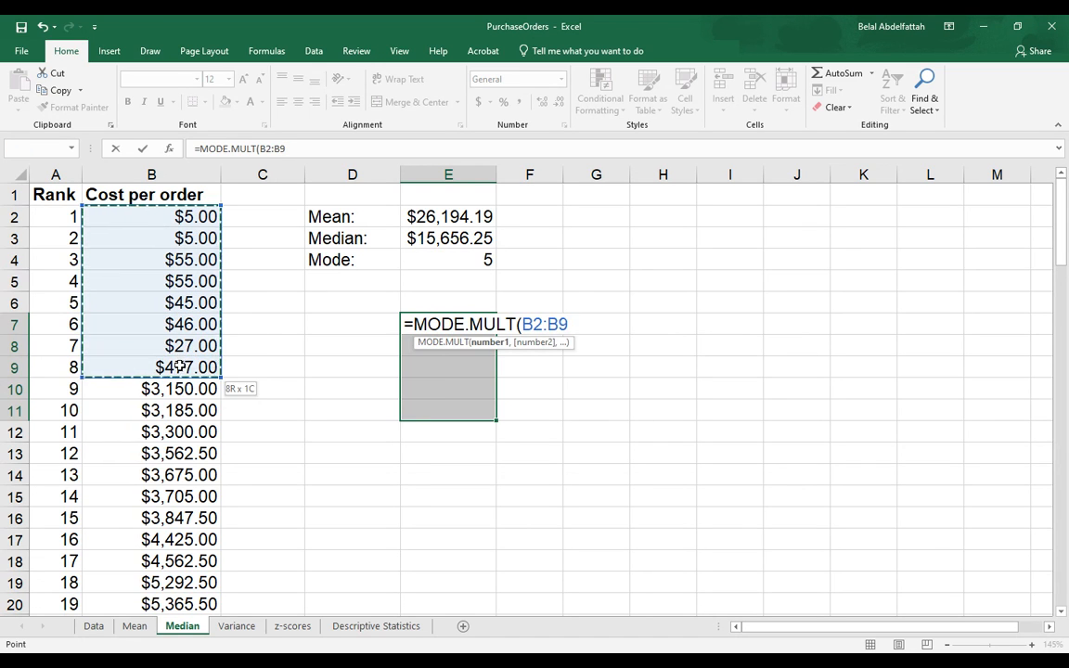
drag(182, 368, 182, 410)
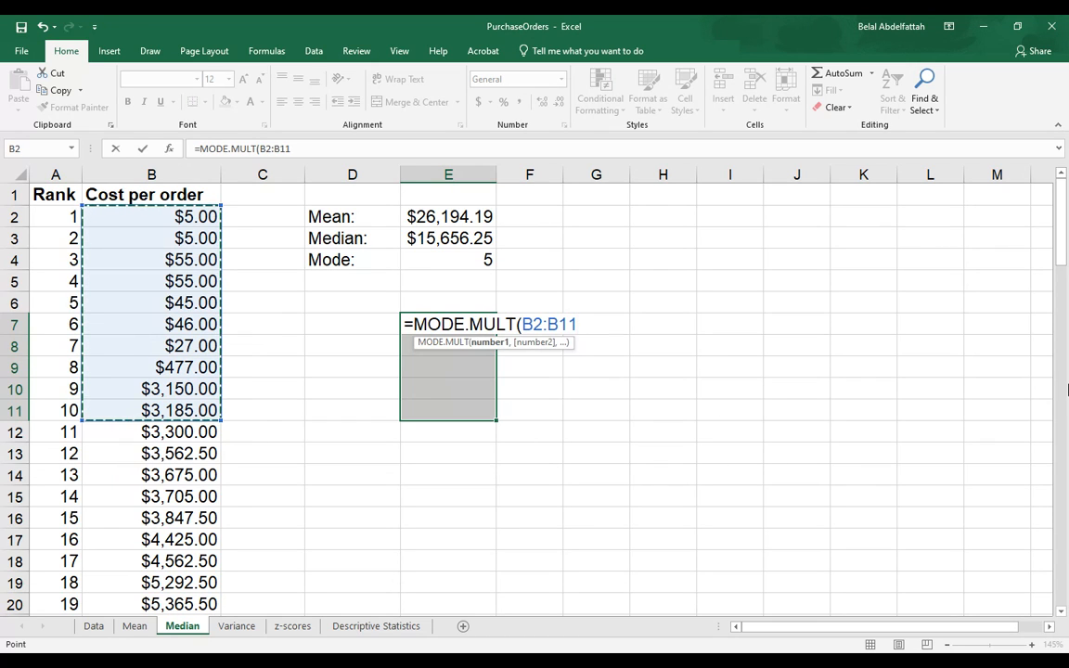
text()})
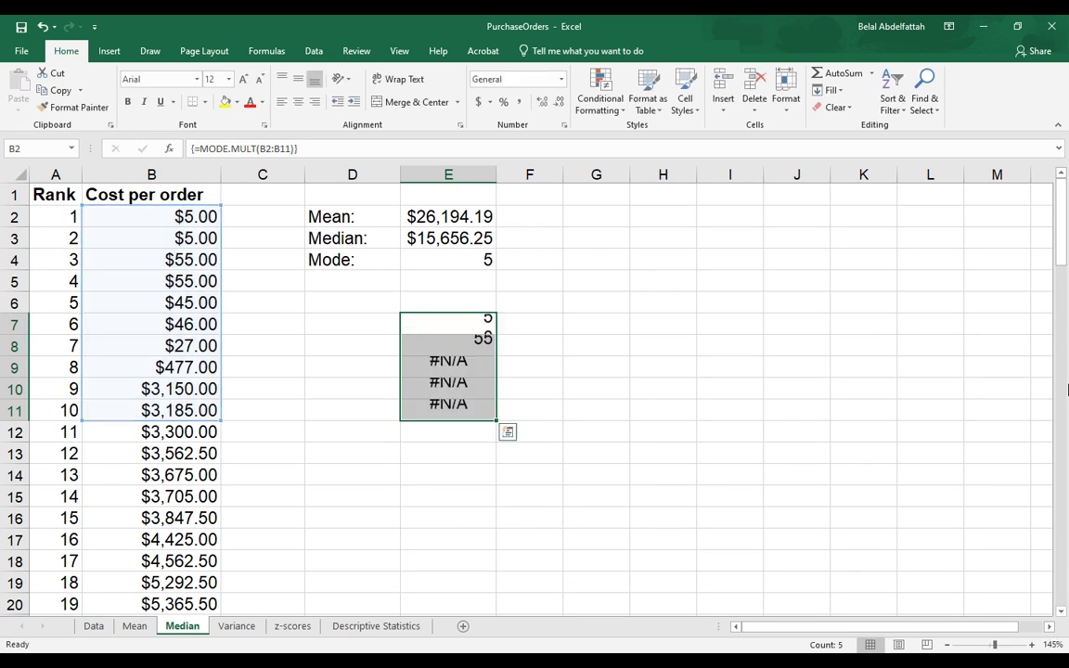
Inspect the 5, 55 and #N/A results, then clear the MODE.MULT array from E7:E11
click(449, 323)
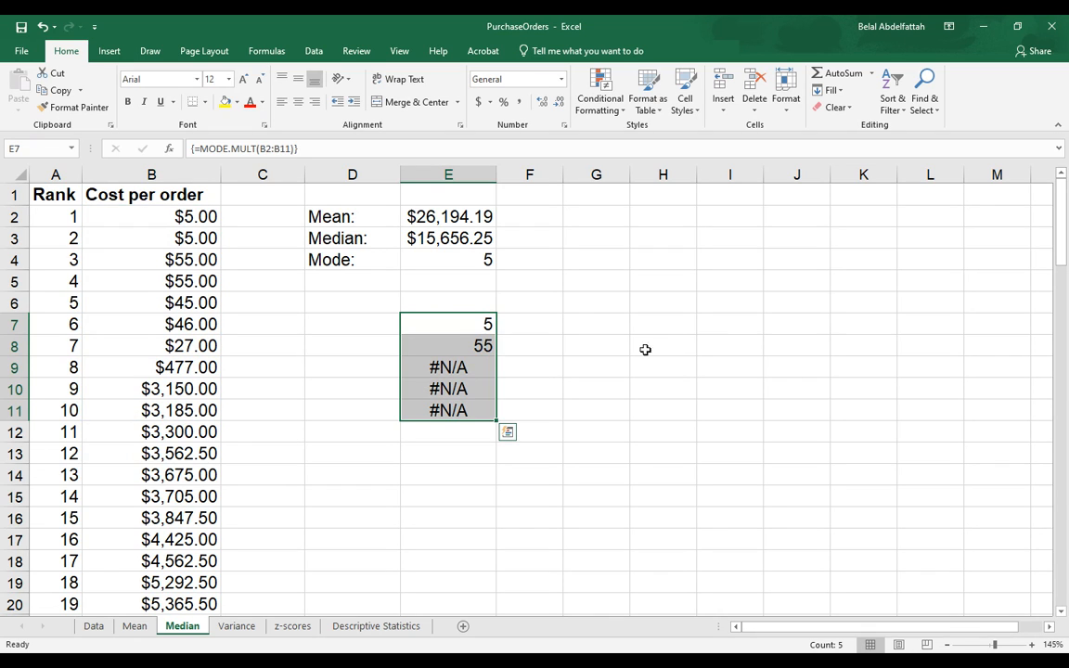
click(449, 302)
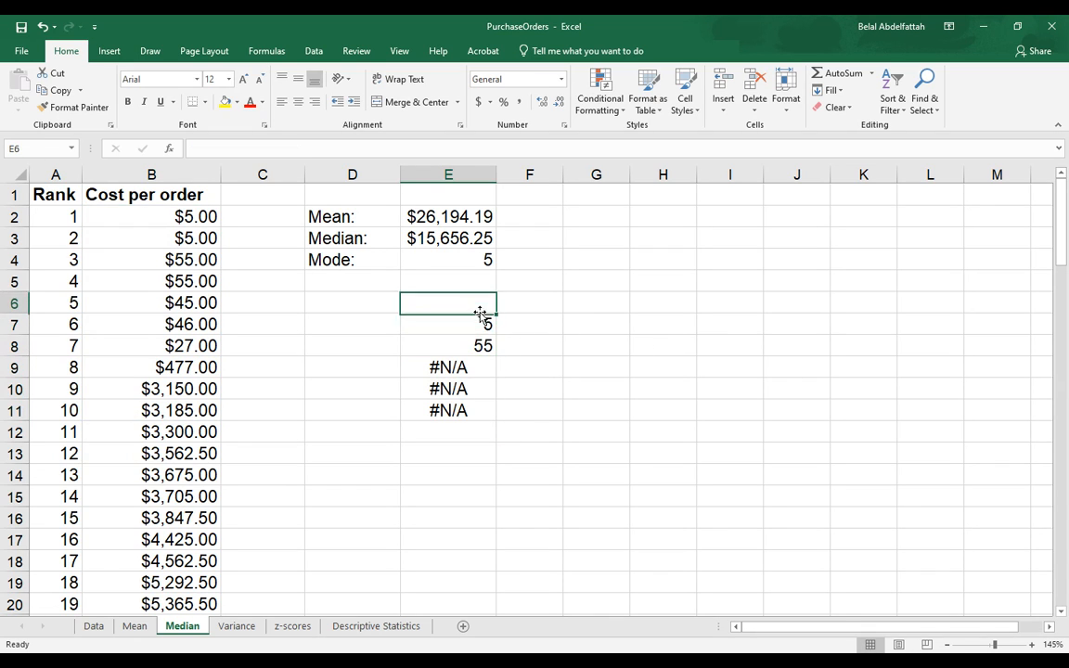
click(449, 323)
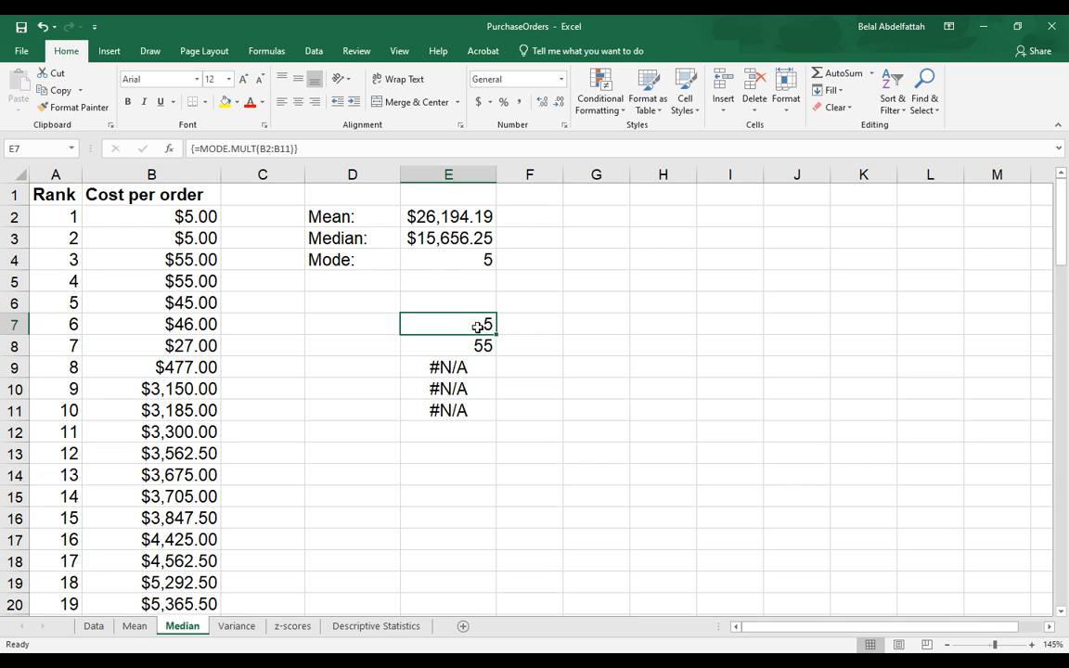
click(449, 345)
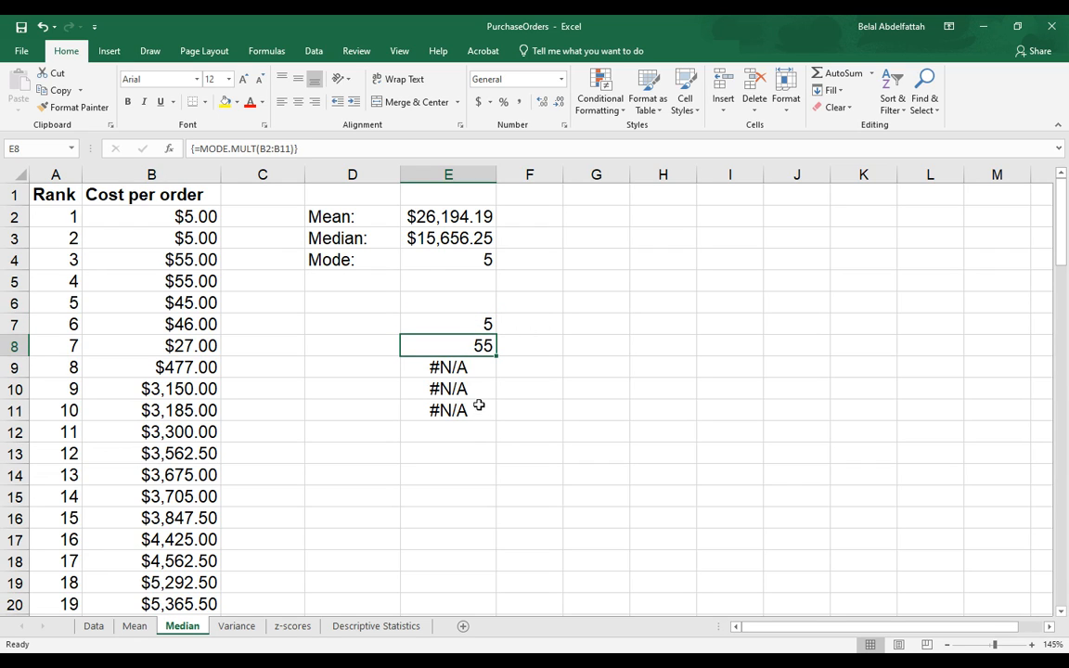
mouse_move(452, 408)
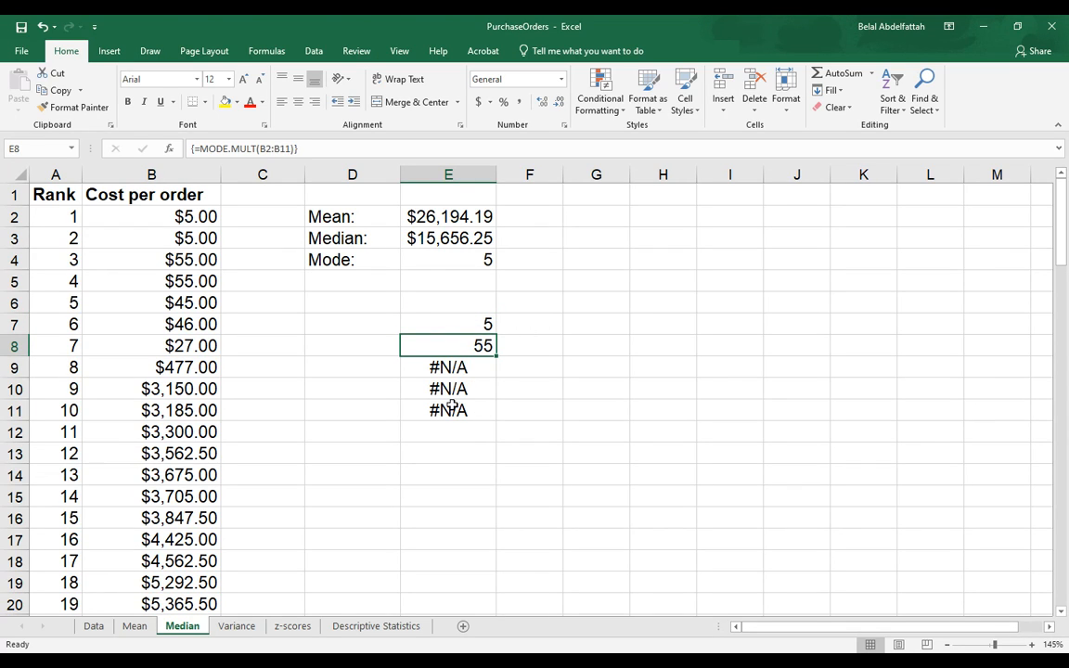
mouse_move(126, 390)
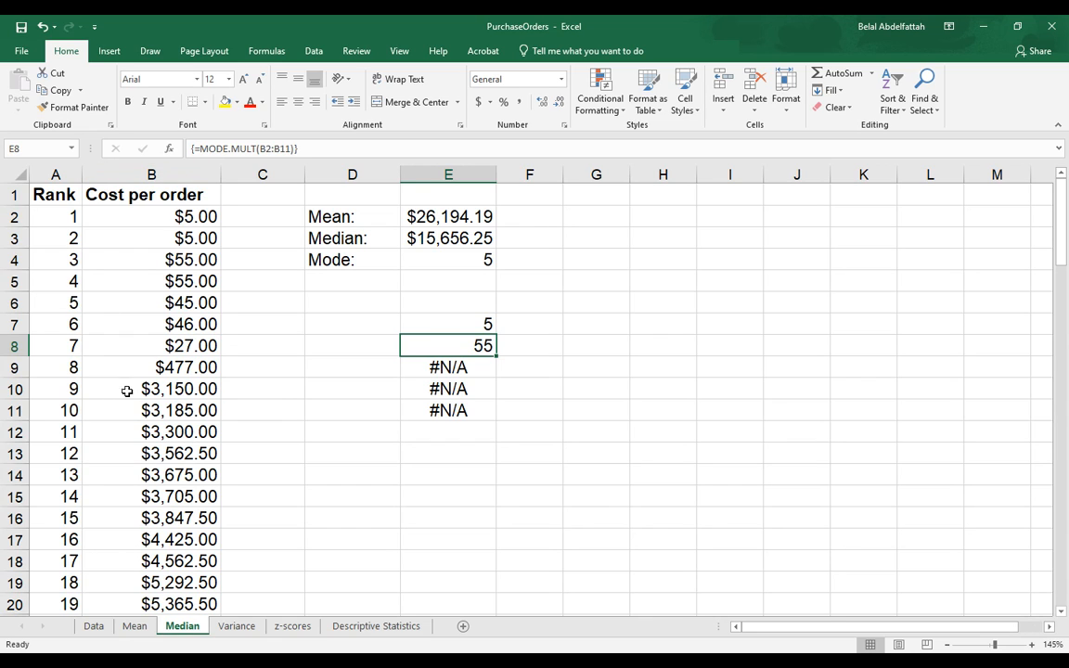
drag(449, 367, 449, 410)
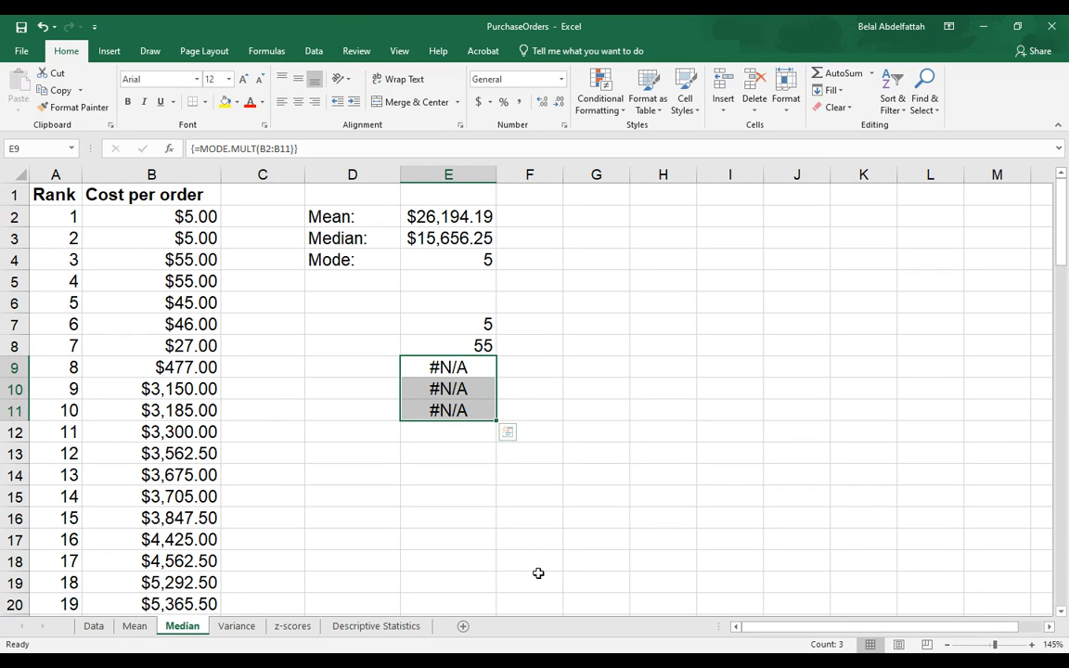
click(449, 323)
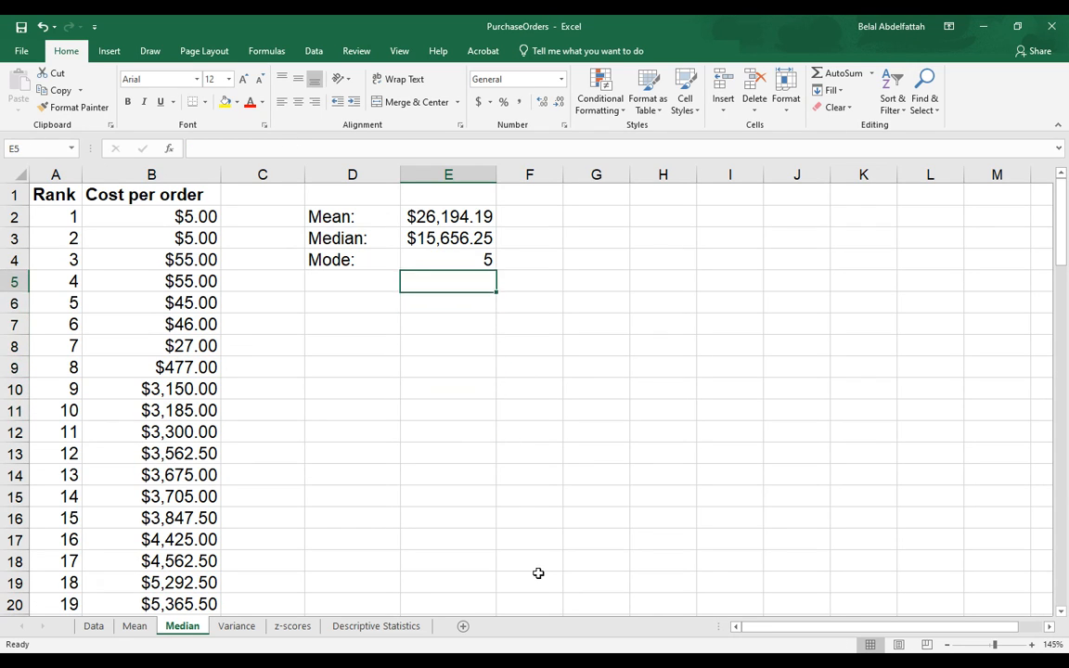
click(352, 280)
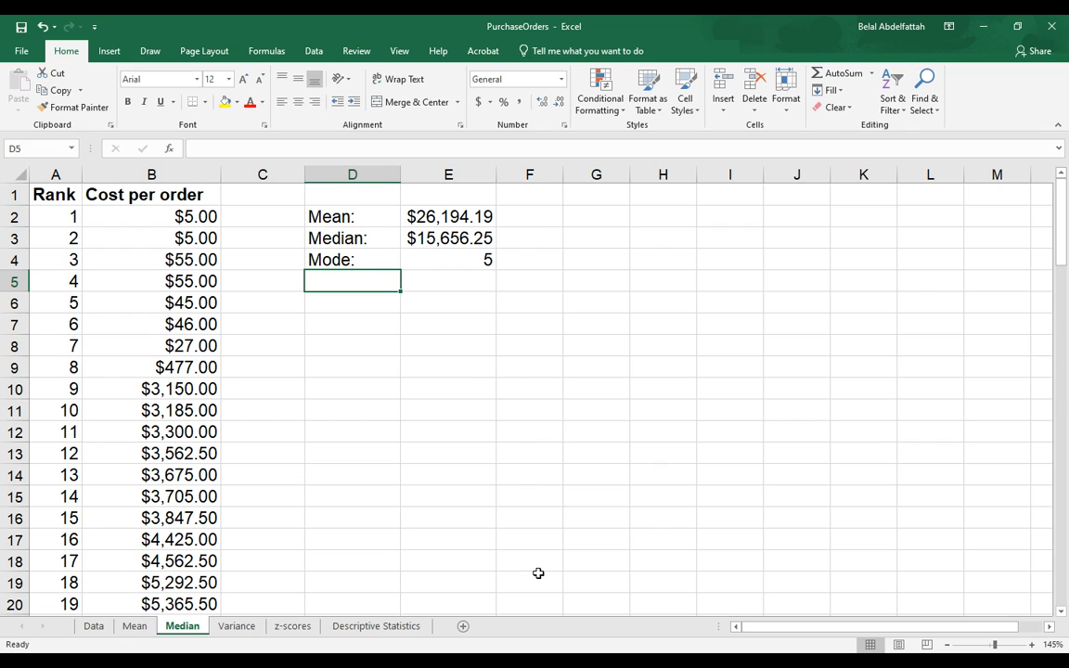